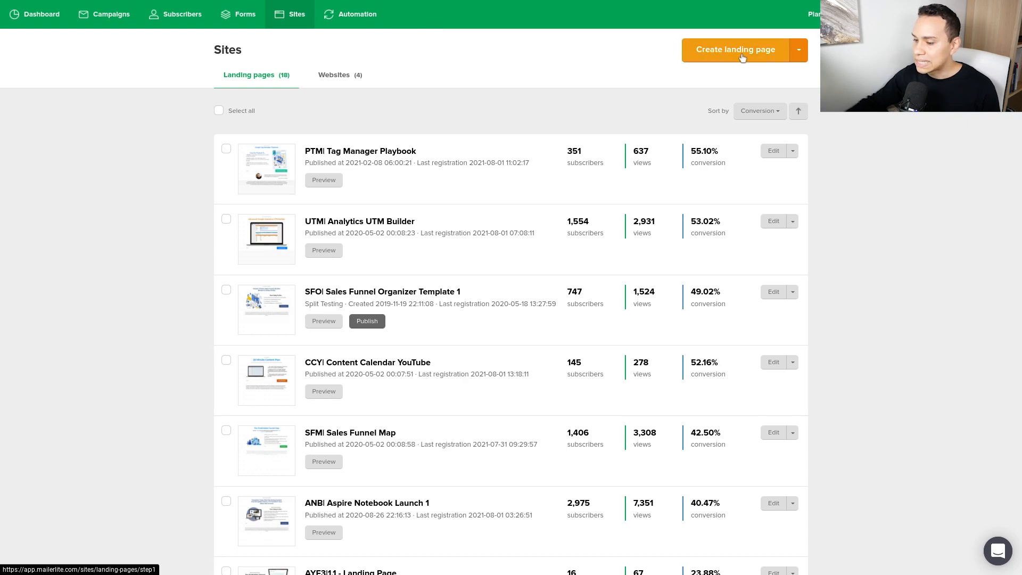
Create a landing page named 'F40| Demo 2' and save to continue
click(734, 50)
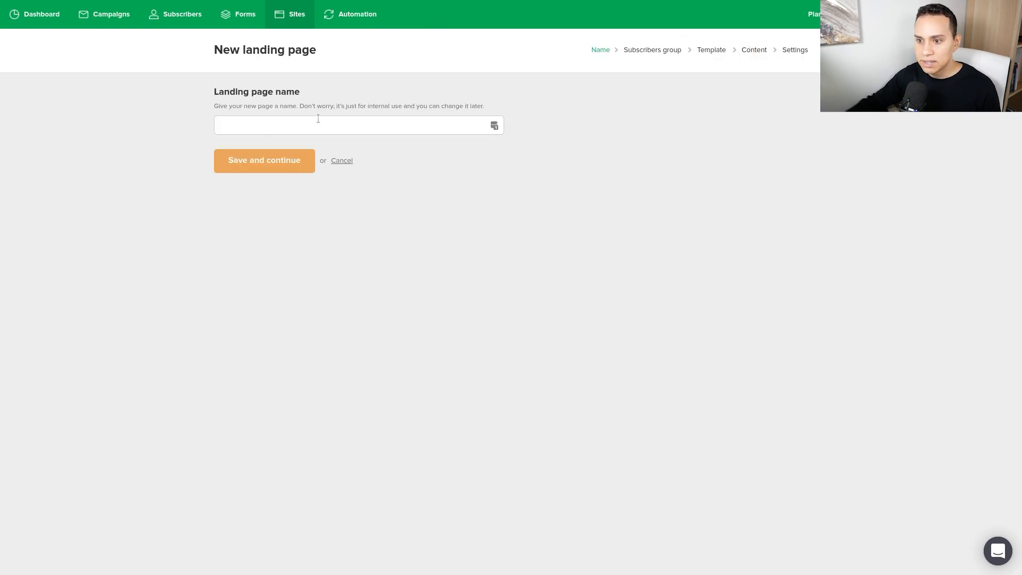
click(264, 161)
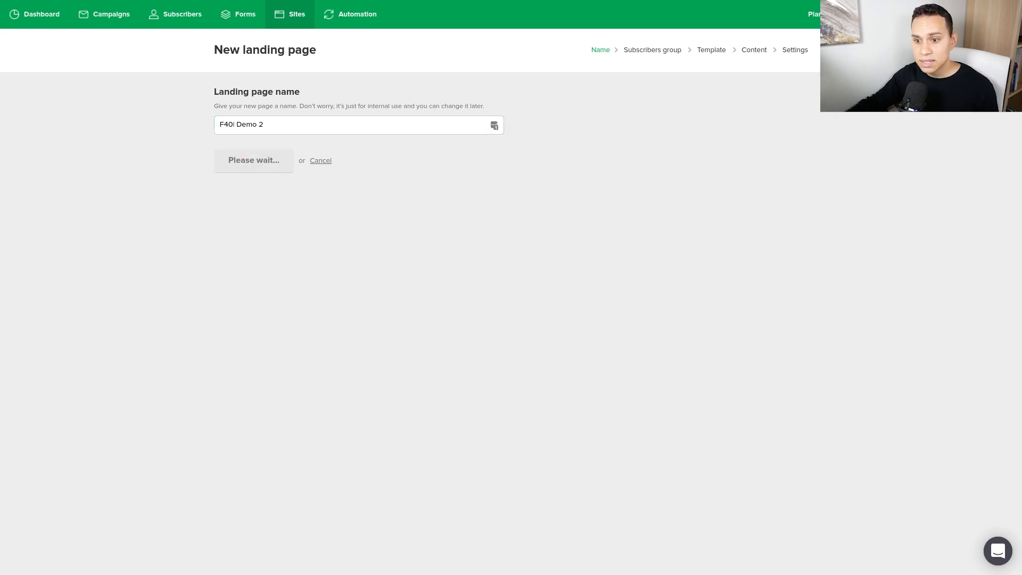
click(253, 161)
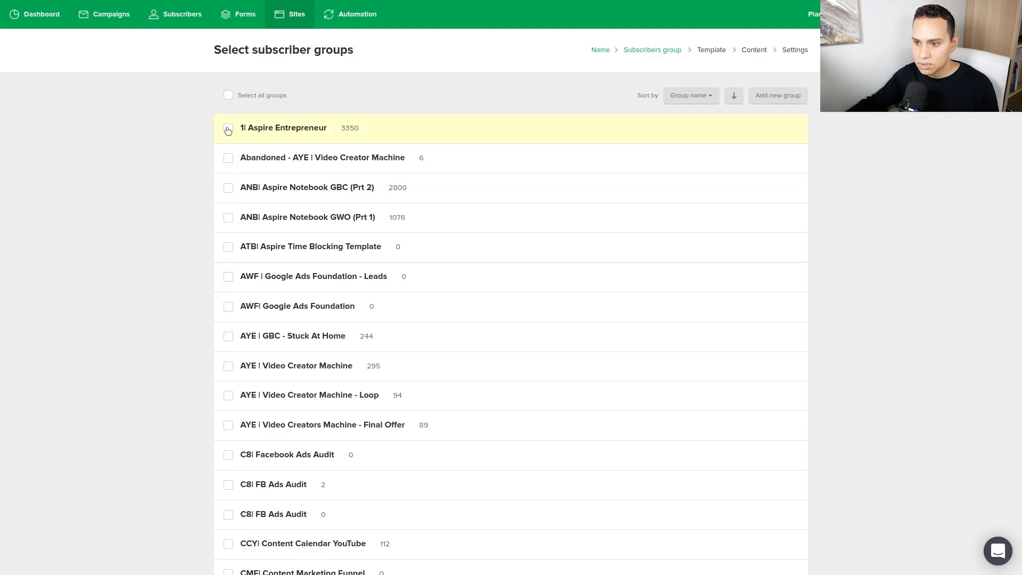
Assign the page to the '1| Aspire Entrepreneur' group and save to continue
click(228, 127)
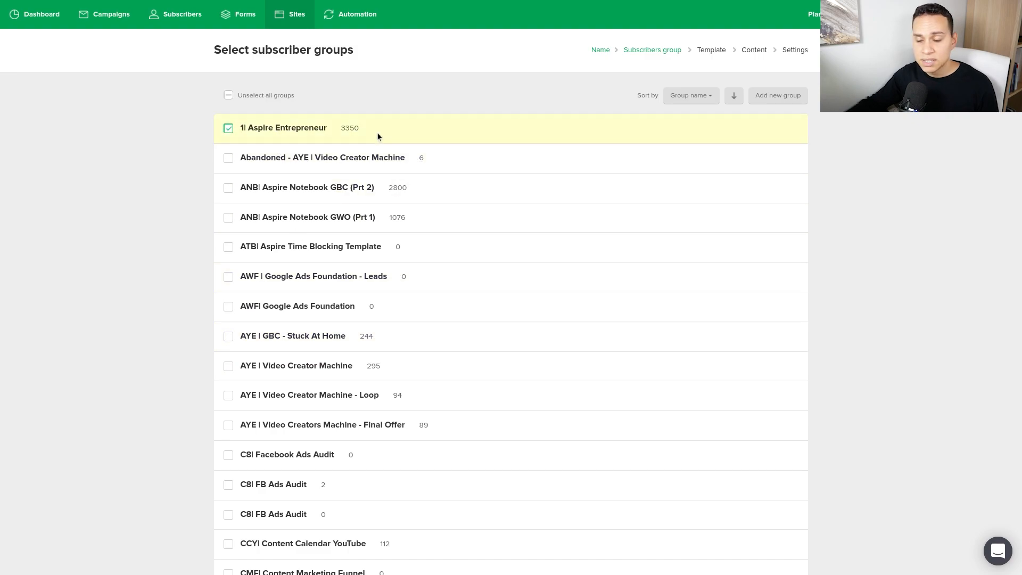
scroll(down, 3)
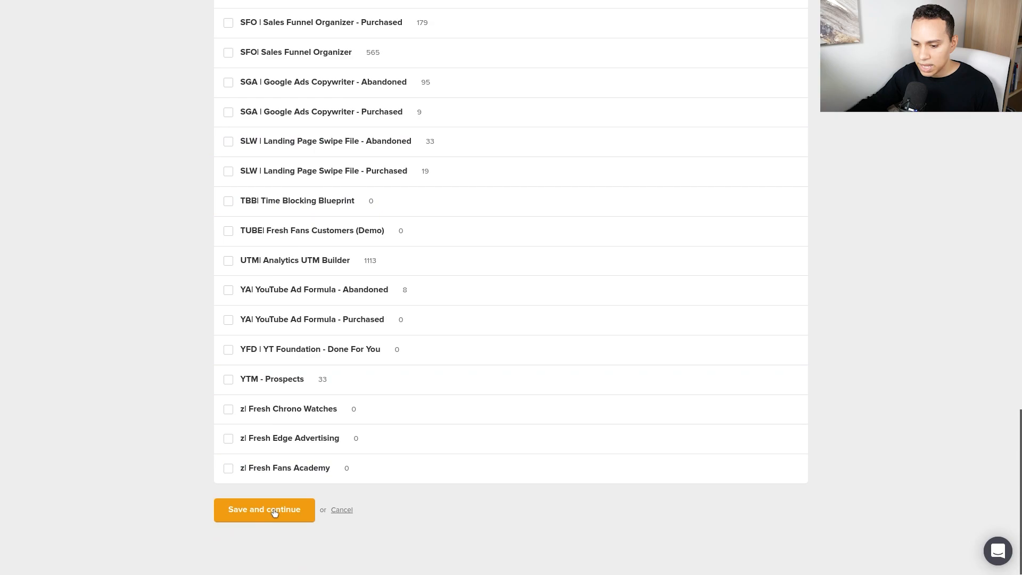
click(264, 509)
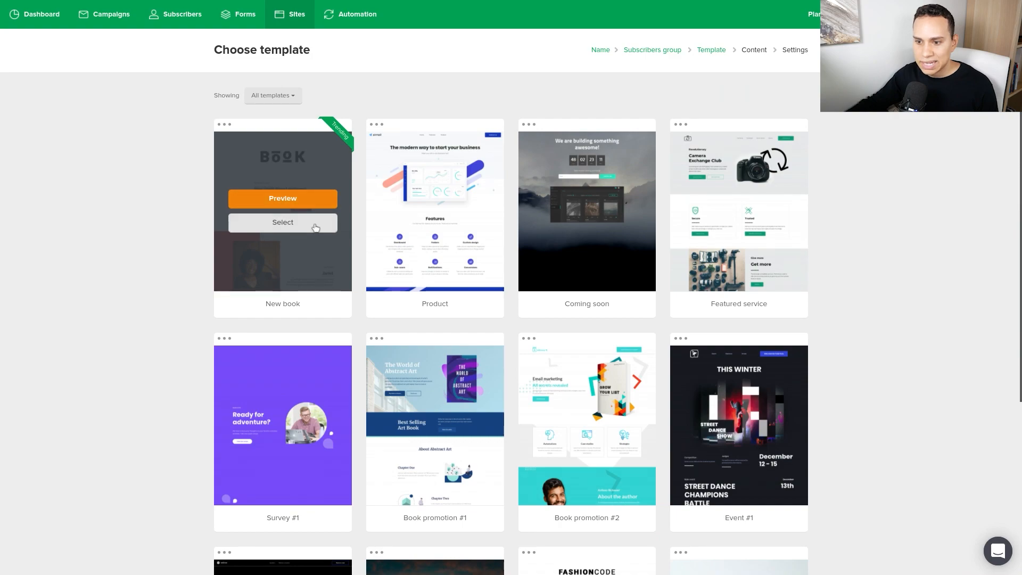
mouse_move(285, 178)
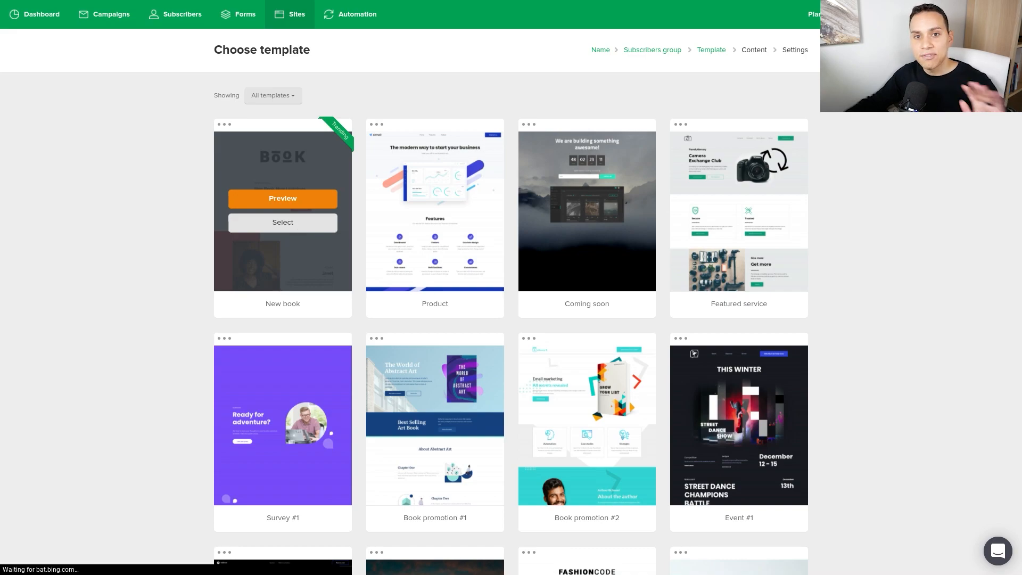
Select the 'New book' template to open it in the editor
click(282, 221)
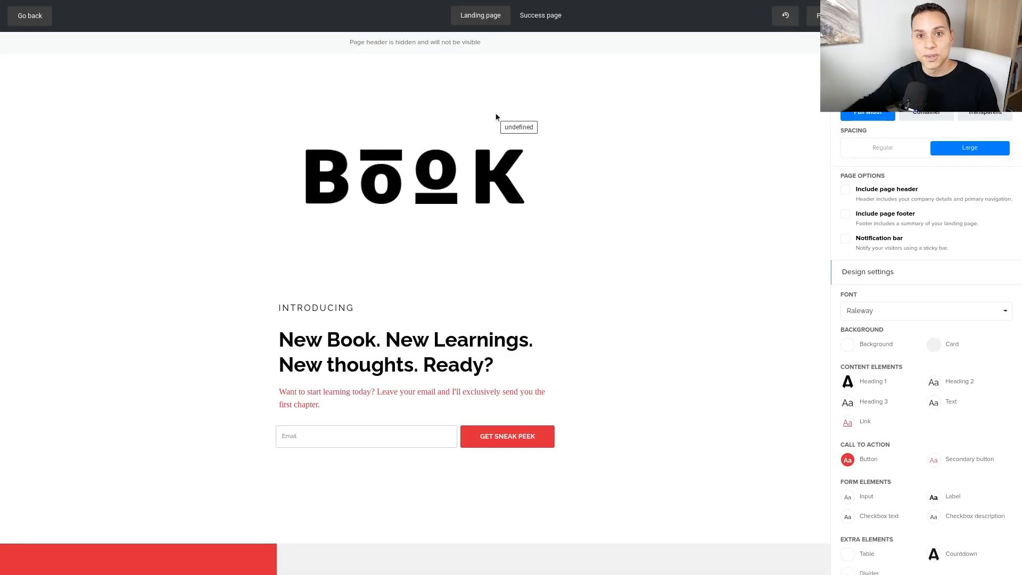
Remove all the template's content blocks via Actions, confirming with REMOVE
scroll(down, 3)
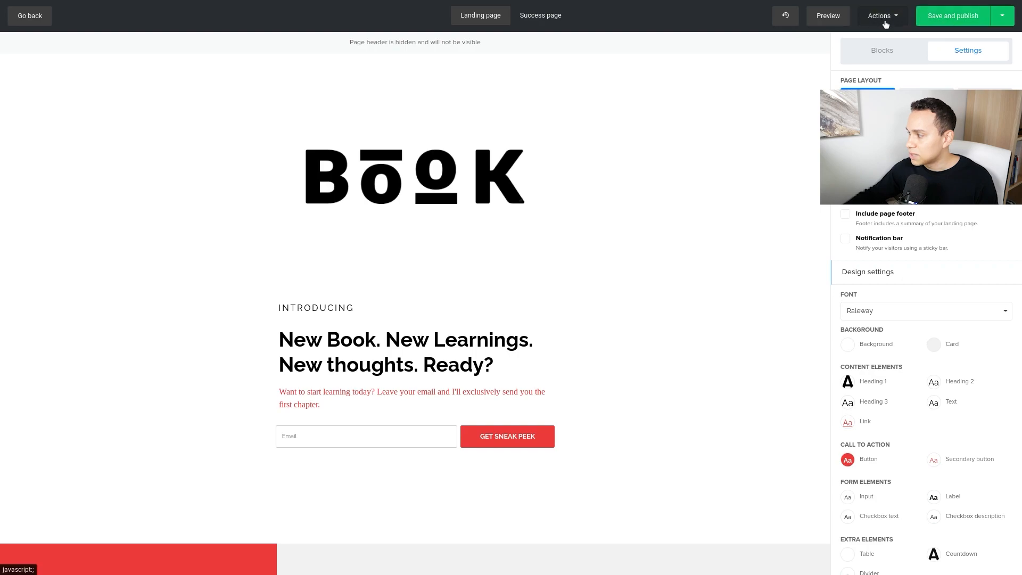
click(881, 14)
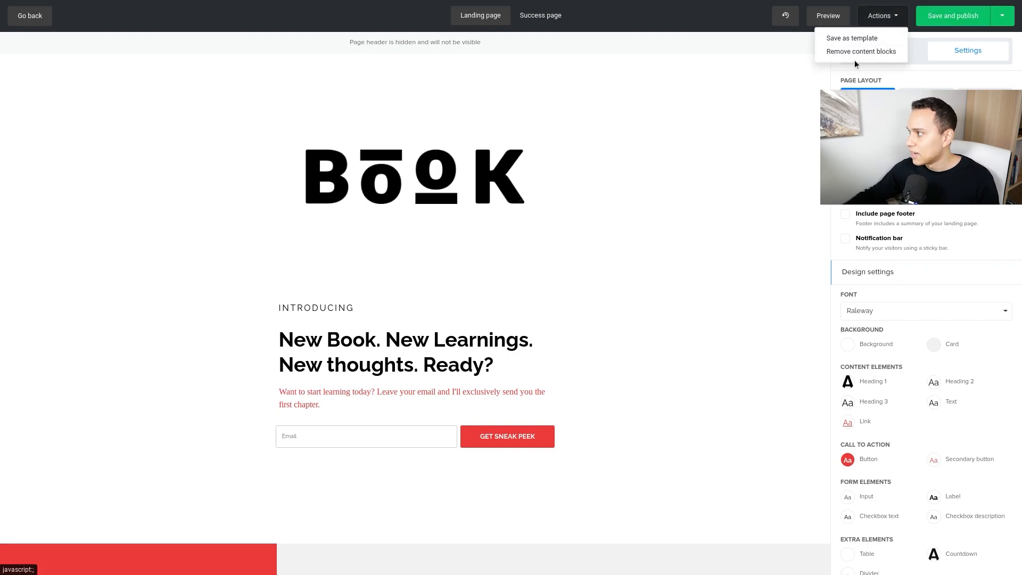
click(859, 51)
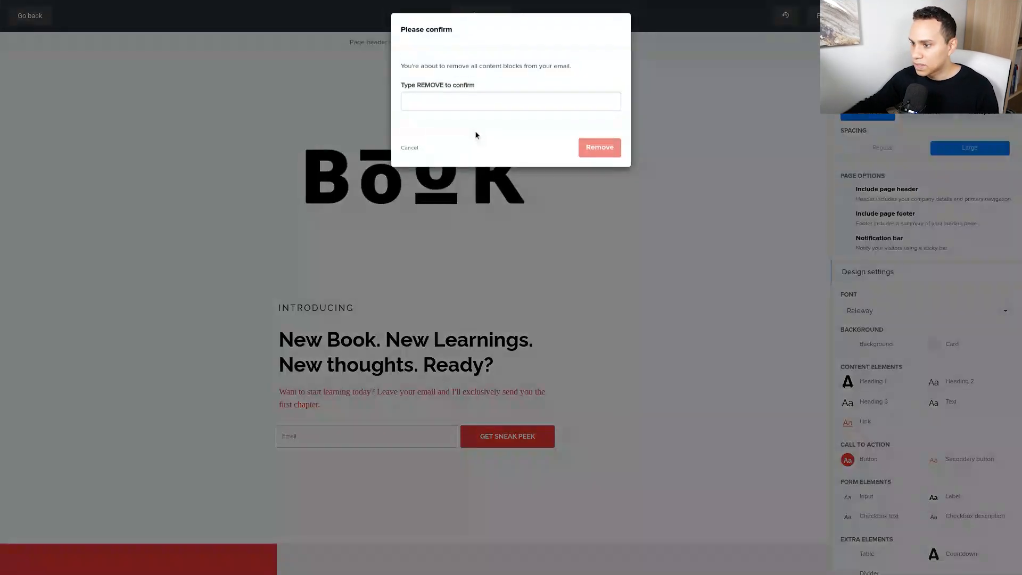
text(REMOVE)
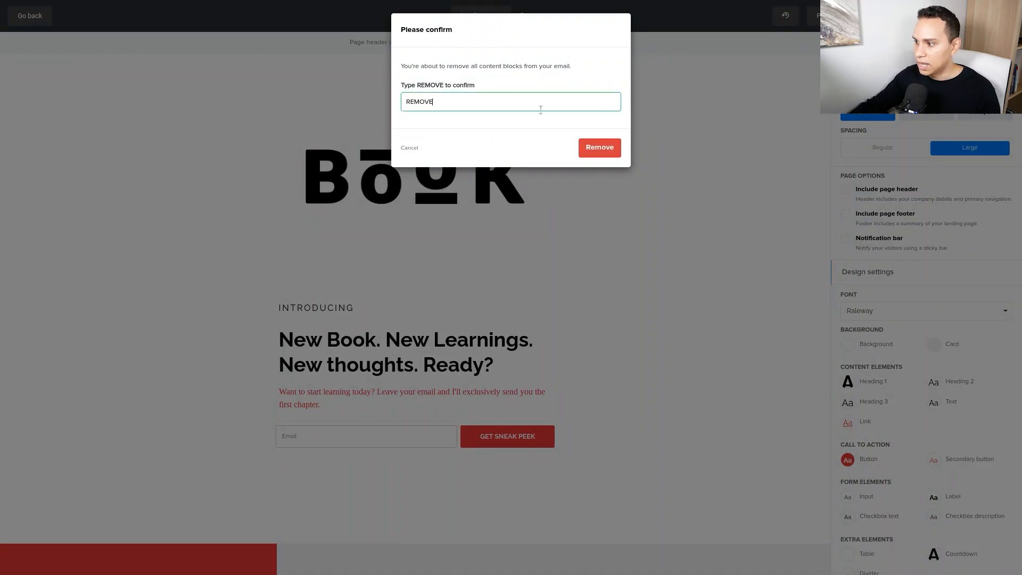
click(597, 147)
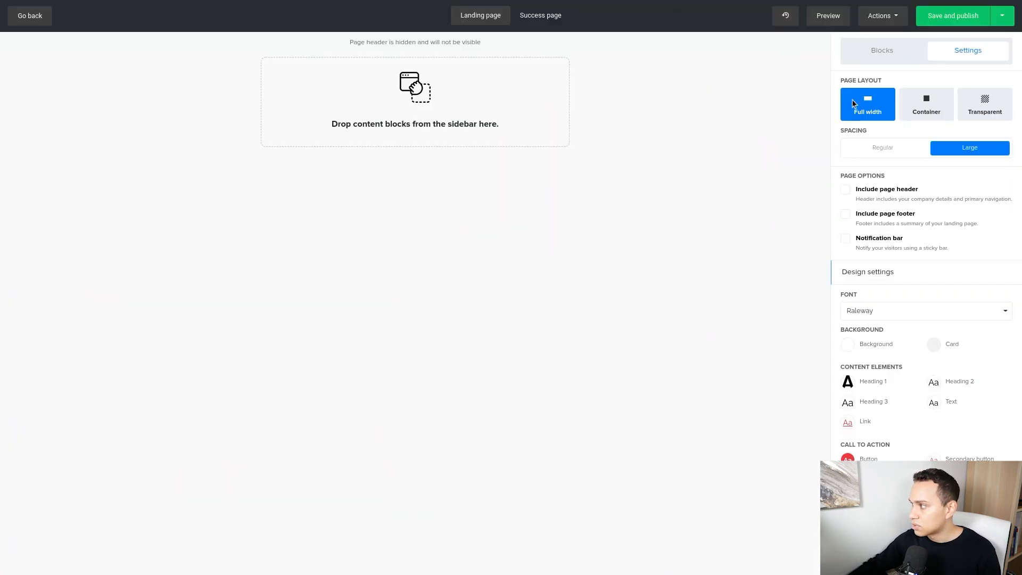
Add a signup form and text blocks from the Blocks panel onto the empty page
click(882, 50)
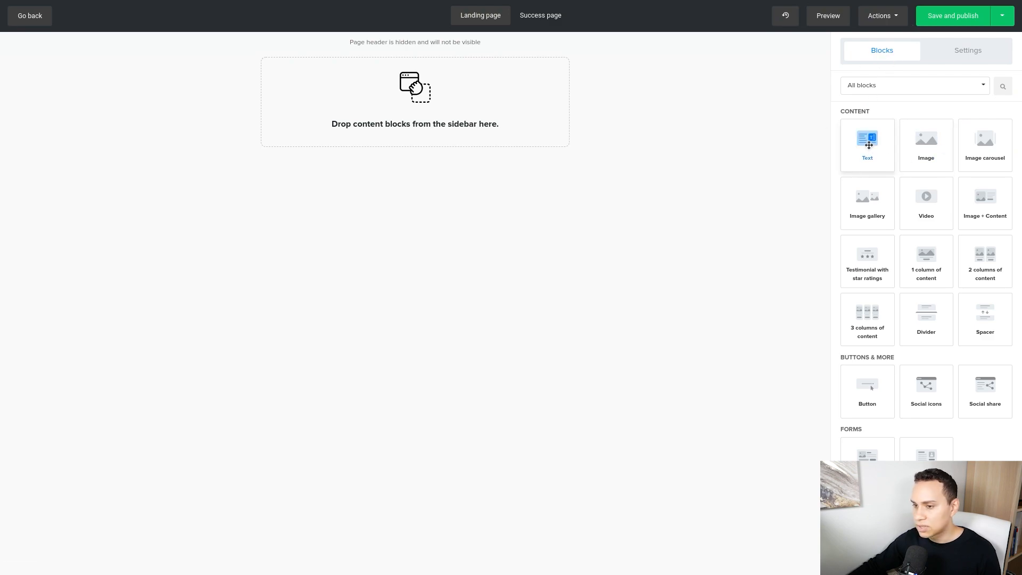
mouse_move(866, 141)
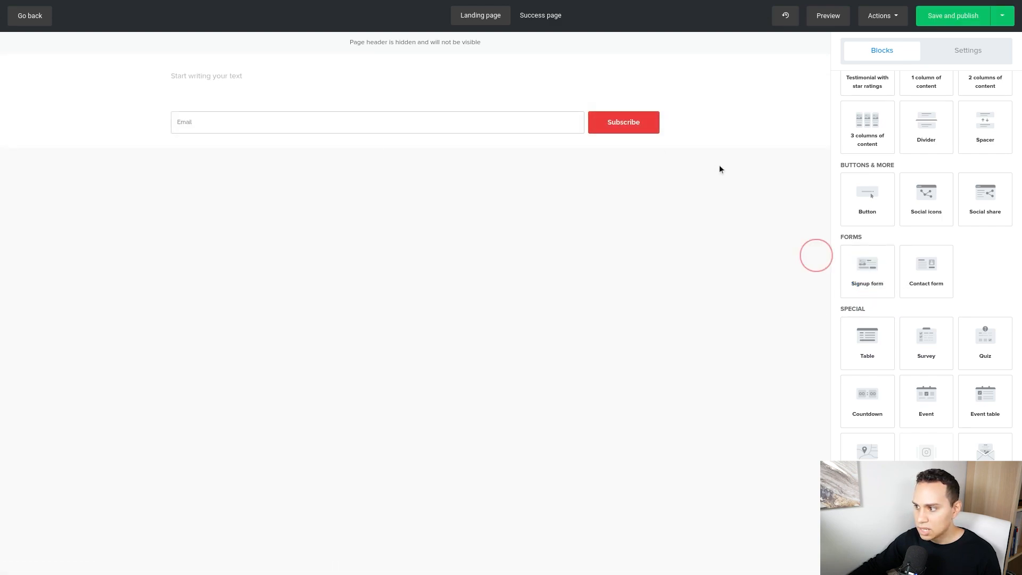
click(866, 268)
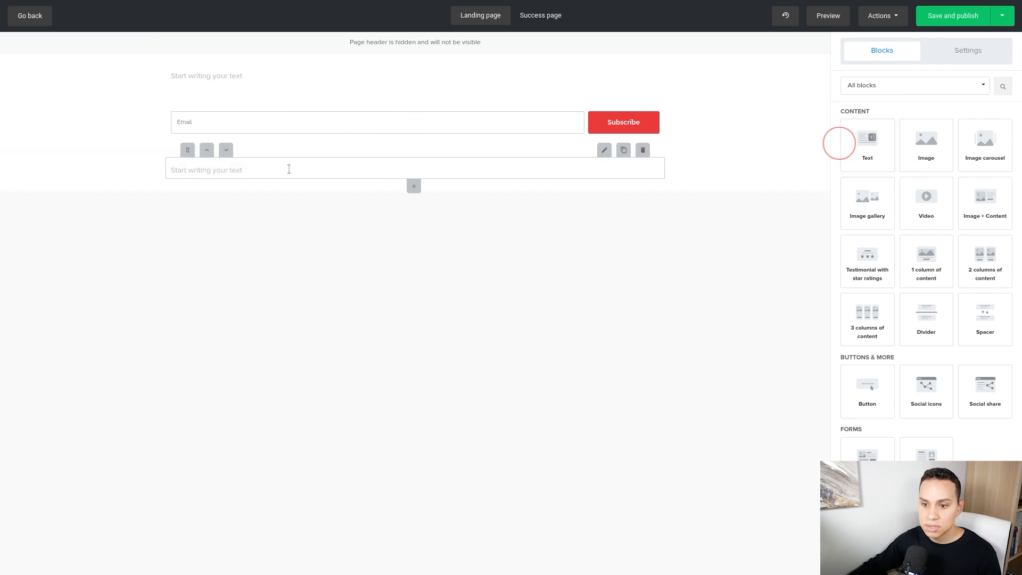
click(951, 15)
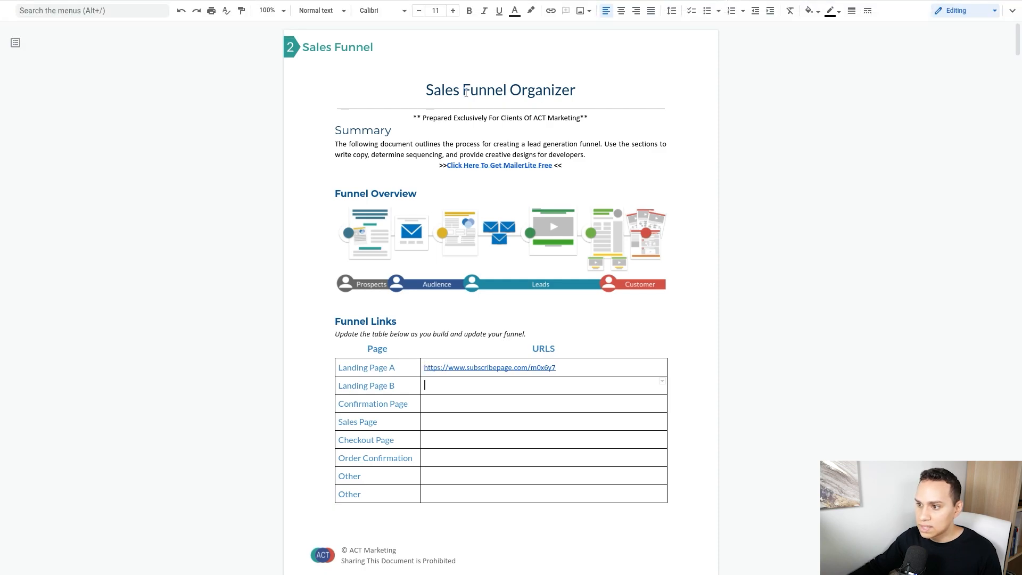
mouse_move(488, 201)
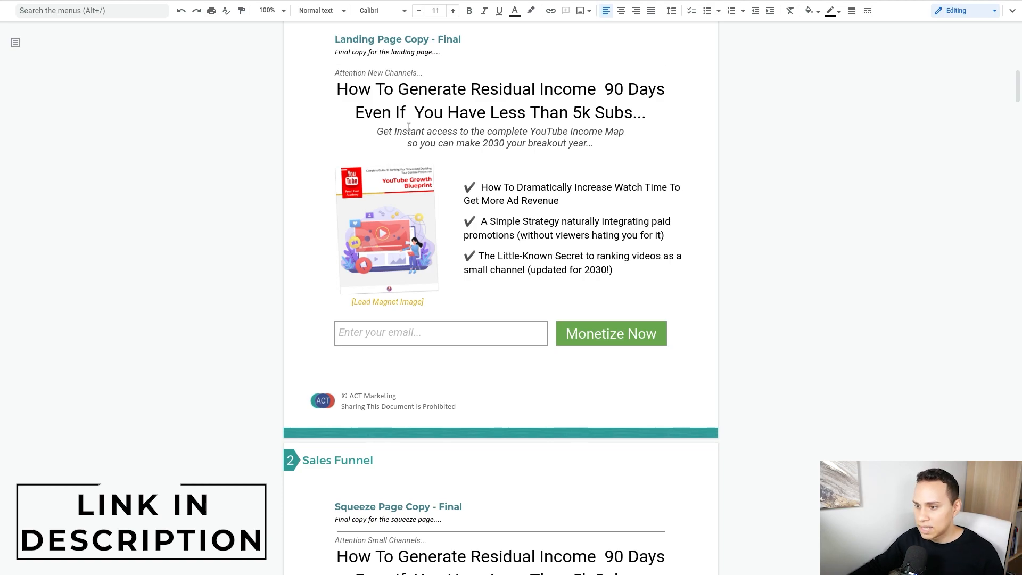
Navigate the Sales Funnel Organizer outline to the 'Squeeze Page Copy - Final' section
scroll(down, 3)
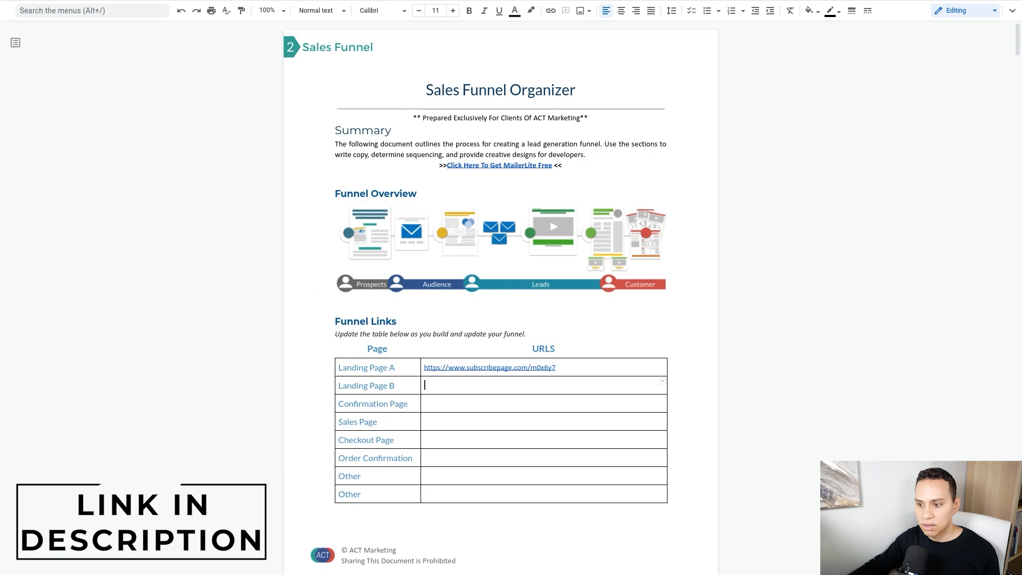
click(16, 43)
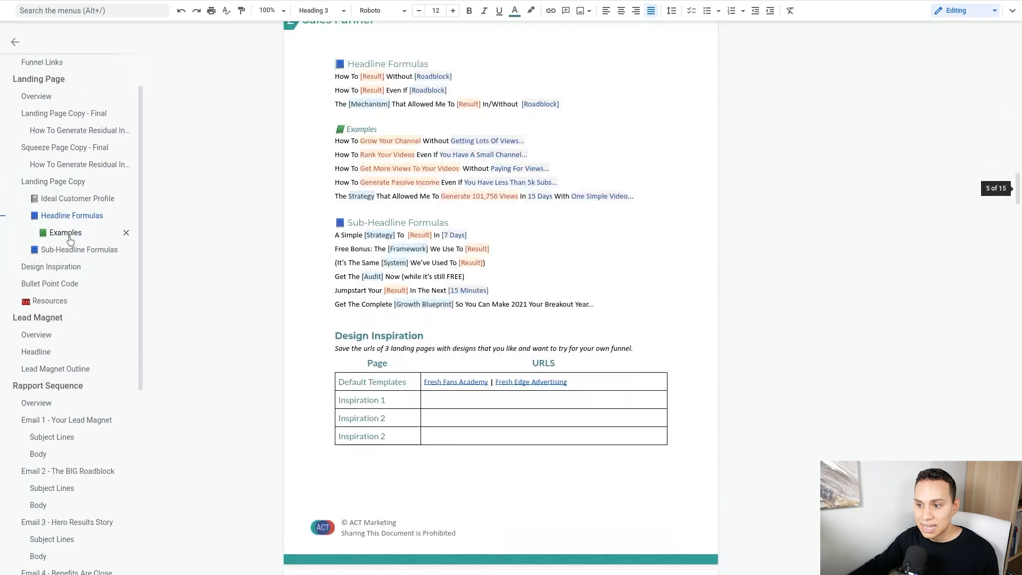
scroll(down, 3)
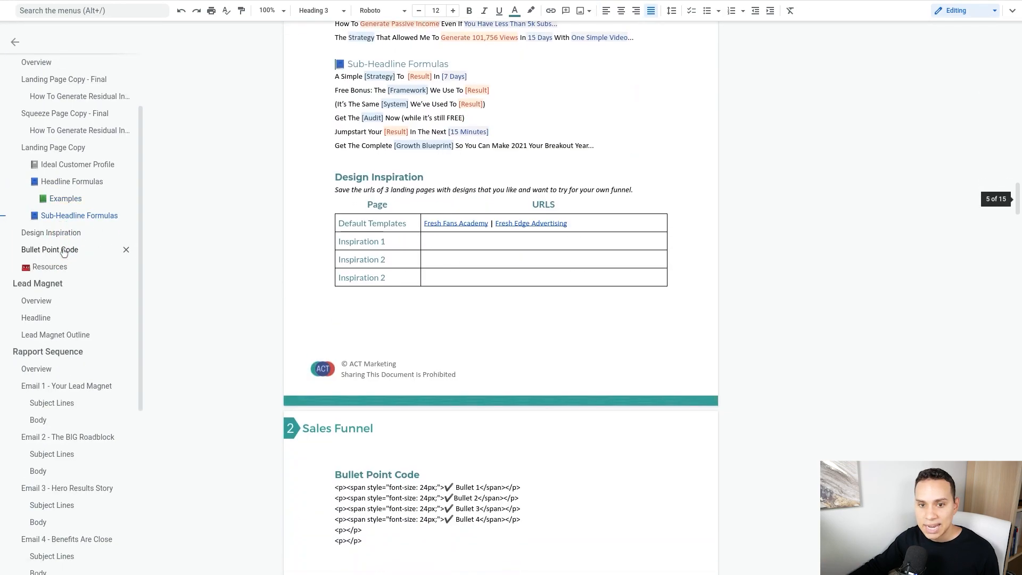
scroll(down, 3)
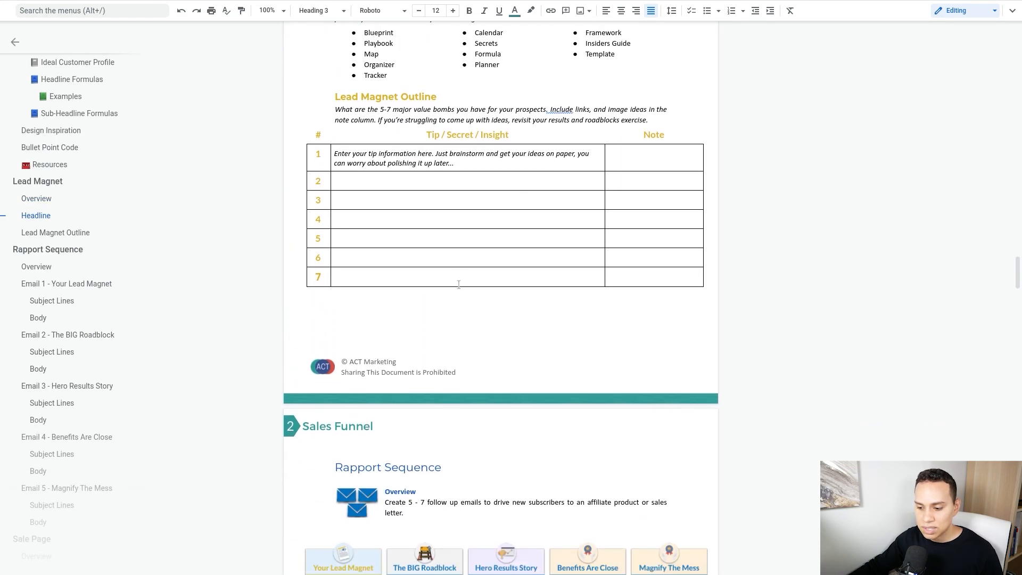
scroll(down, 3)
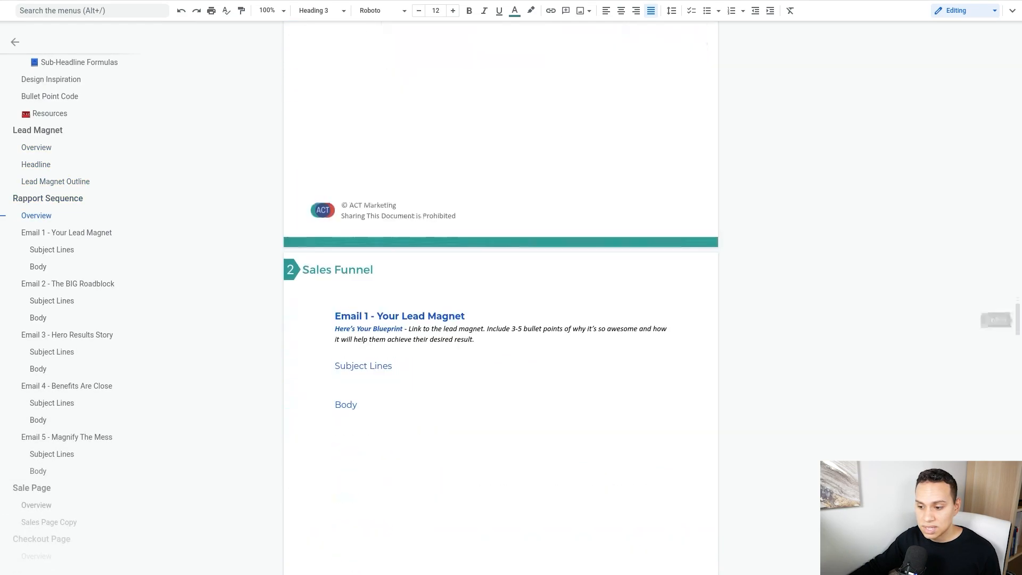
scroll(down, 3)
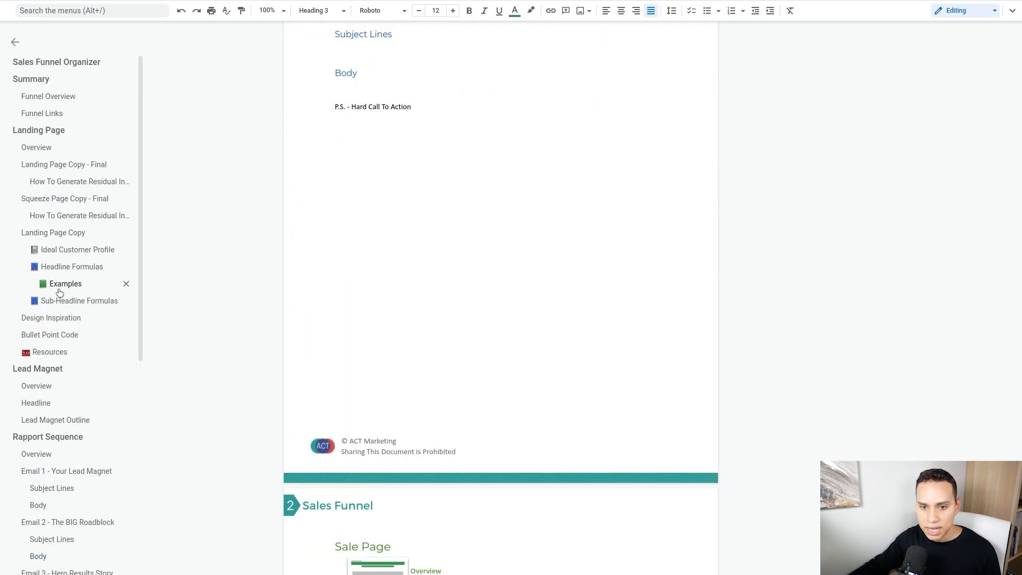
mouse_move(36, 147)
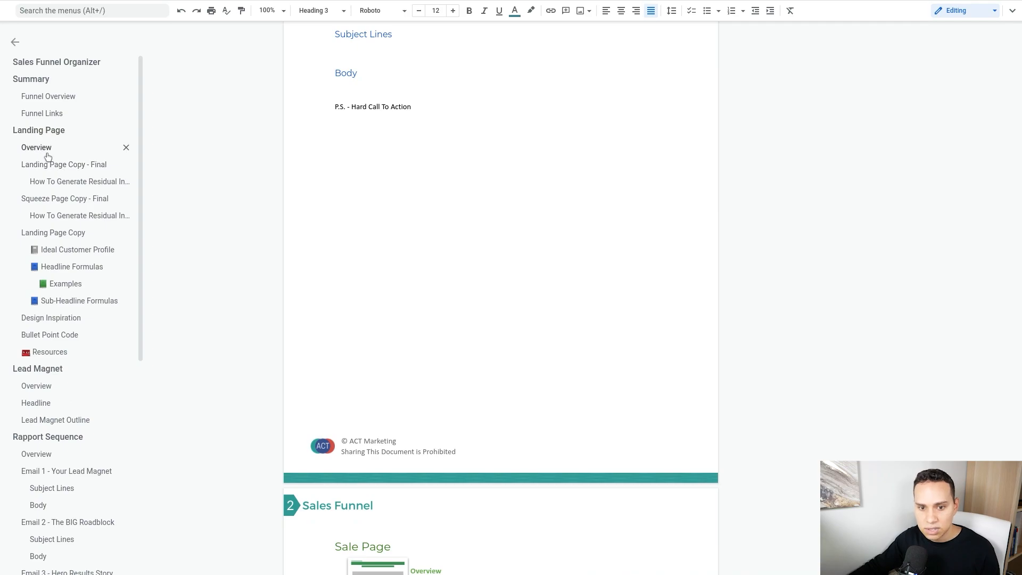
click(62, 164)
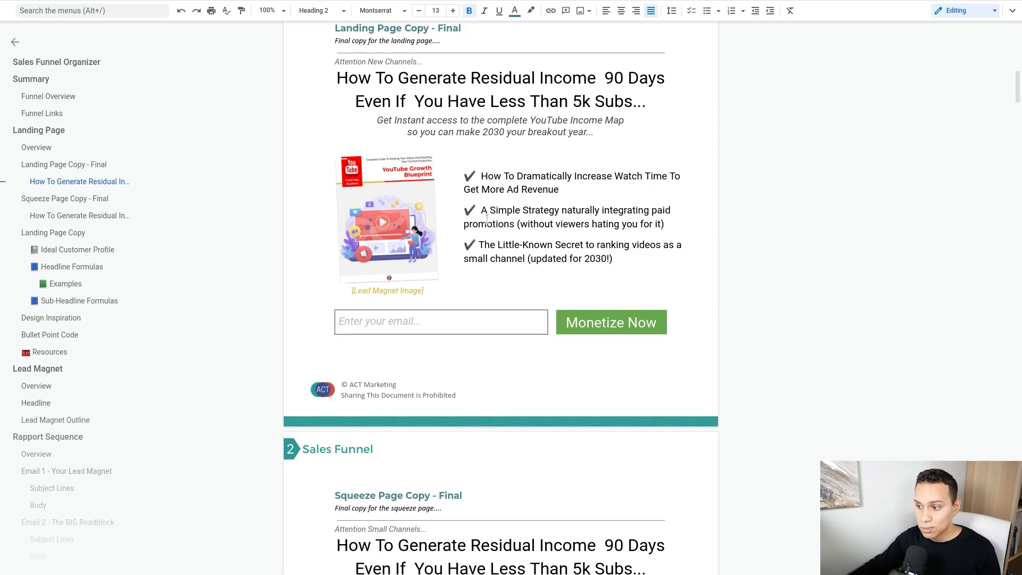
Select the residual income headline from the final squeeze page copy
scroll(down, 3)
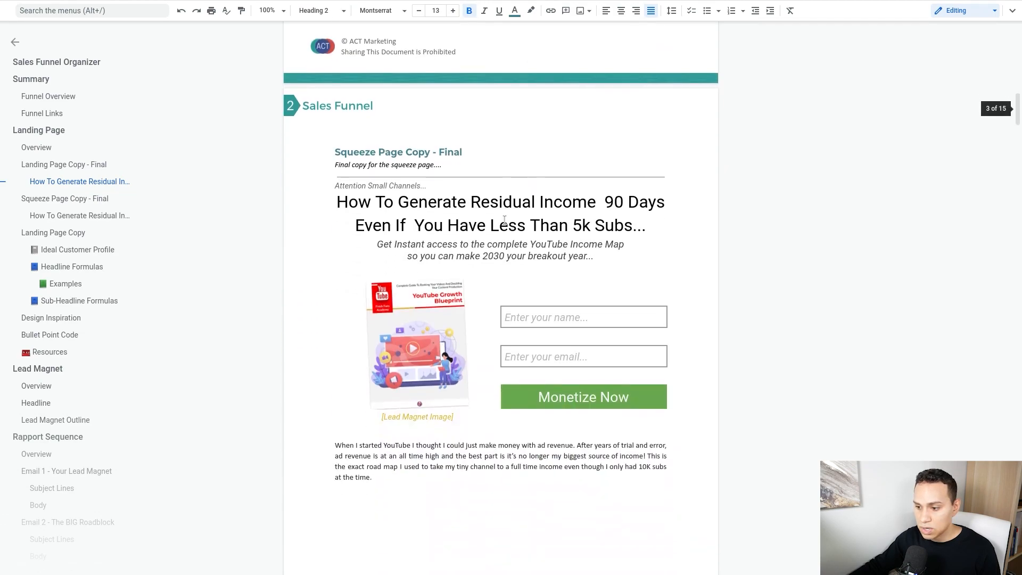
scroll(down, 3)
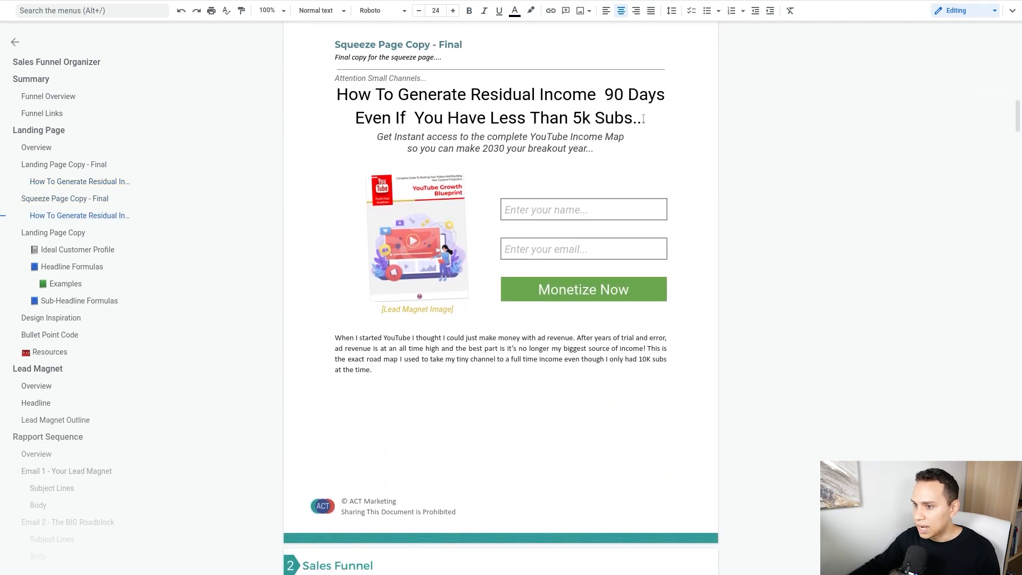
drag(337, 94, 644, 118)
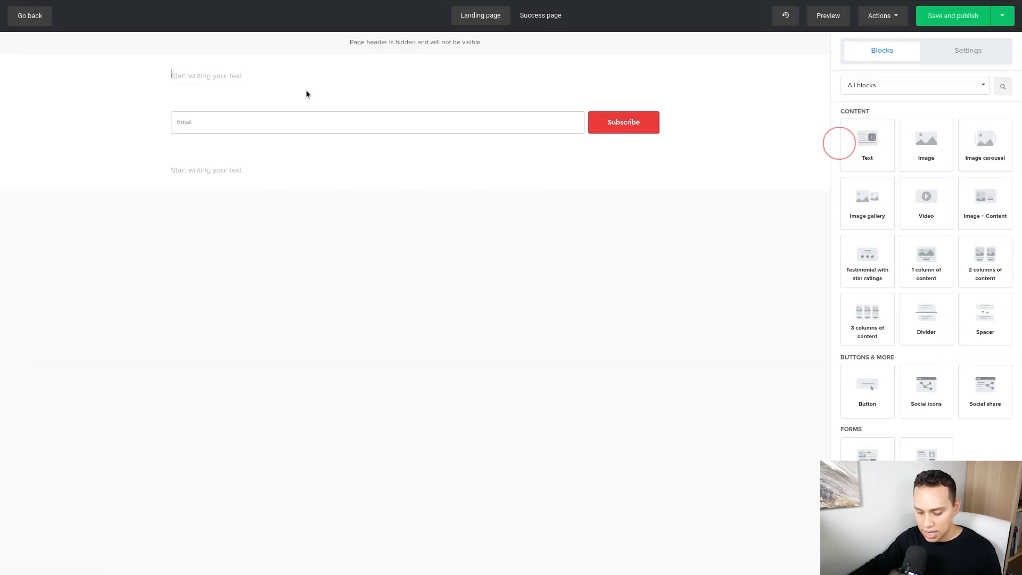
Paste 'How To Generate Residual Income 90 Days Even If You Have Less Than 5k Subs..' and center it
text(How To Generate Residual Income 90 Days Even If You Have Less Than 5k Subs...)
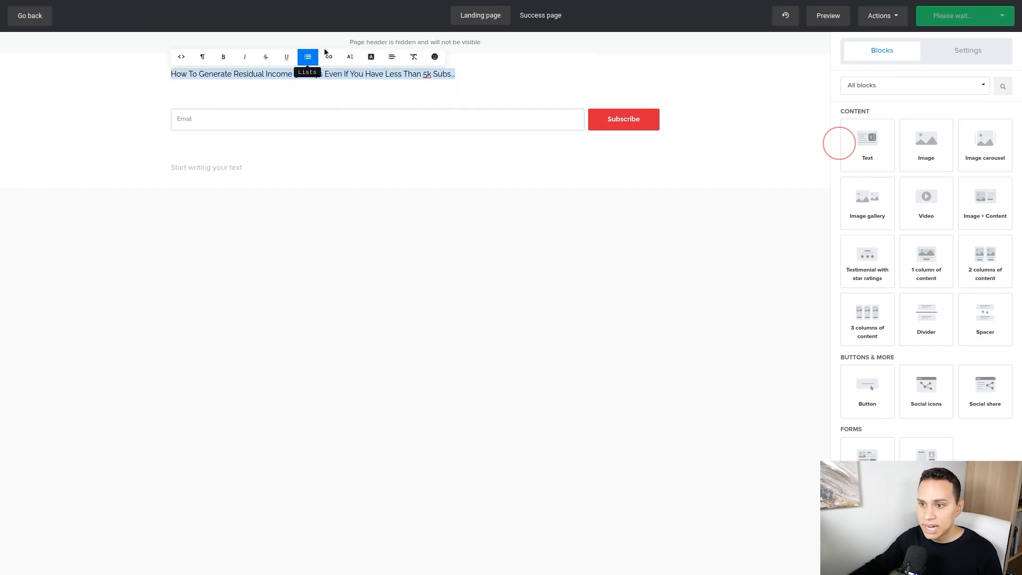
click(181, 56)
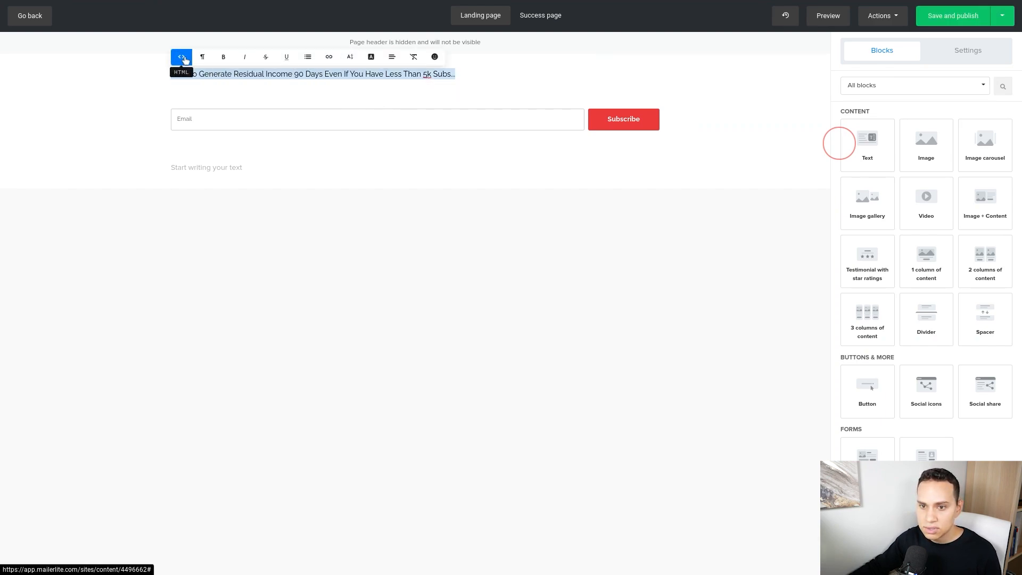
click(392, 56)
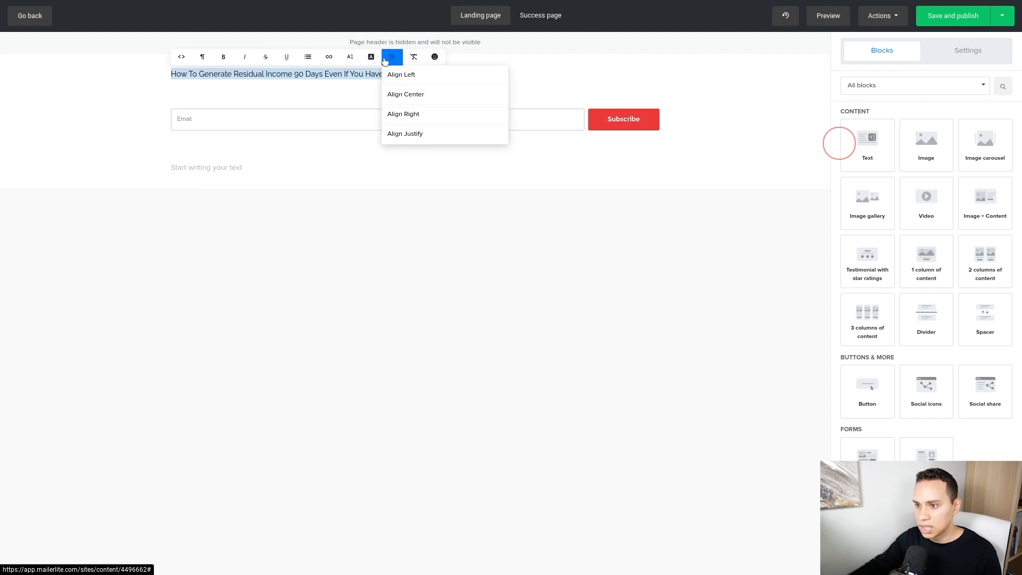
click(406, 93)
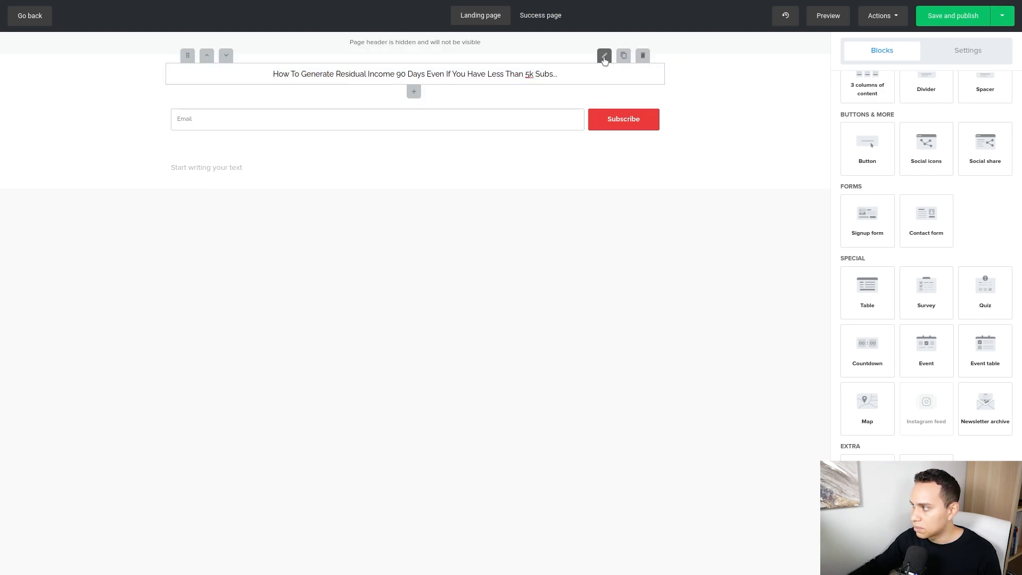
Set the headline block's text style font size to 45 and save
click(603, 55)
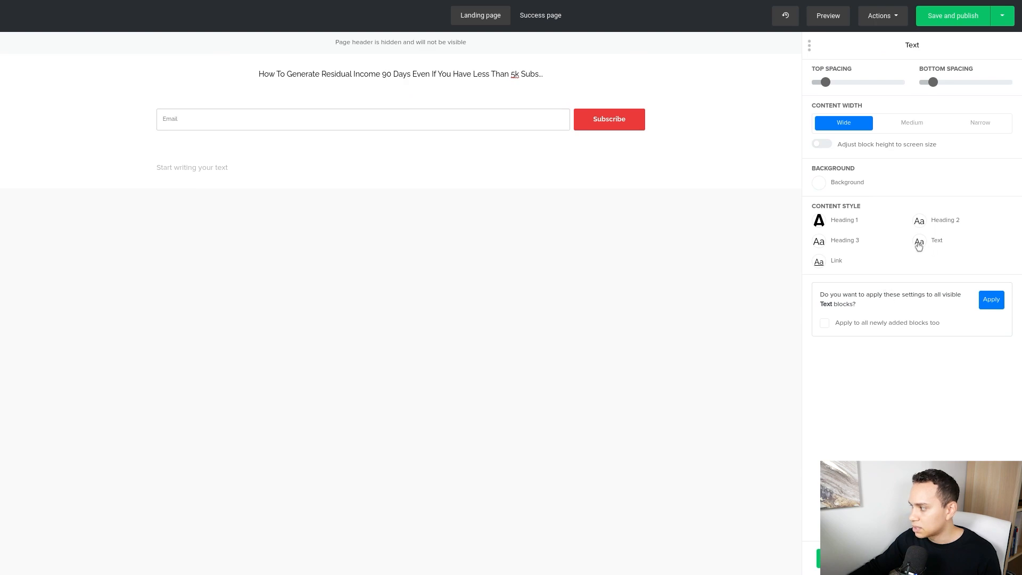
click(936, 239)
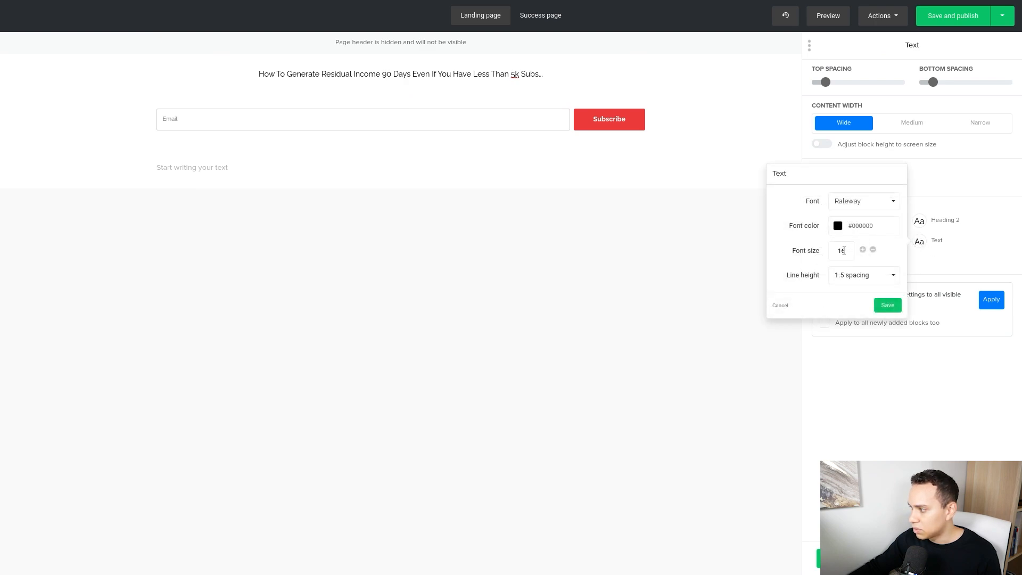
text(45)
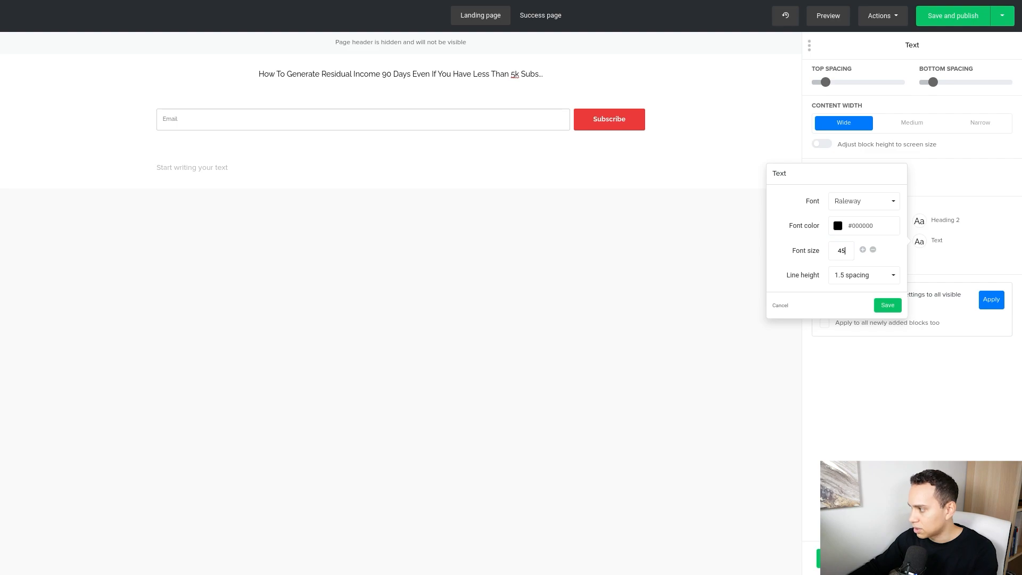
click(886, 306)
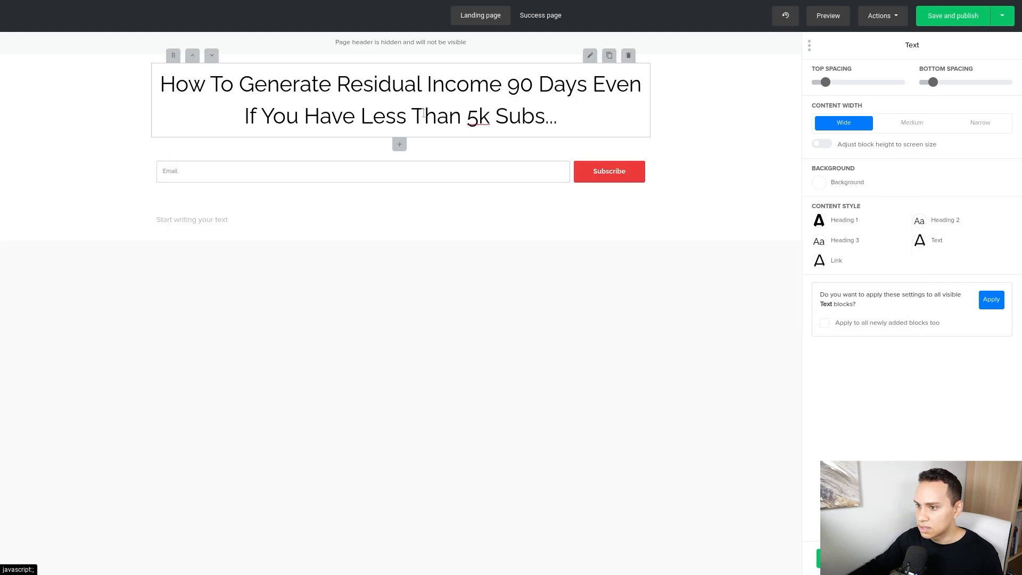
Change the headline text style font from Raleway to Roboto and save
click(951, 16)
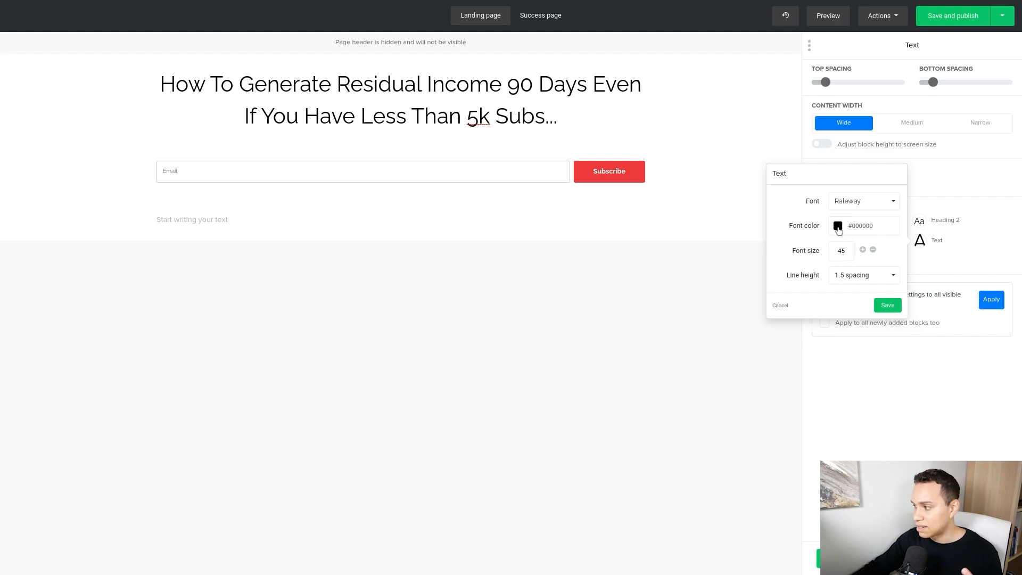
mouse_move(843, 266)
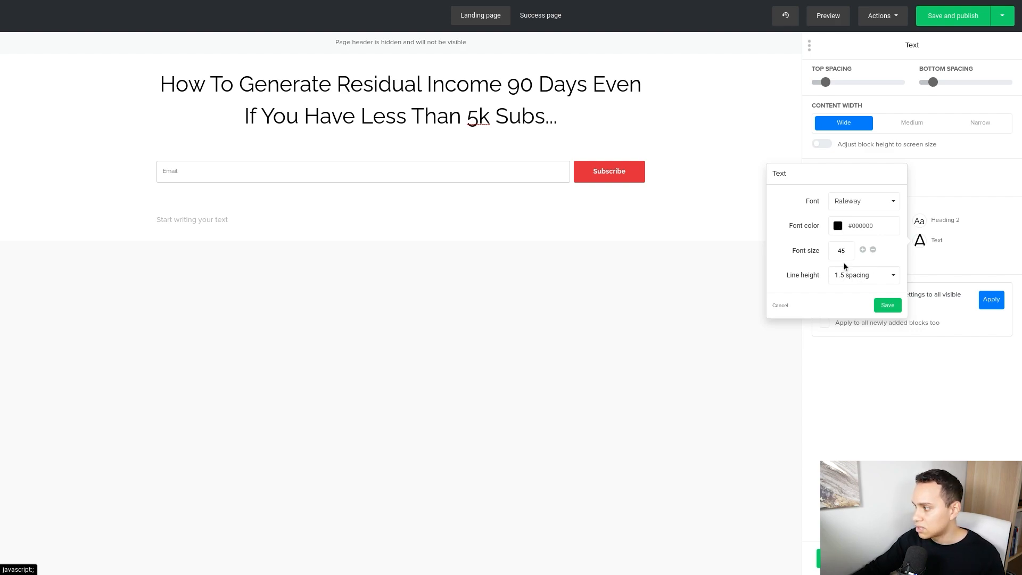
click(863, 202)
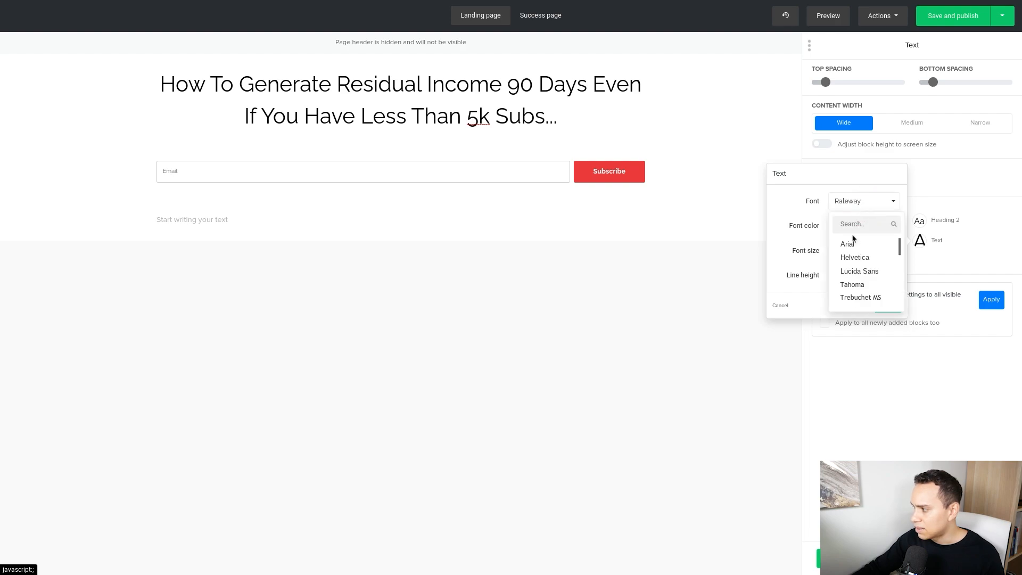
scroll(down, 3)
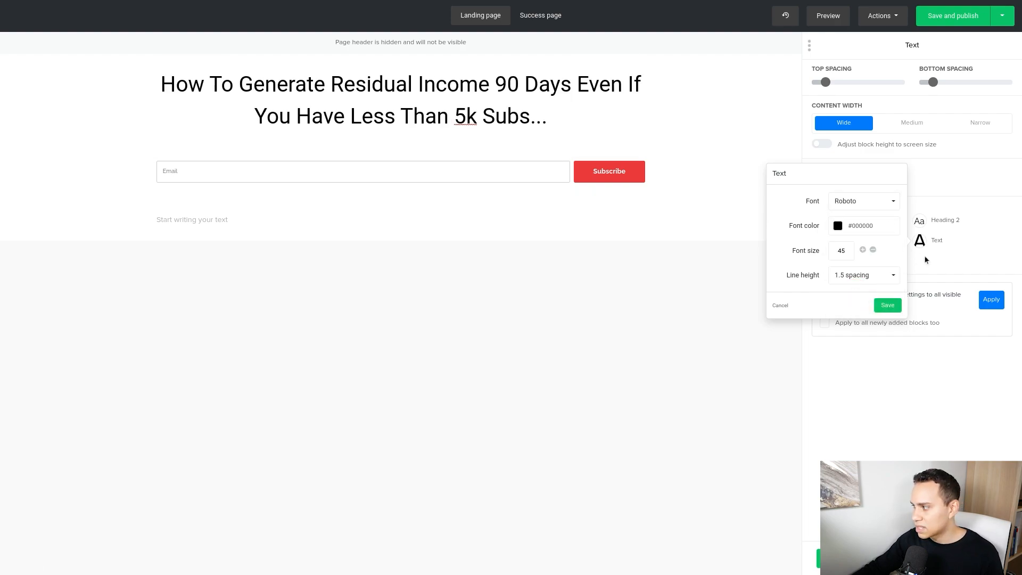
click(399, 83)
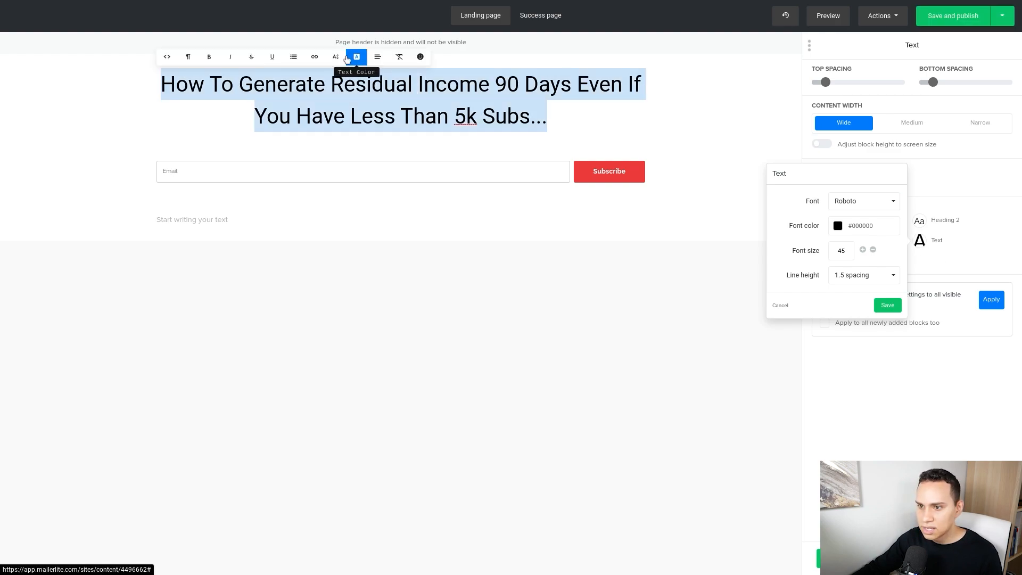
click(335, 56)
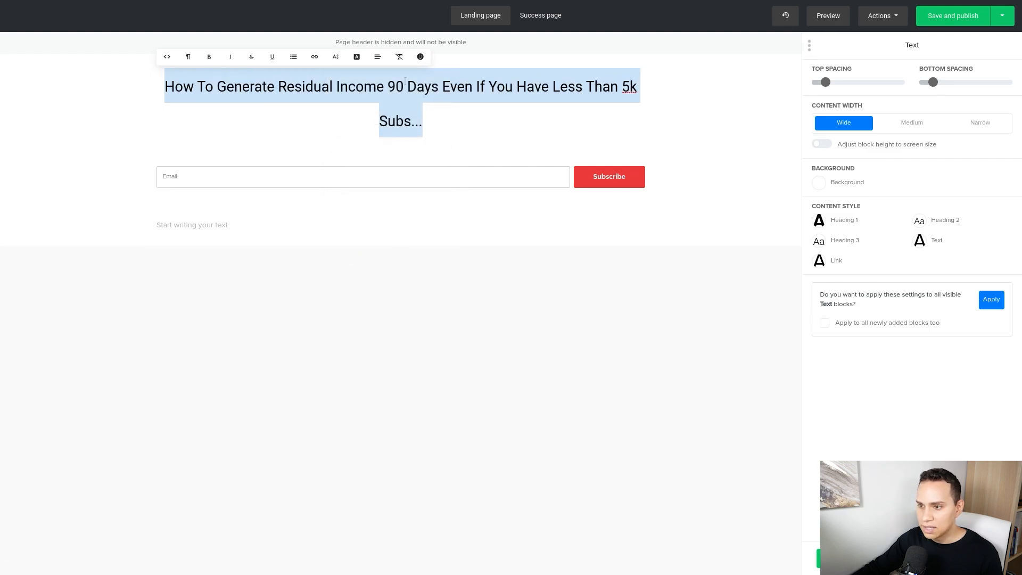
mouse_move(905, 221)
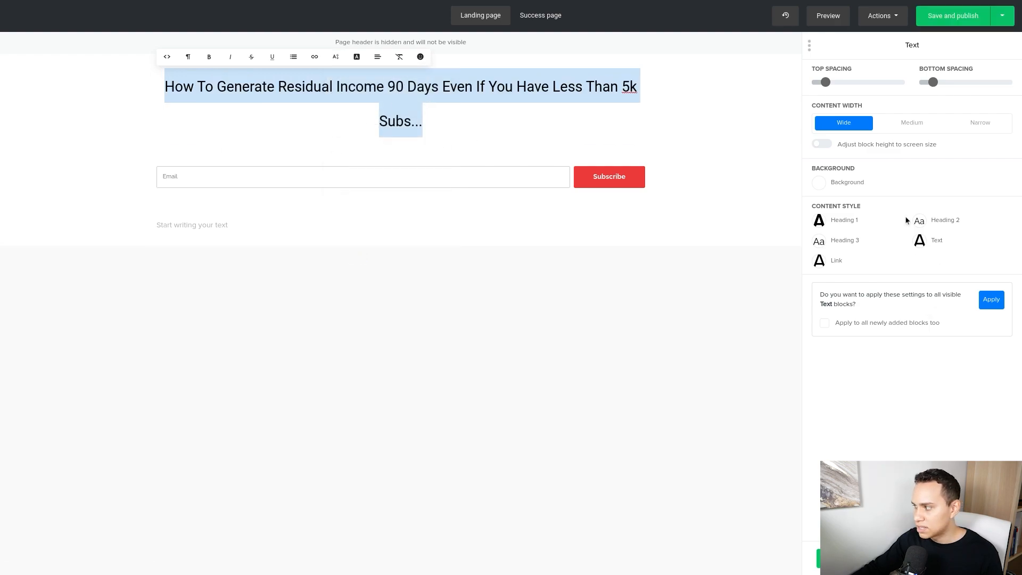
click(785, 15)
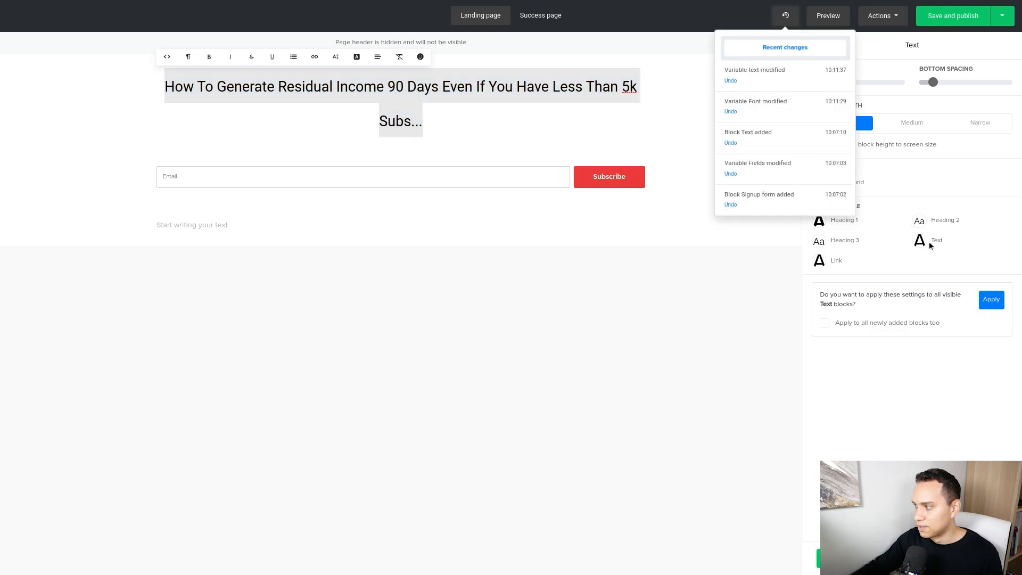
Undo the Roboto font change, then color the headline red and finish editing
click(730, 79)
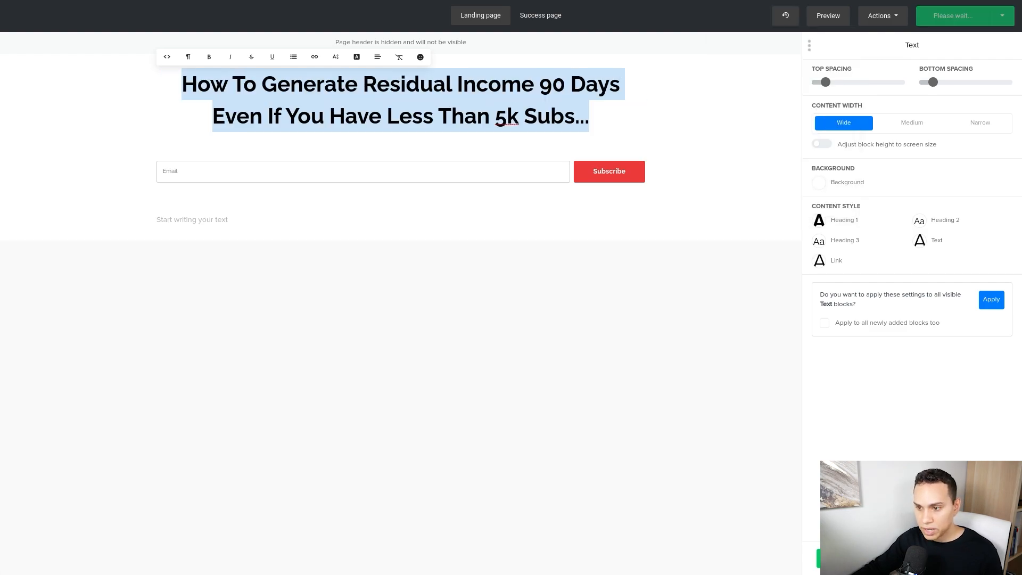
click(356, 56)
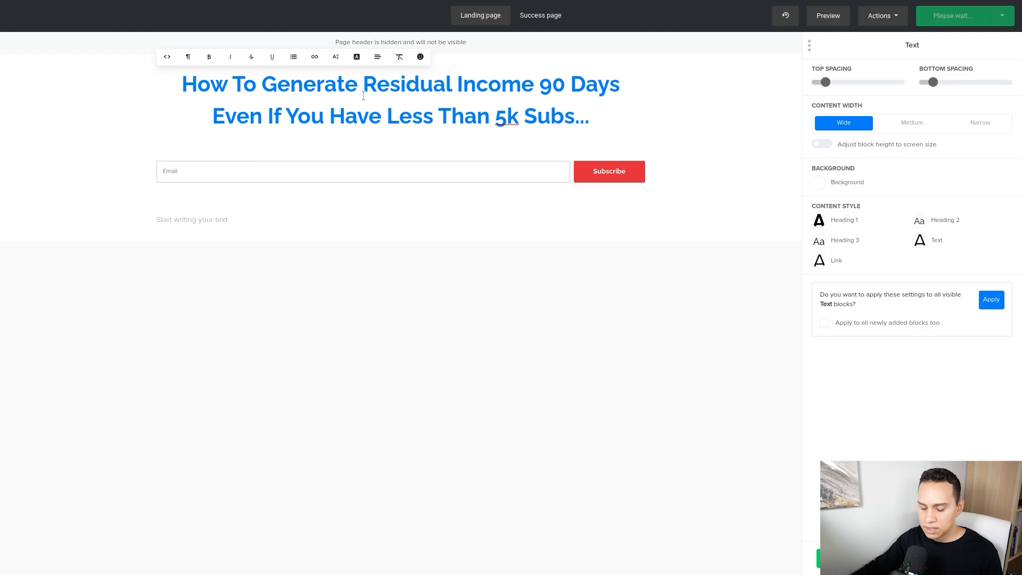
click(356, 57)
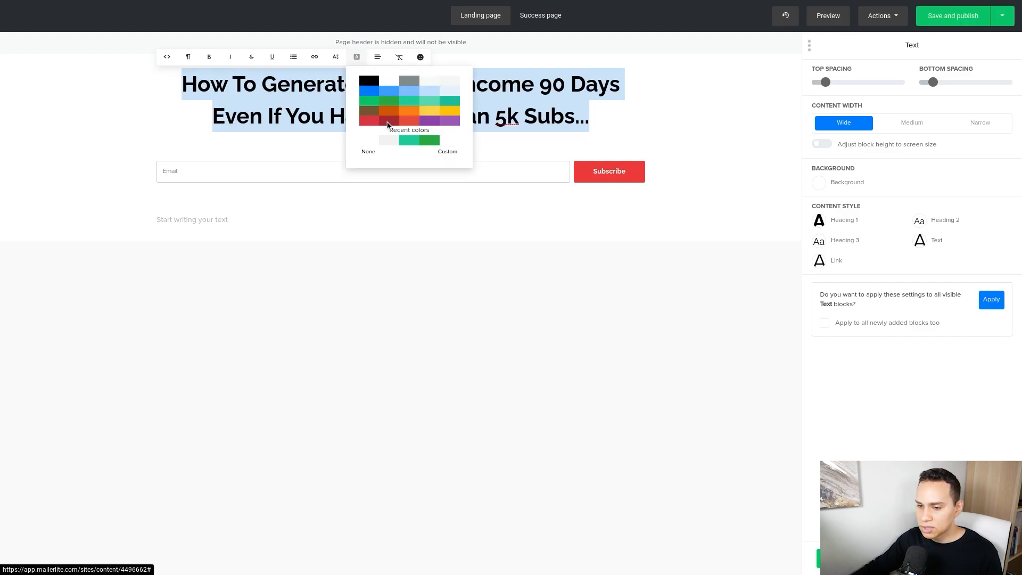
click(369, 118)
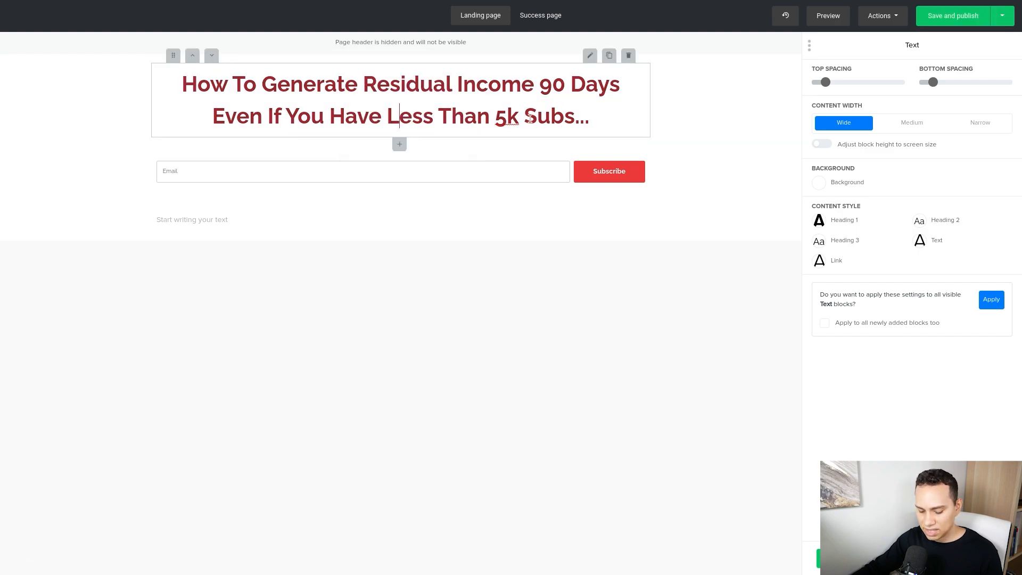
click(952, 15)
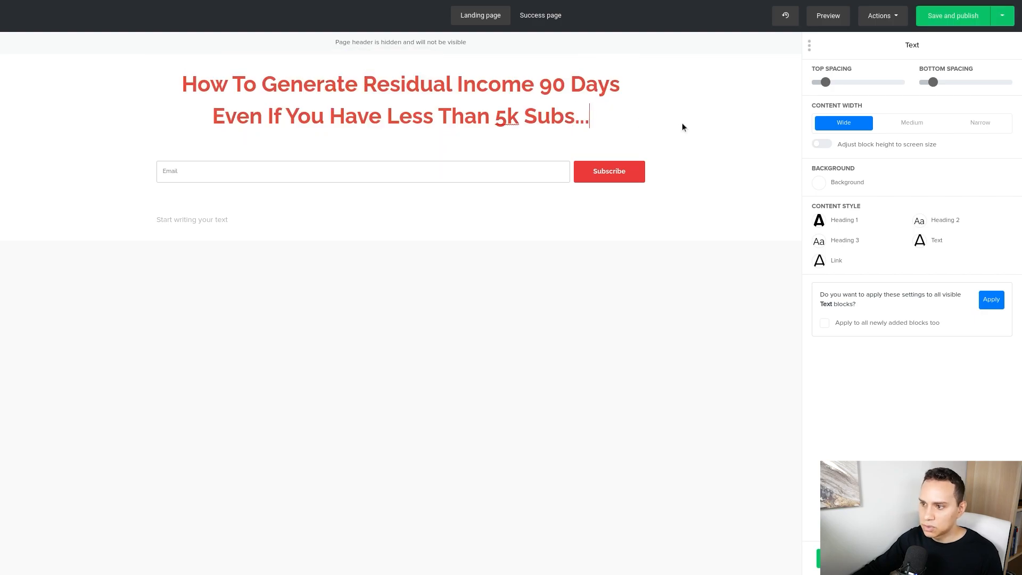
Select the YouTube Income Map subheadline in Google Docs and return to MailerLite
click(193, 9)
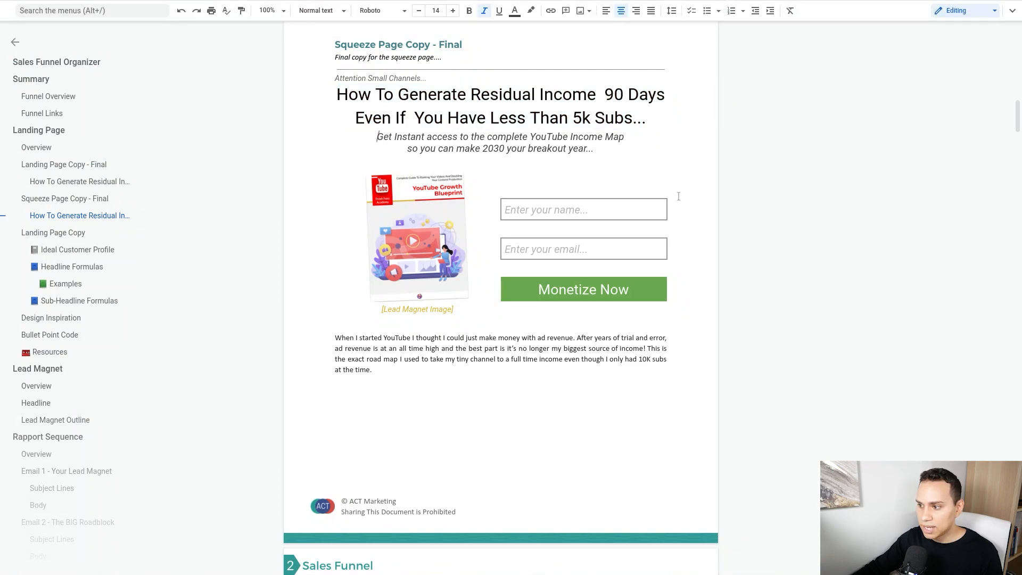
drag(377, 136, 593, 148)
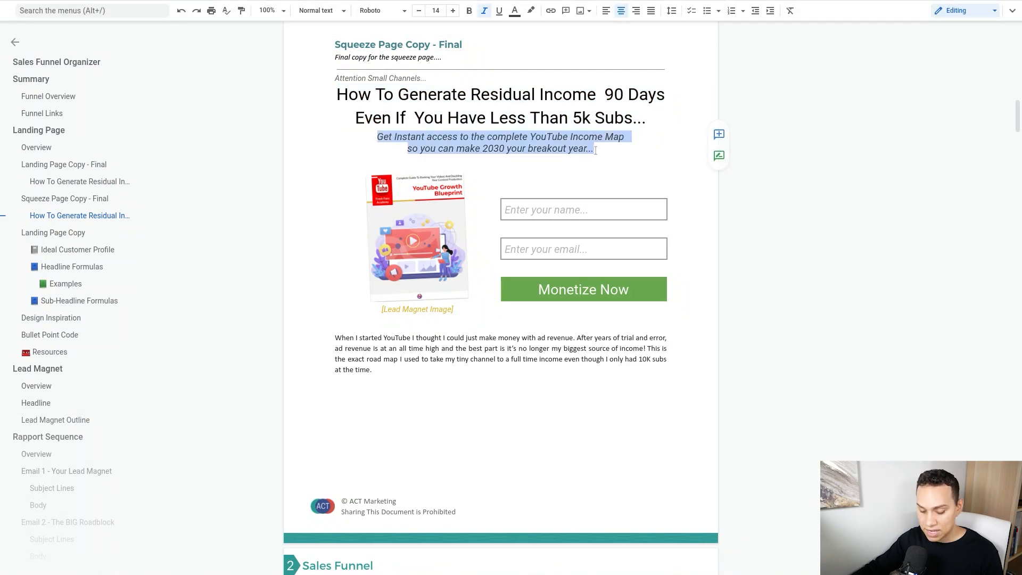
click(65, 7)
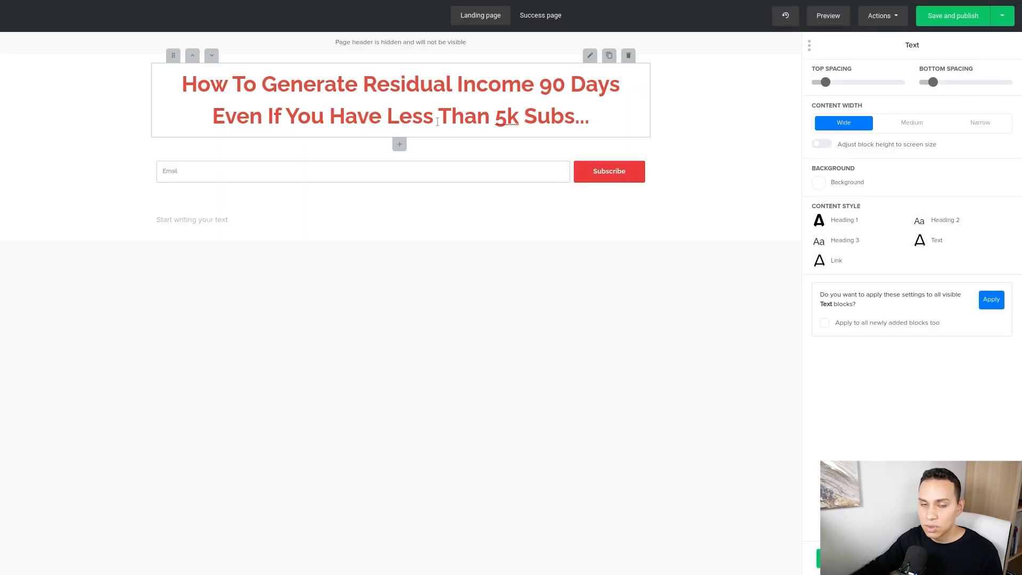
mouse_move(413, 125)
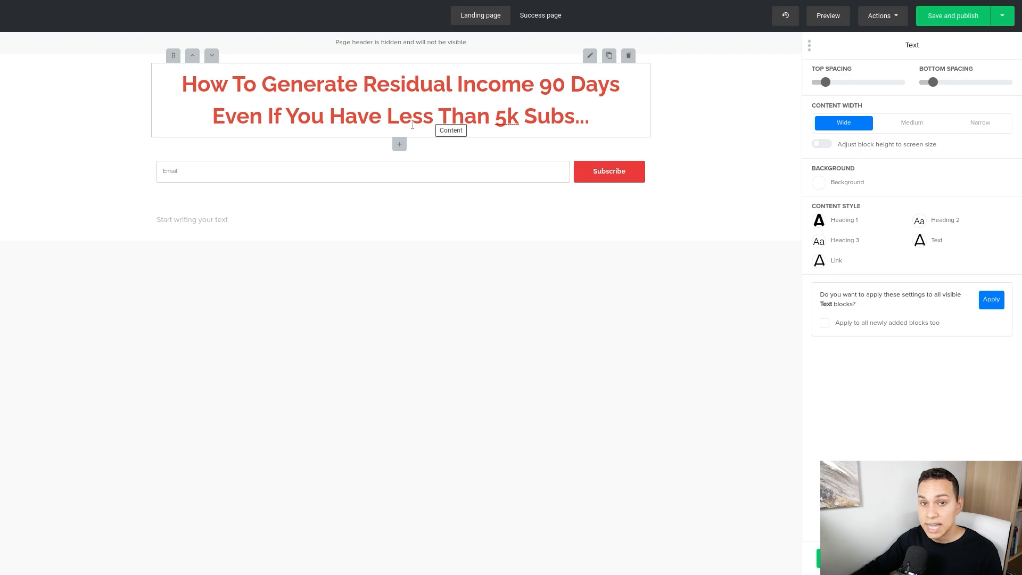
mouse_move(399, 144)
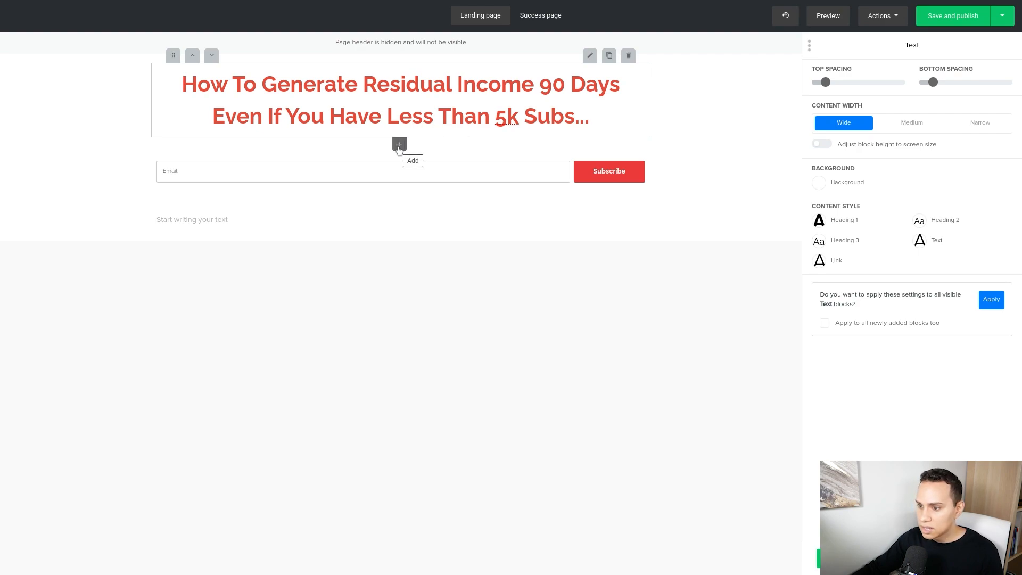
Insert a text block with the YouTube Income Map subheadline on one line, centered, below the headline
click(399, 144)
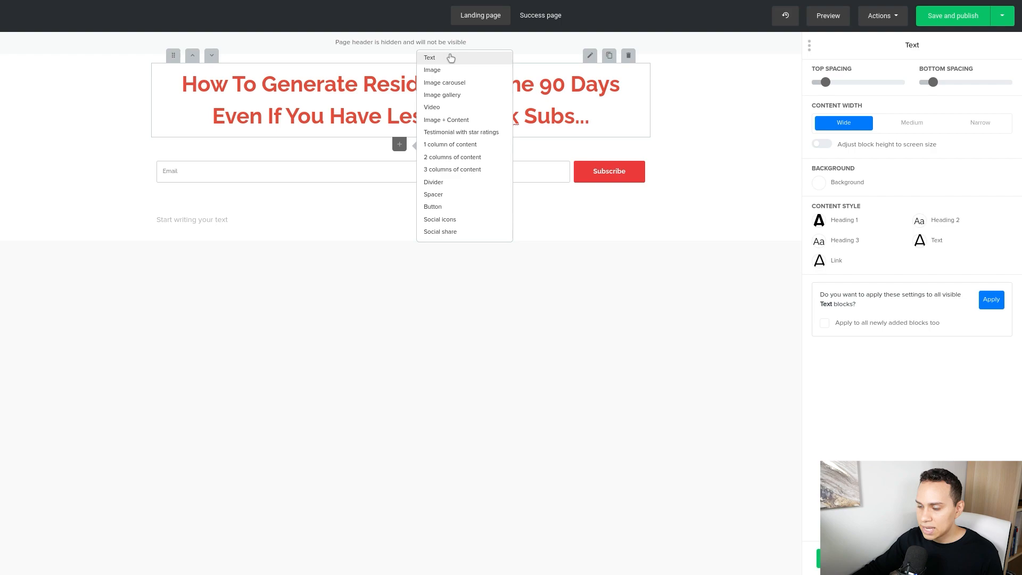
click(429, 58)
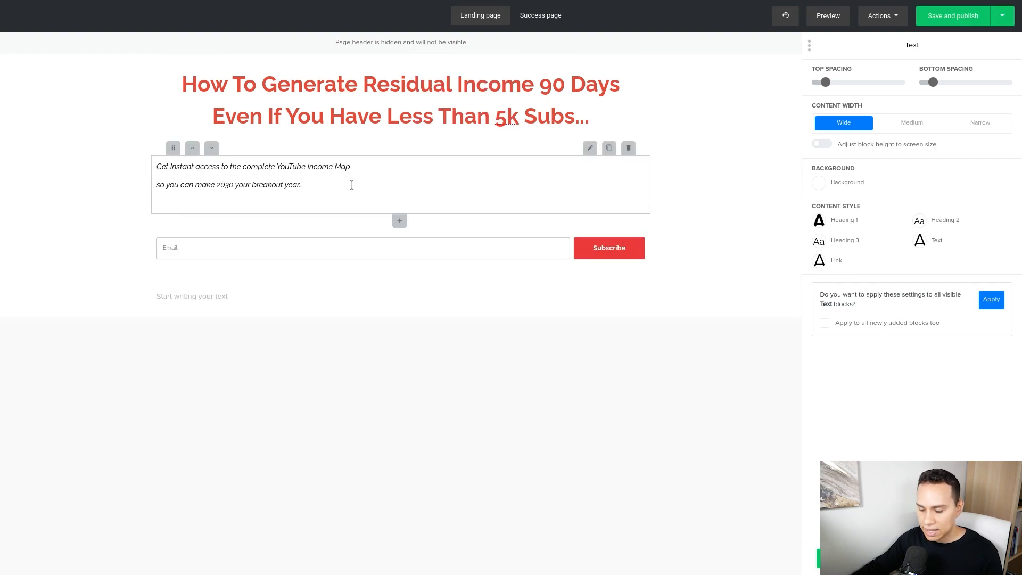
click(952, 16)
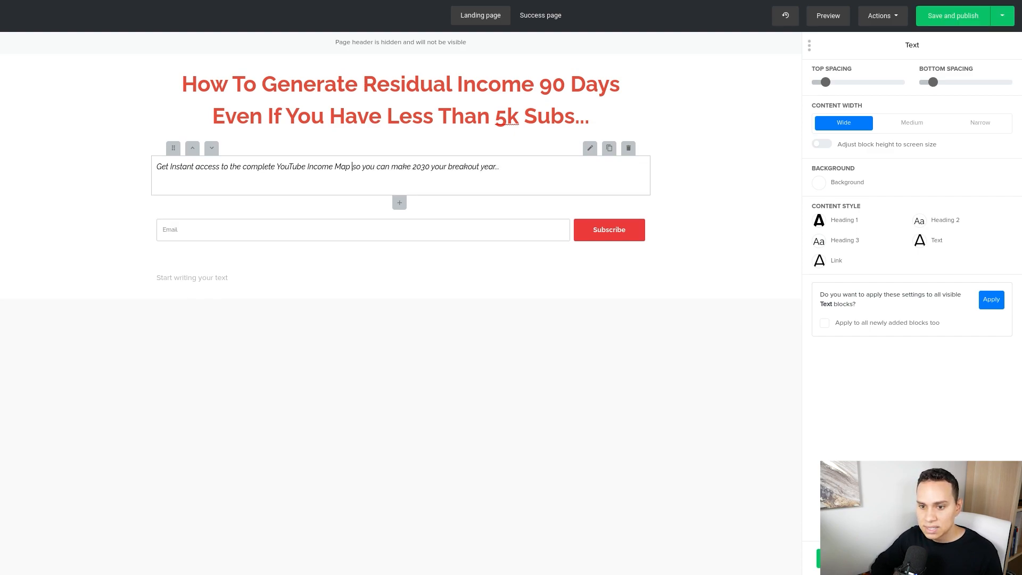
mouse_move(654, 189)
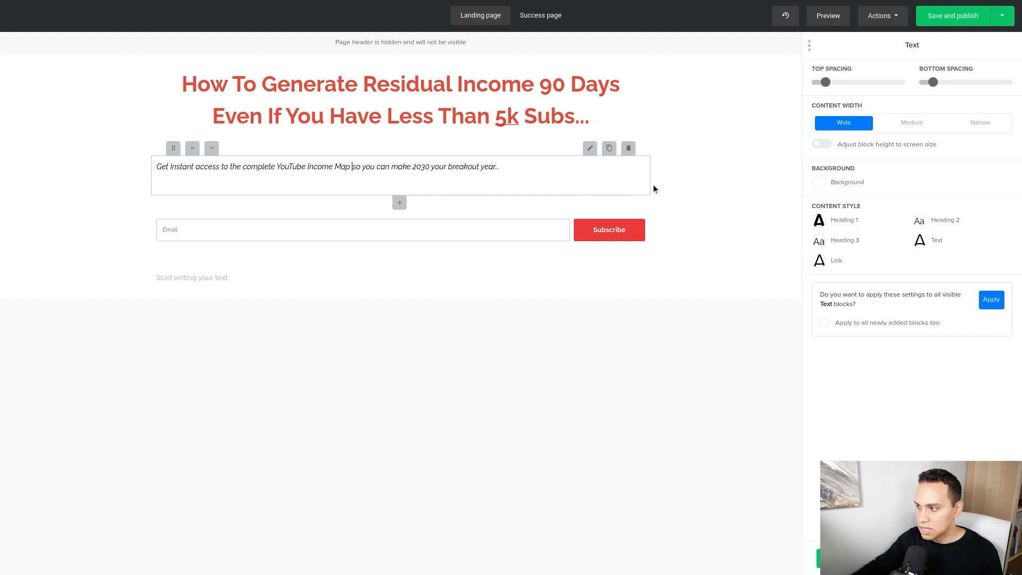
click(952, 16)
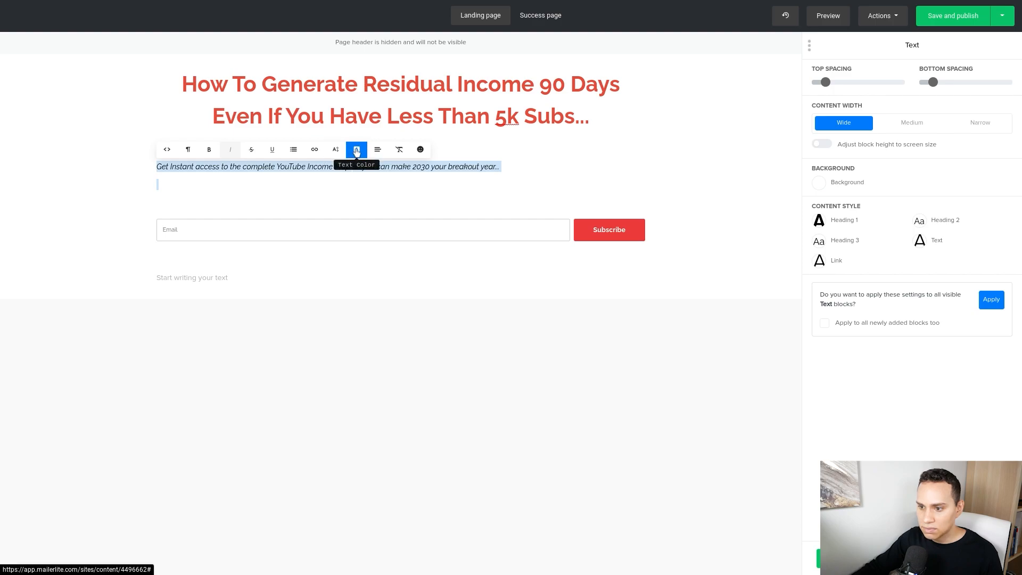
click(377, 150)
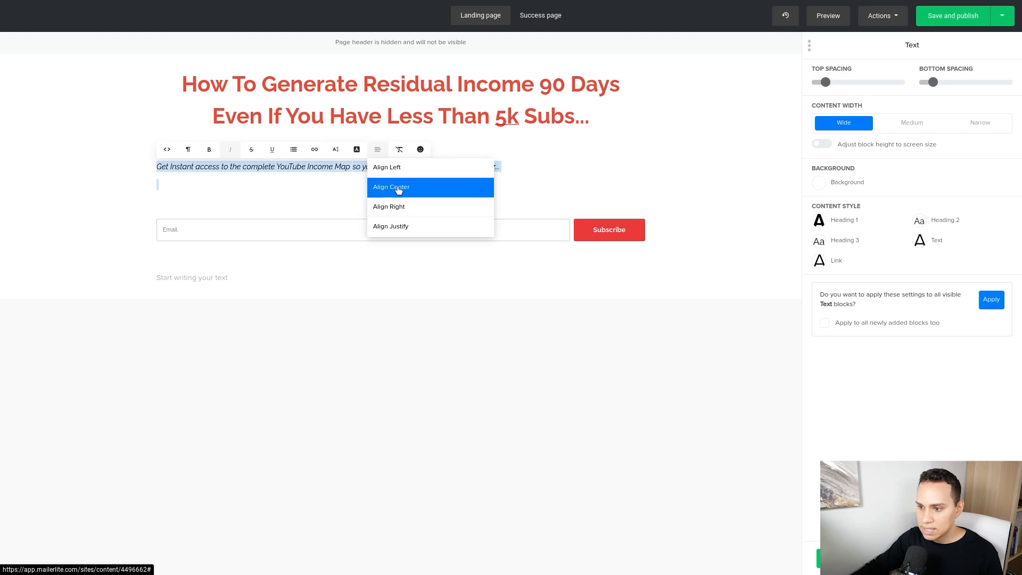
click(390, 188)
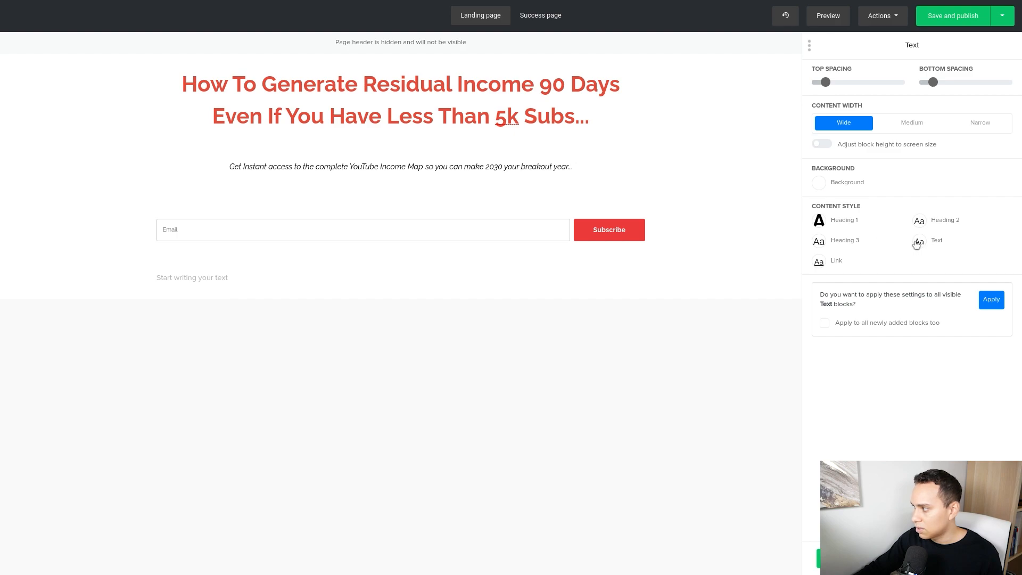
Set the body text style to Roboto and raise its size to 25
click(936, 239)
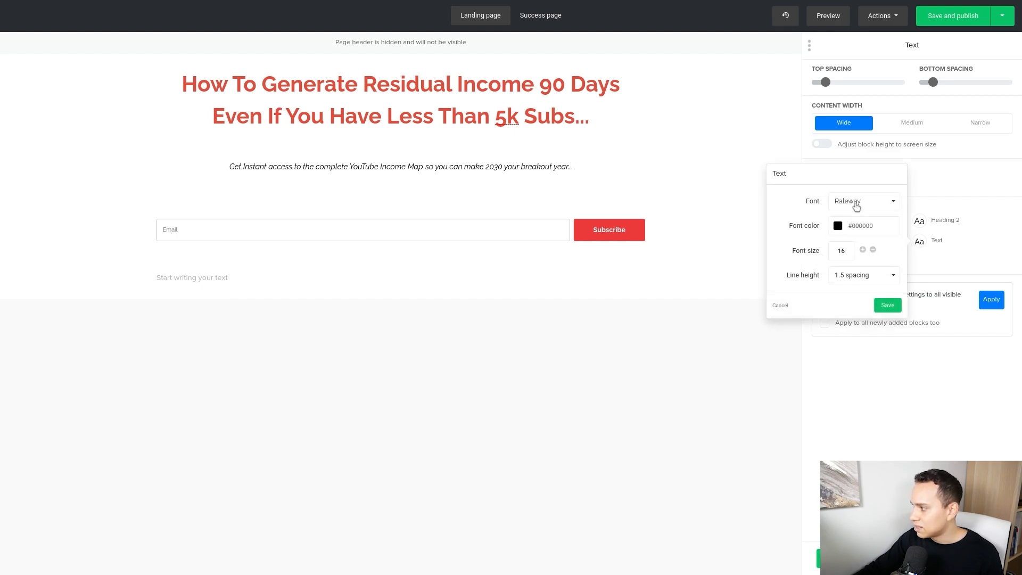
click(863, 201)
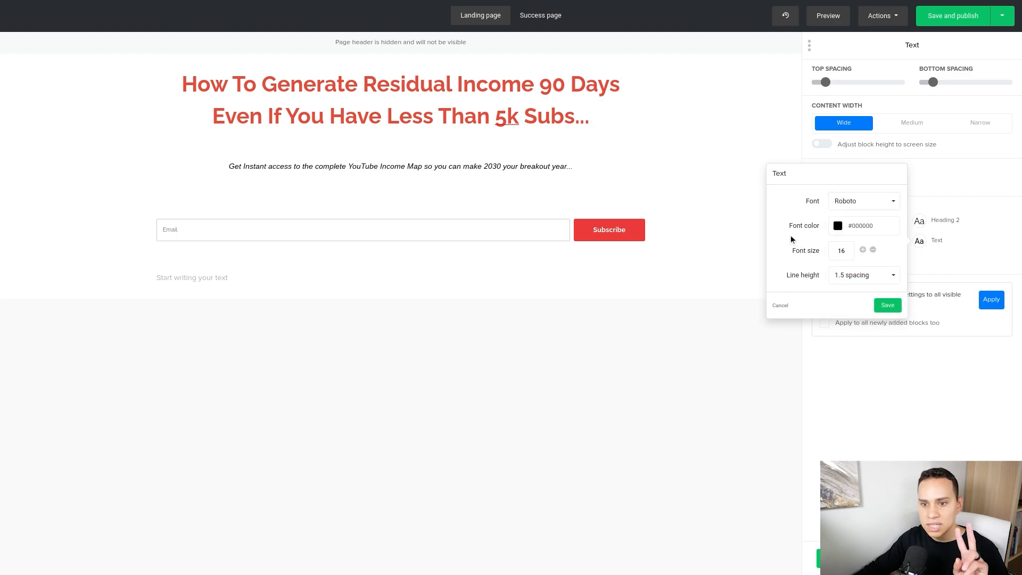
click(951, 16)
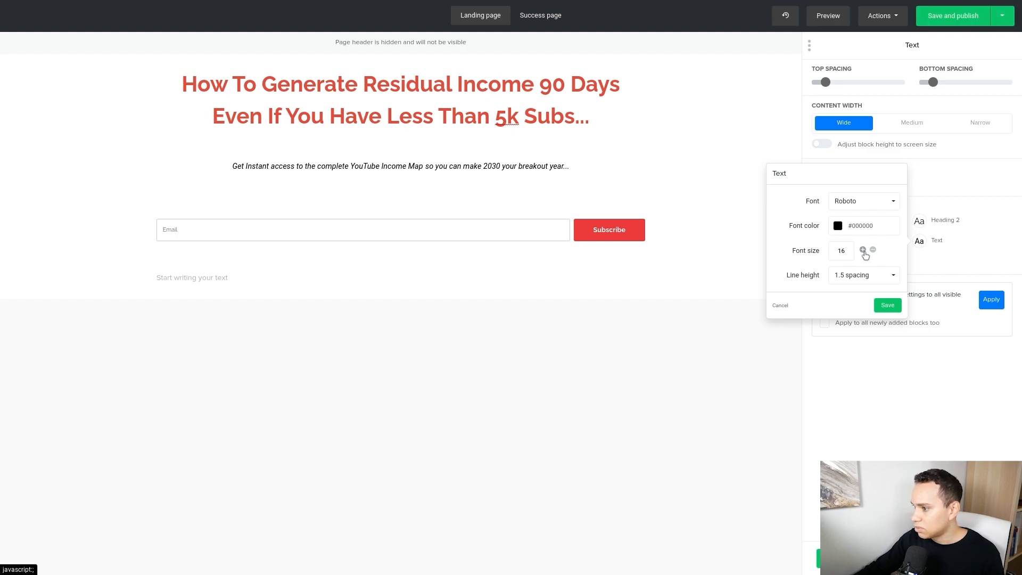
click(861, 250)
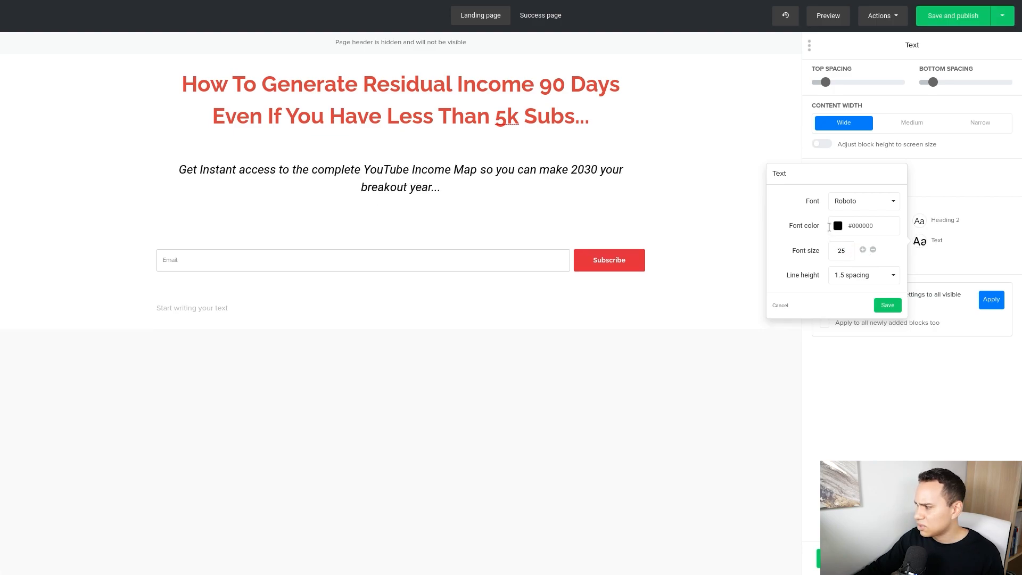
Choose dark grey #2e2d2d as the body text colour via More colors and save the style
click(837, 226)
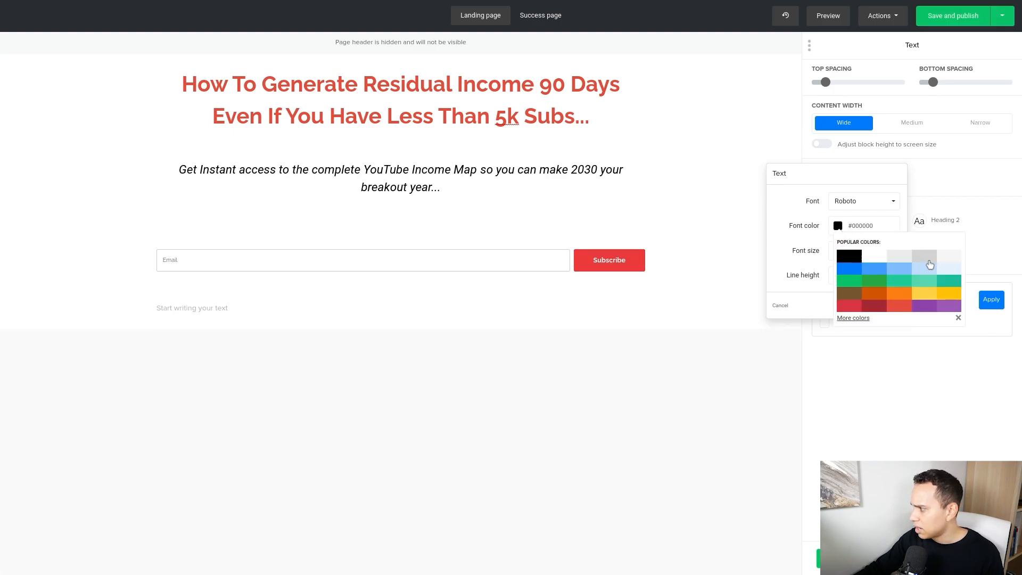
click(924, 258)
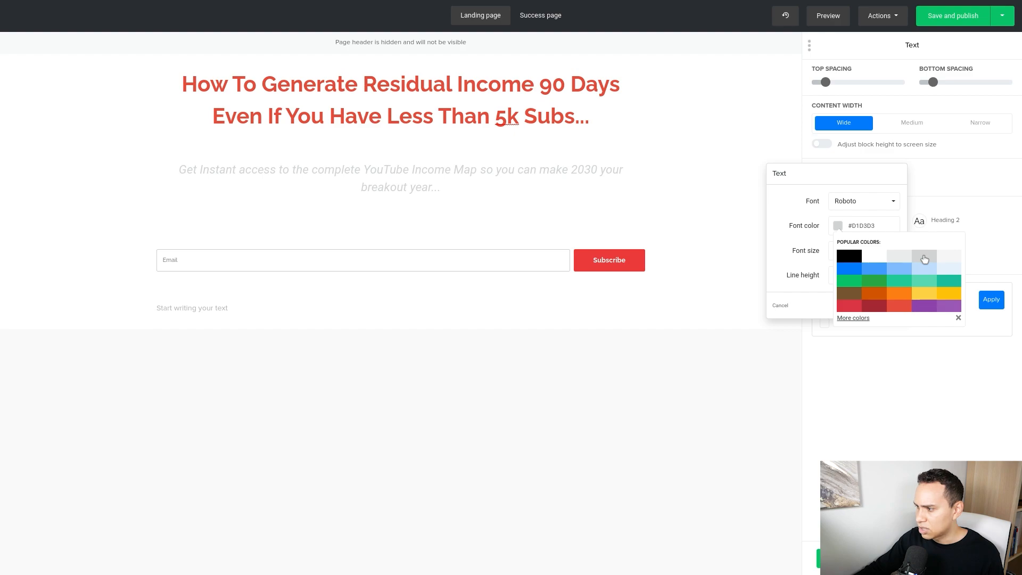
click(951, 16)
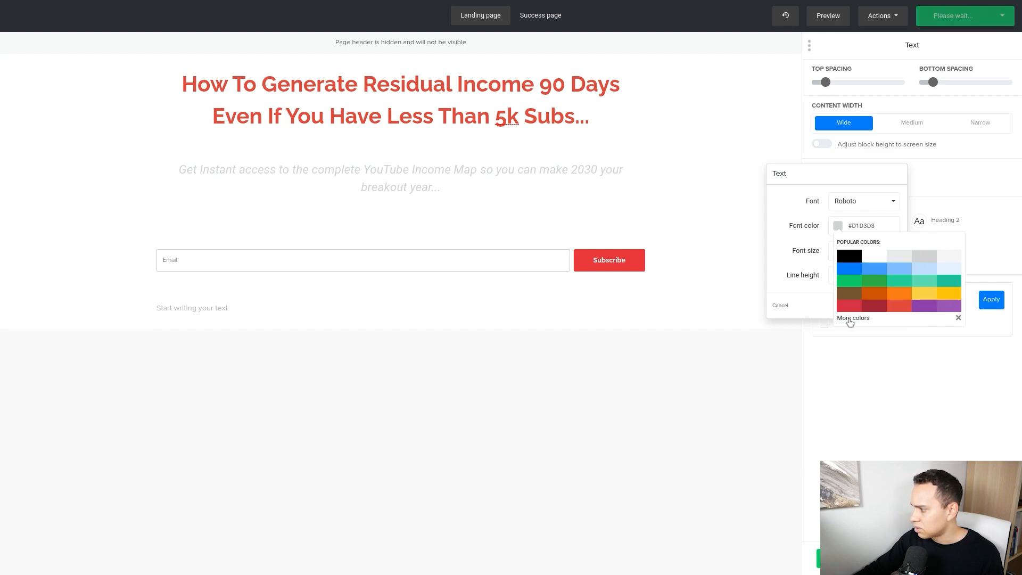
click(852, 318)
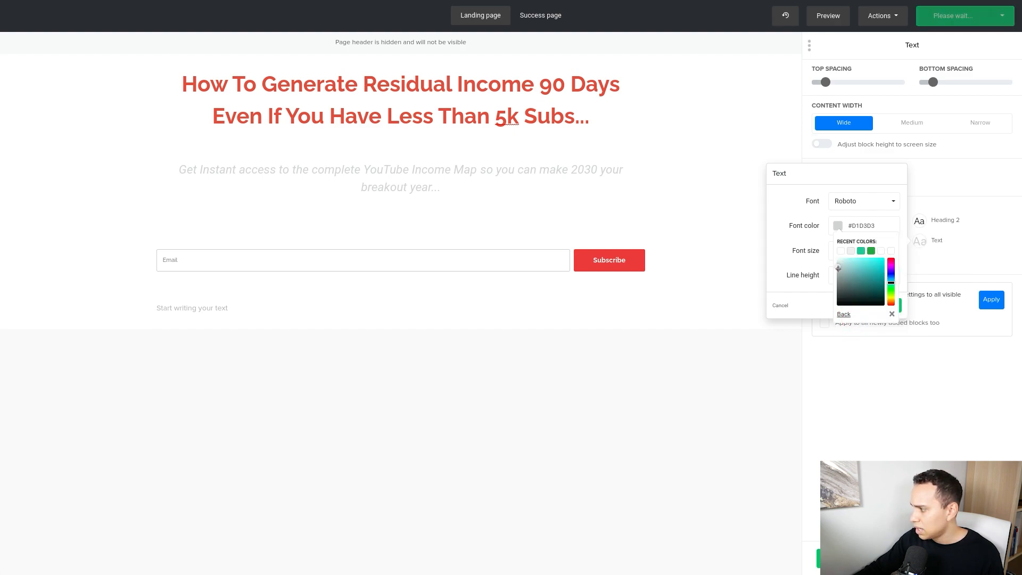
click(839, 298)
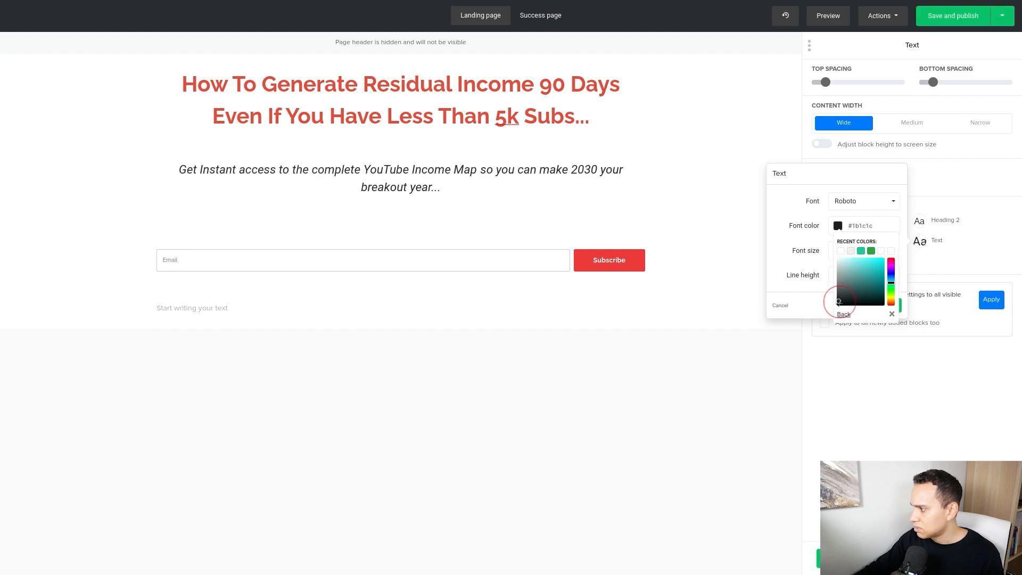
click(838, 290)
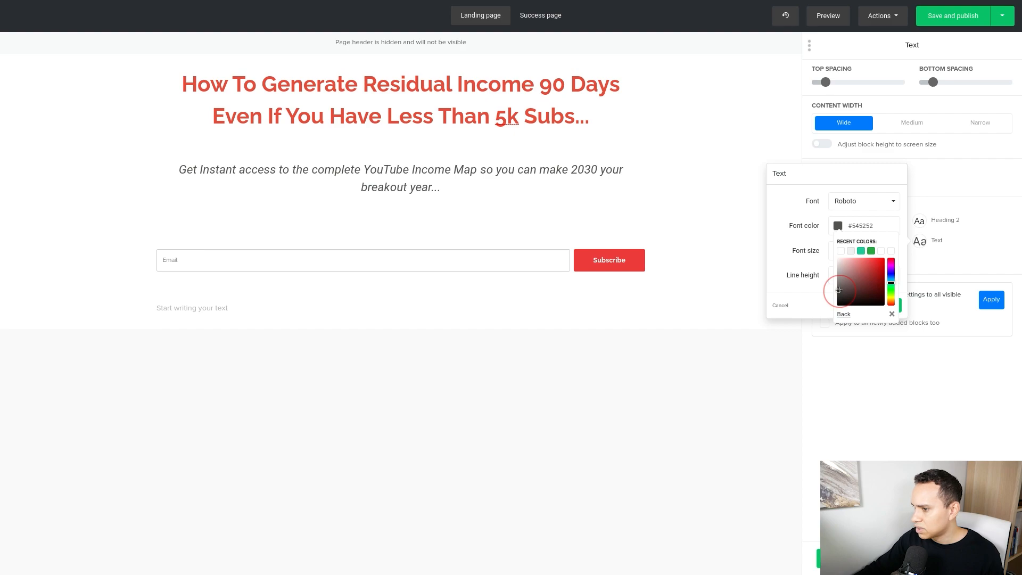
click(839, 297)
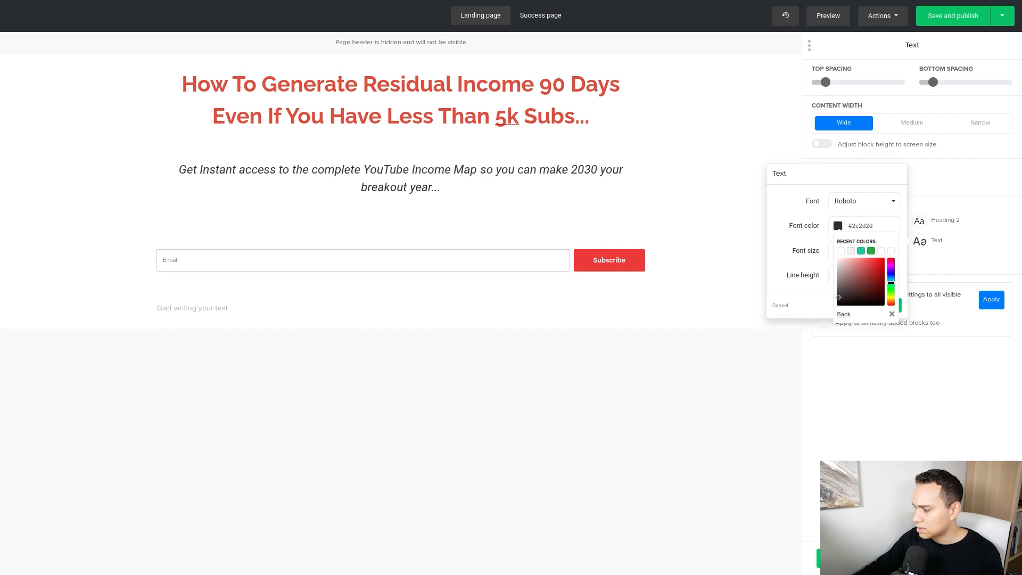
click(952, 16)
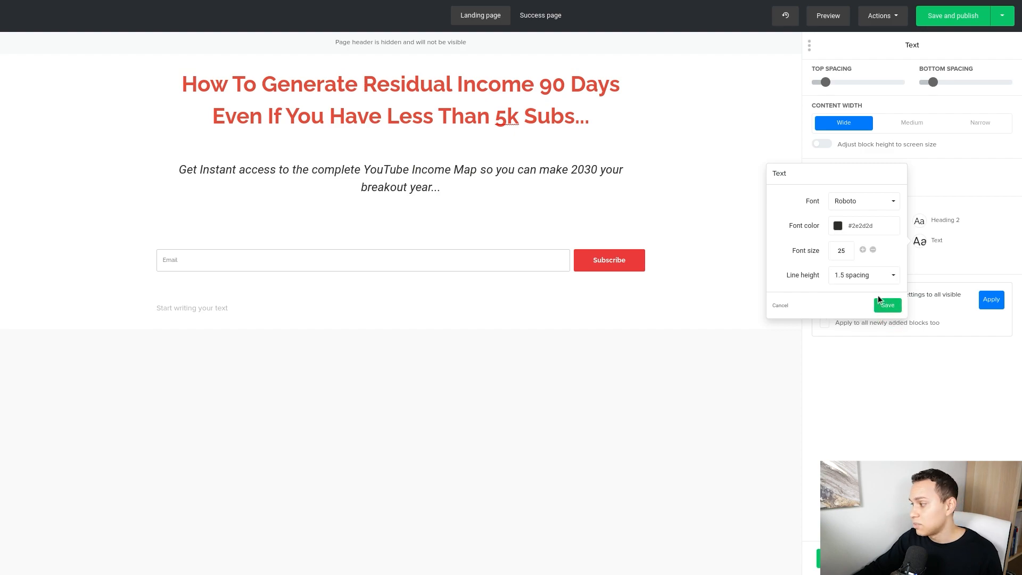
click(887, 306)
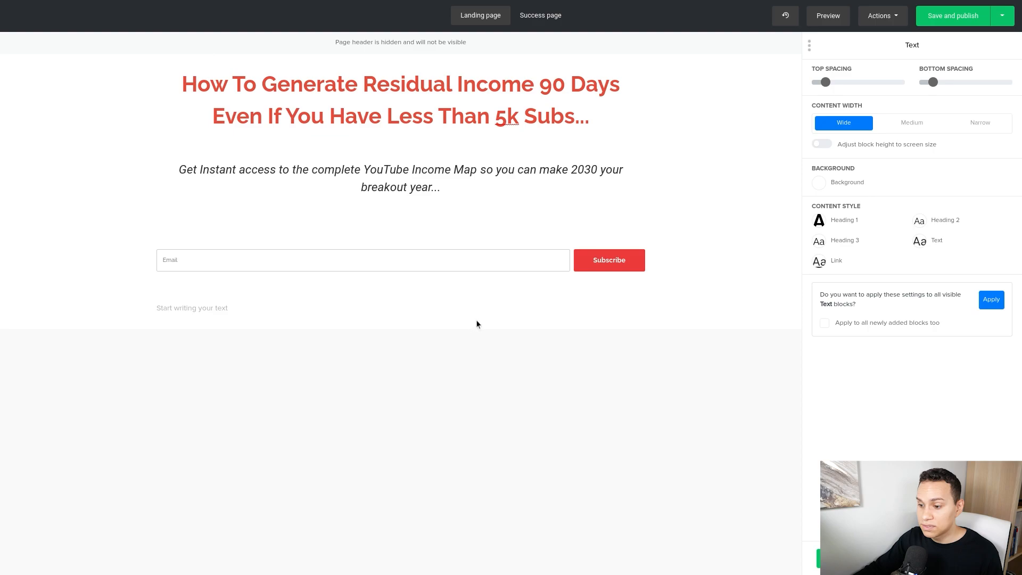
mouse_move(437, 141)
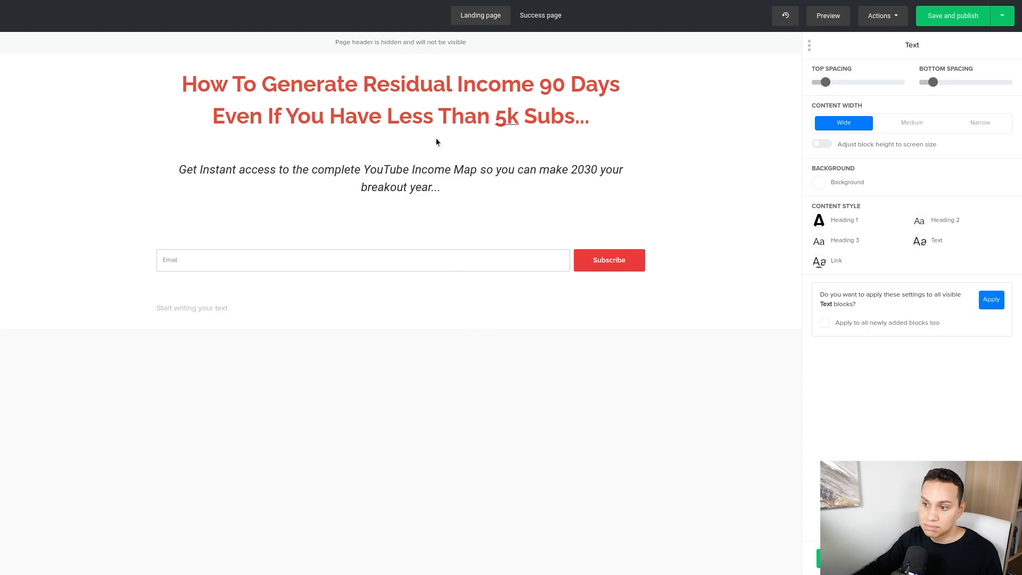
mouse_move(565, 275)
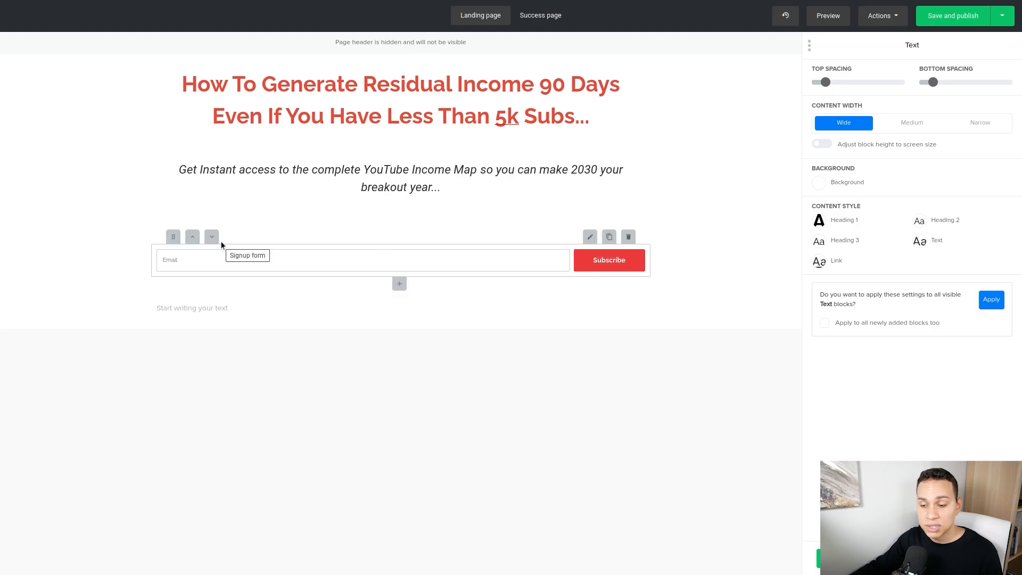
mouse_move(480, 241)
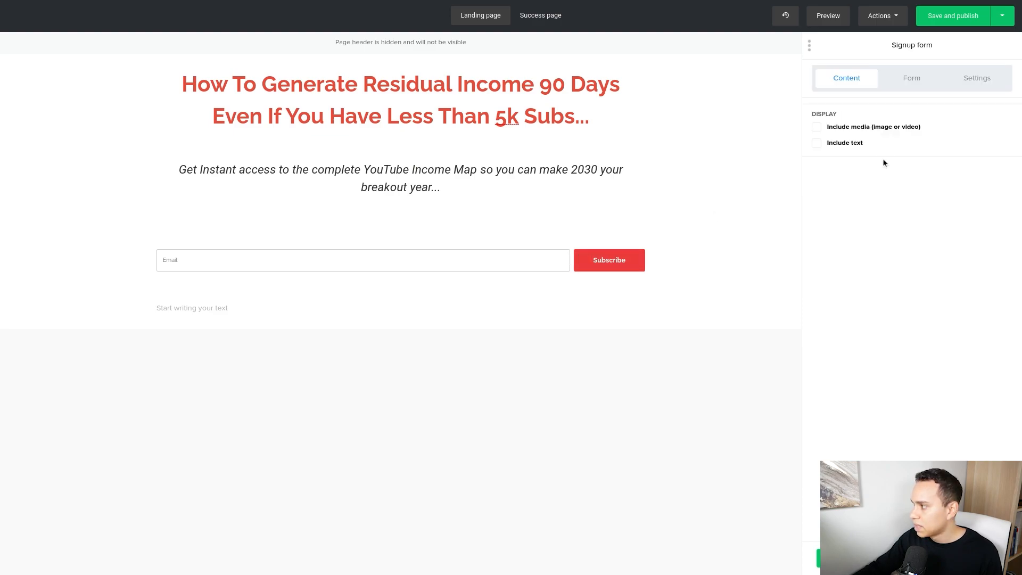
Enable Include media (Image, Left) on the signup form and open the placeholder image's settings
click(816, 126)
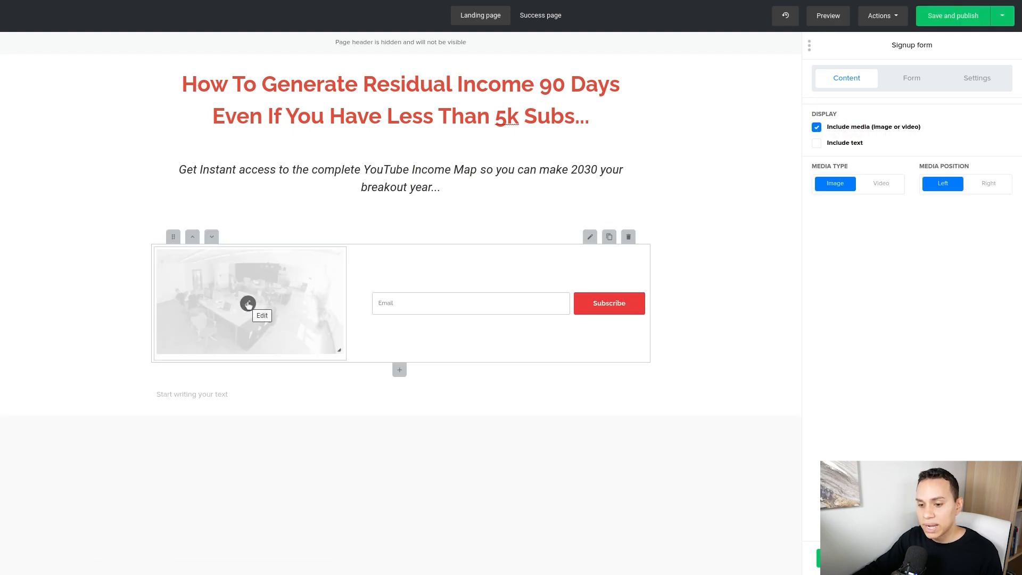
click(248, 303)
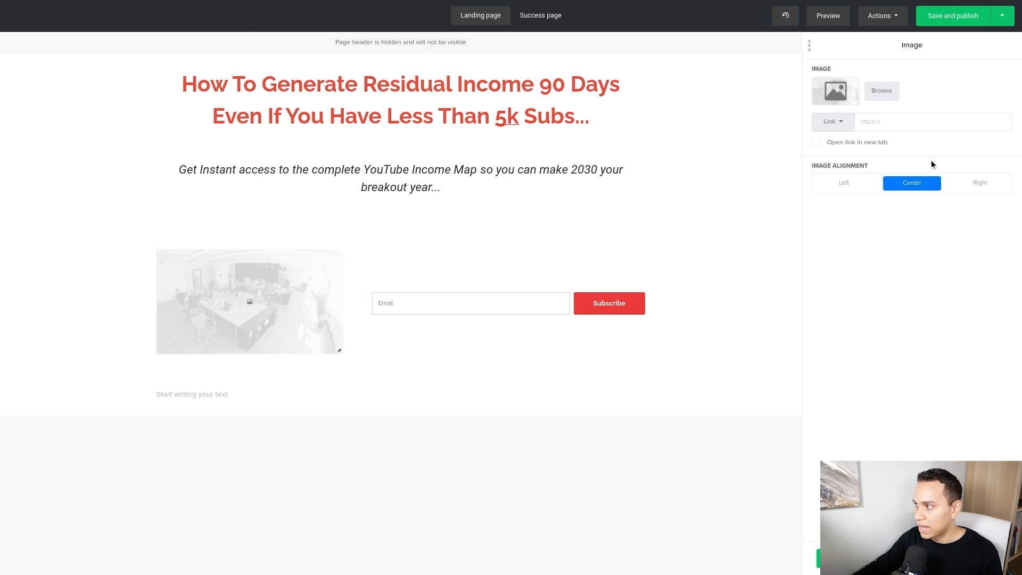
click(193, 8)
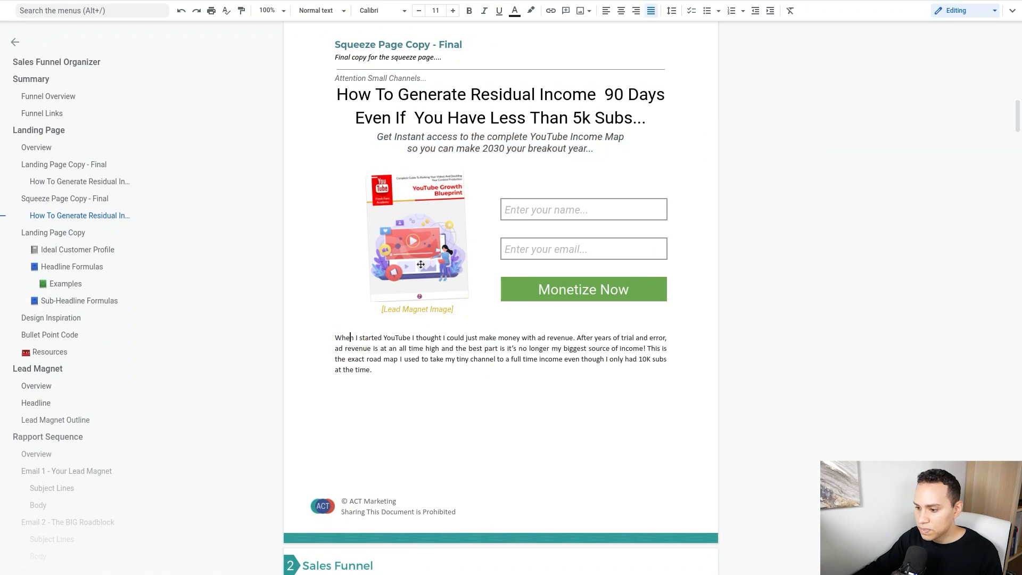
click(417, 238)
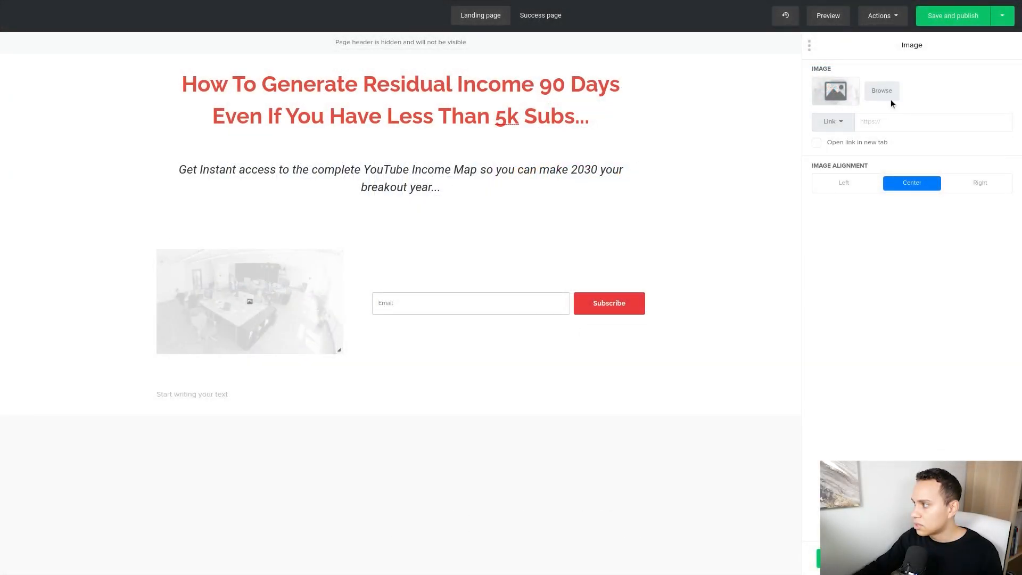
Select the YouTube Growth Blueprint cover from the File manager and shrink it slightly
click(881, 91)
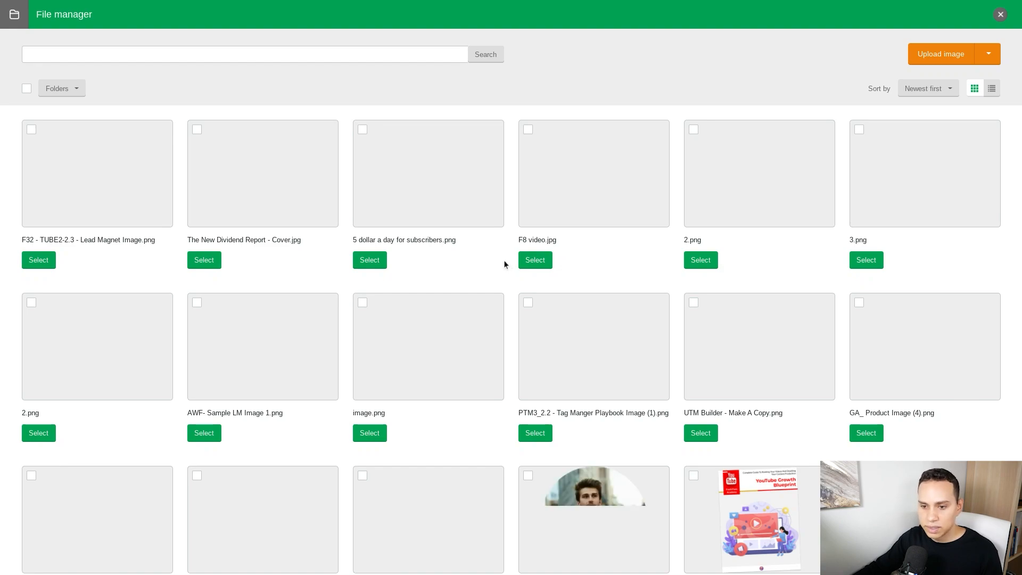
scroll(down, 3)
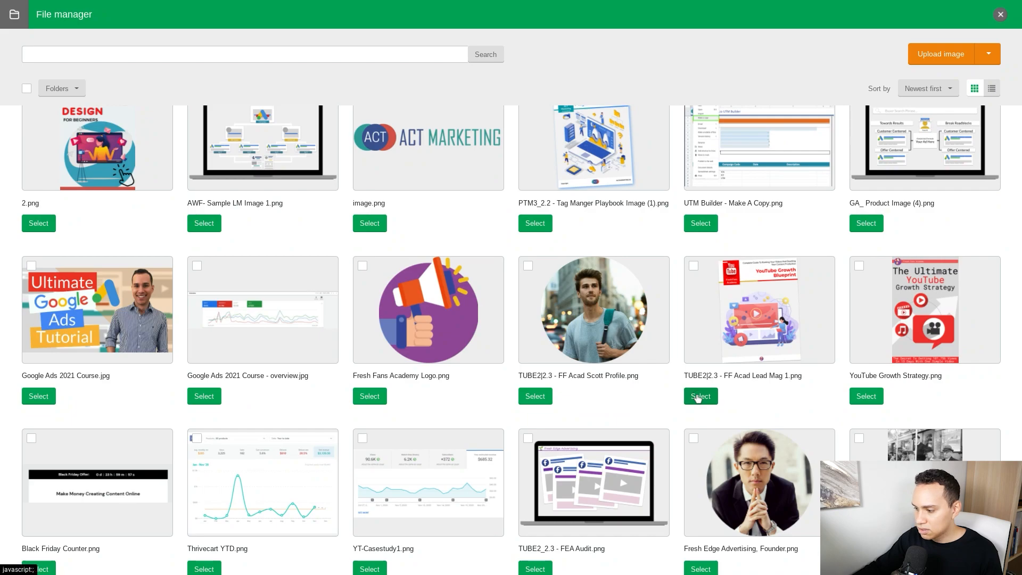
click(700, 396)
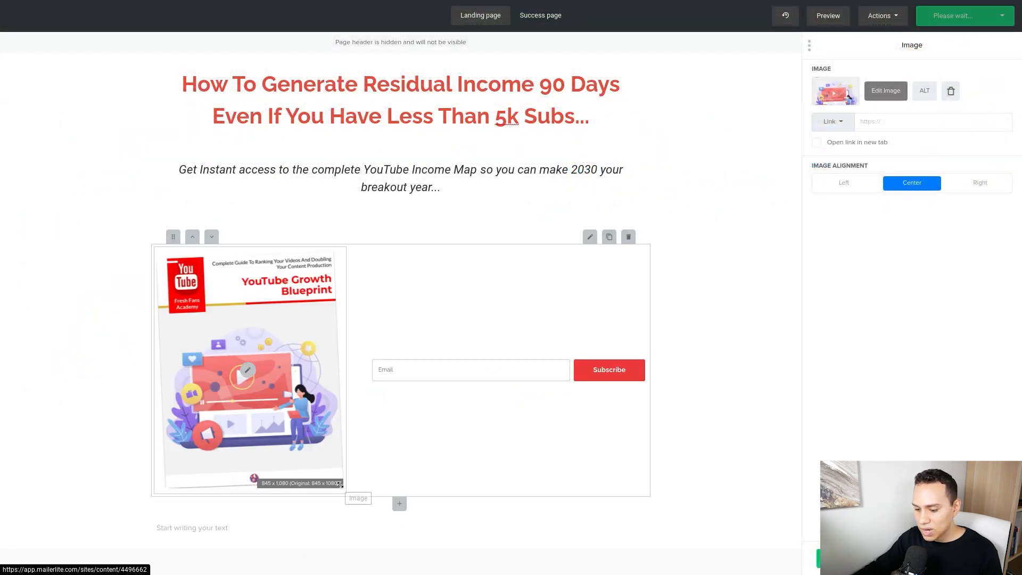
drag(341, 483, 331, 458)
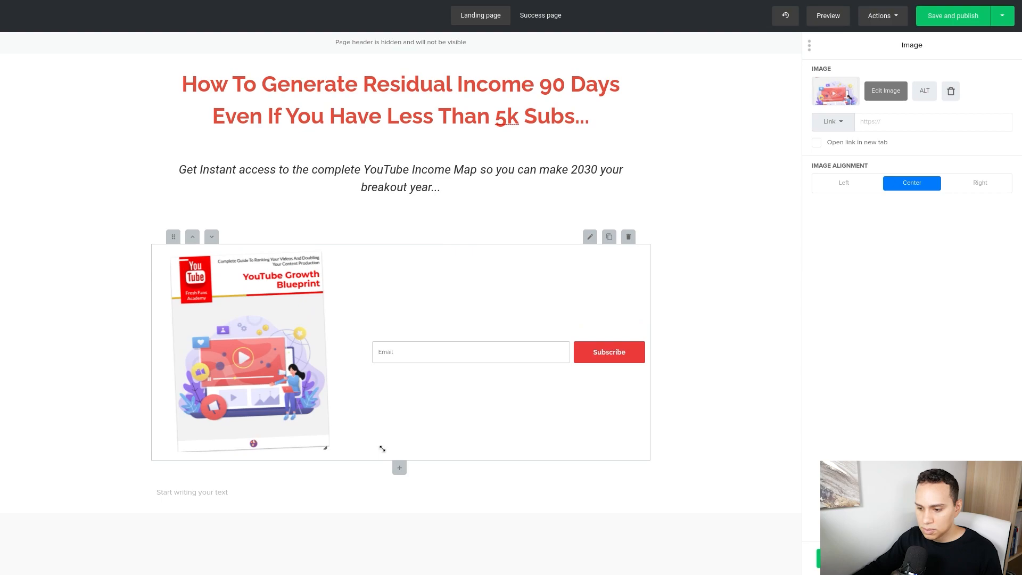
click(952, 16)
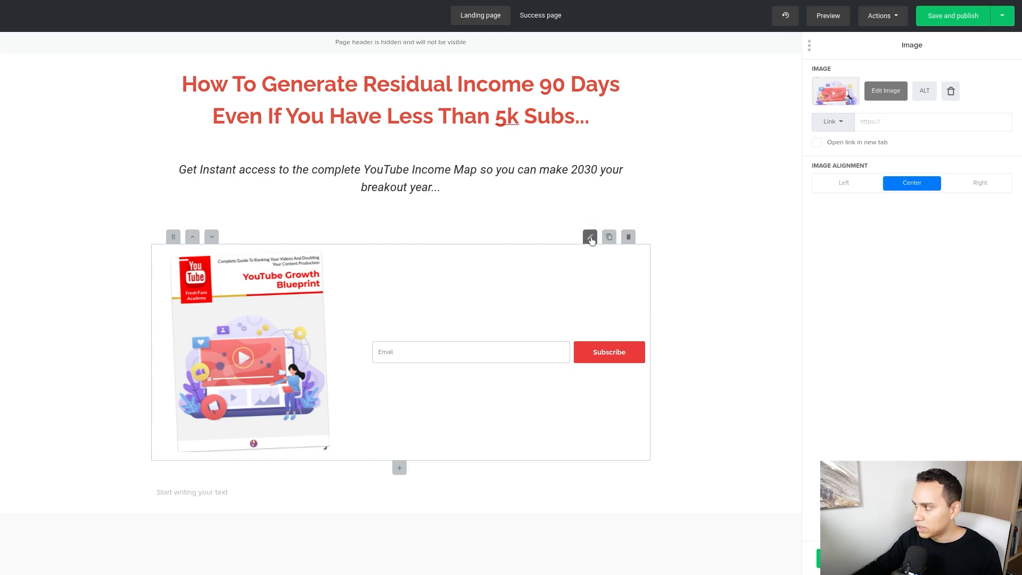
Add a Name field to the signup form and move it above the Email field
click(589, 237)
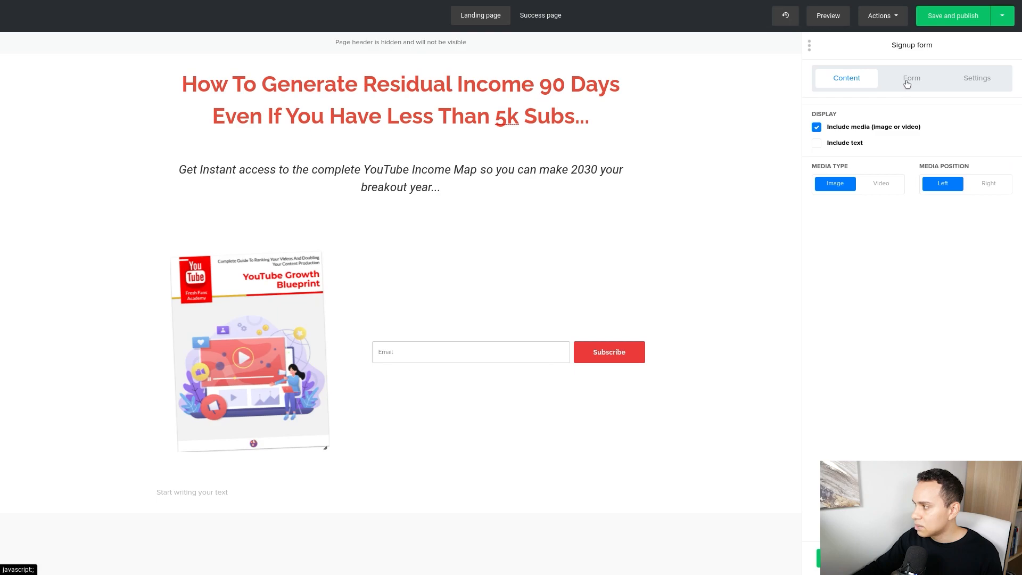
click(911, 78)
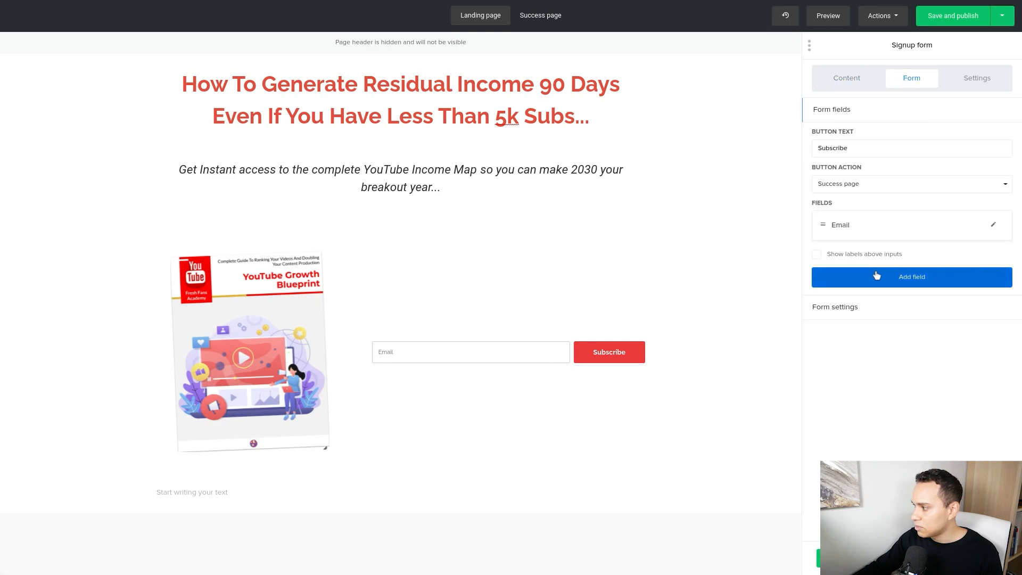
click(911, 277)
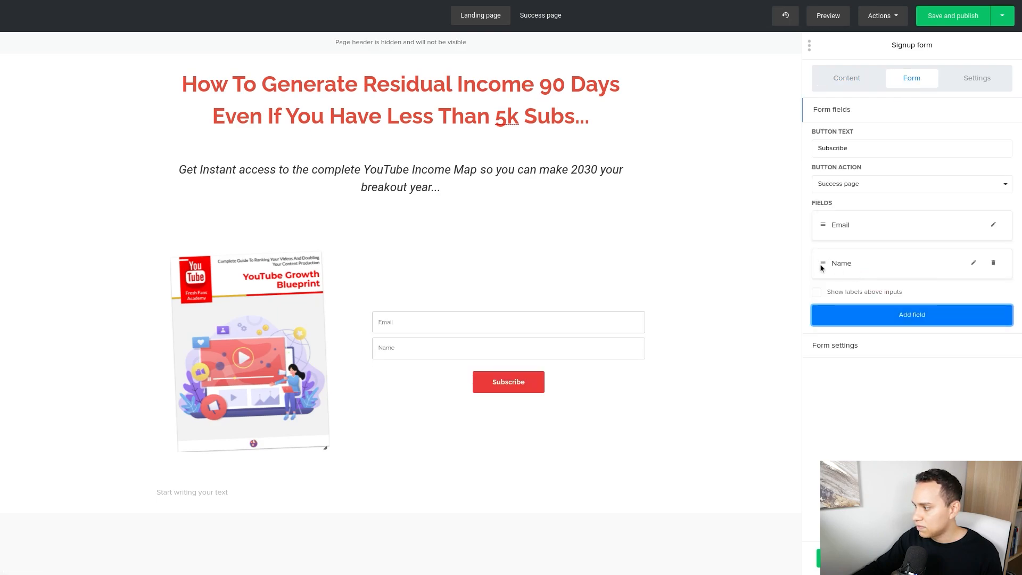
drag(822, 263, 822, 216)
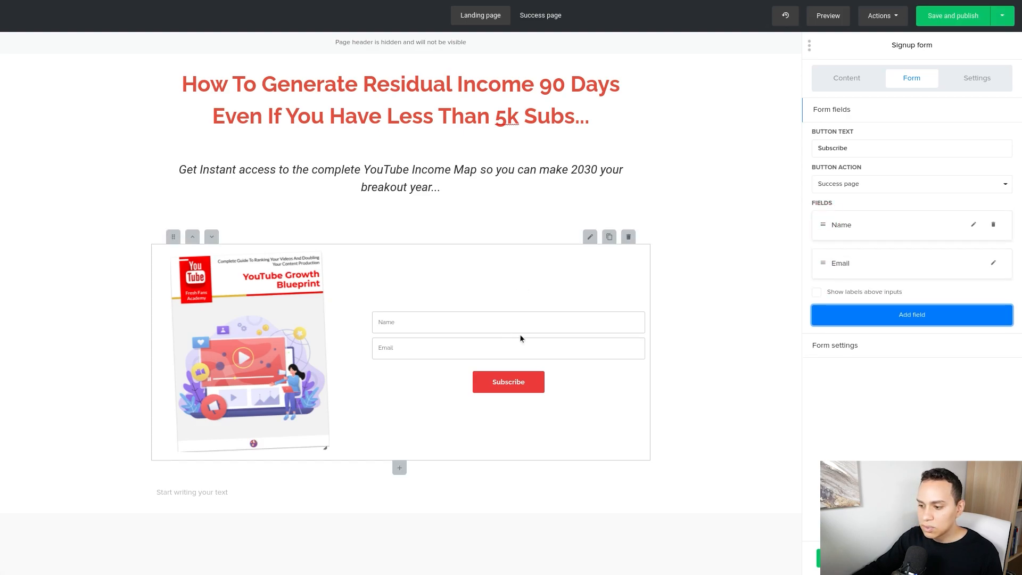
mouse_move(480, 344)
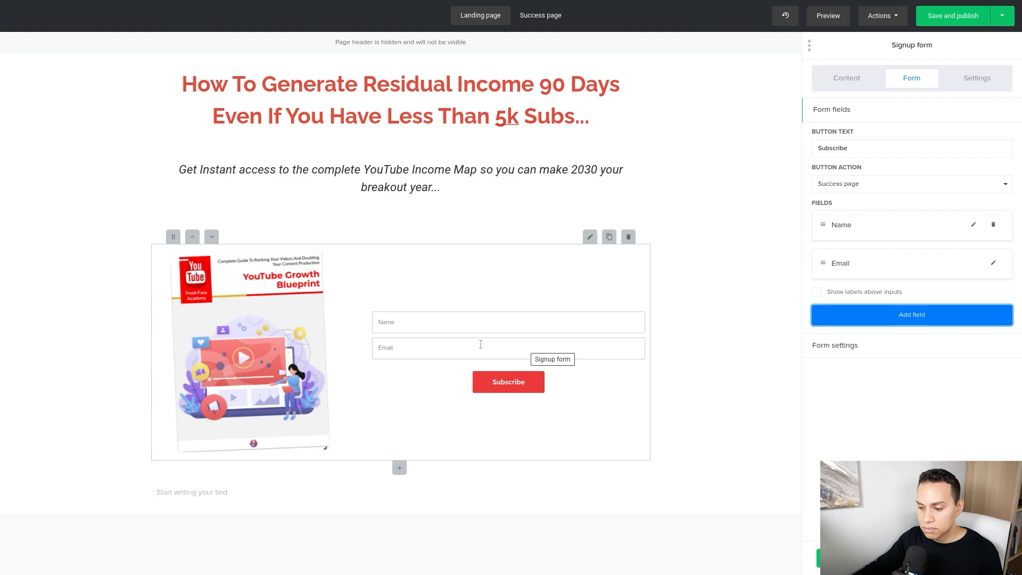
mouse_move(476, 347)
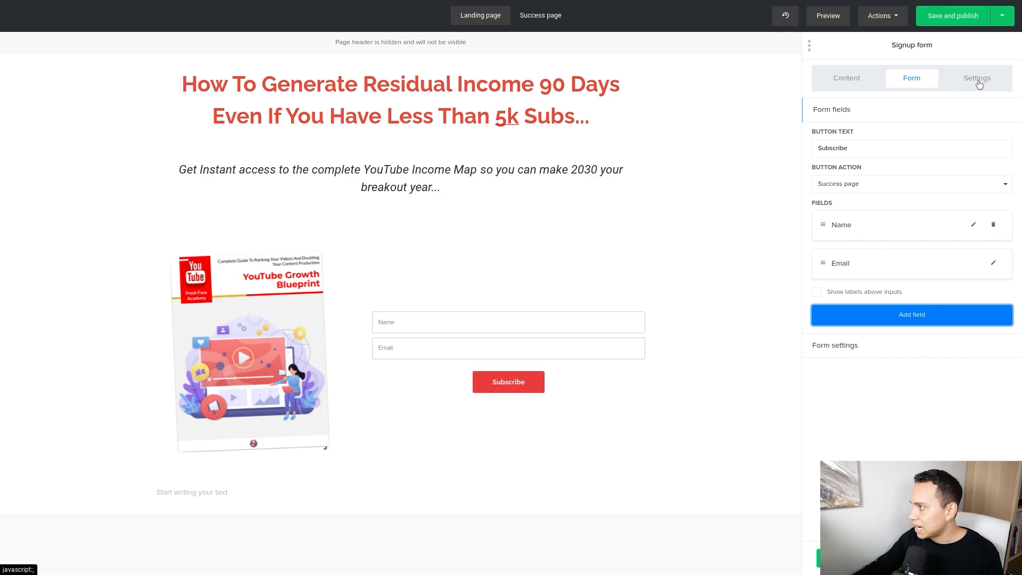
Set the form's input fields to Roboto at size 18 under Form elements and save
click(975, 78)
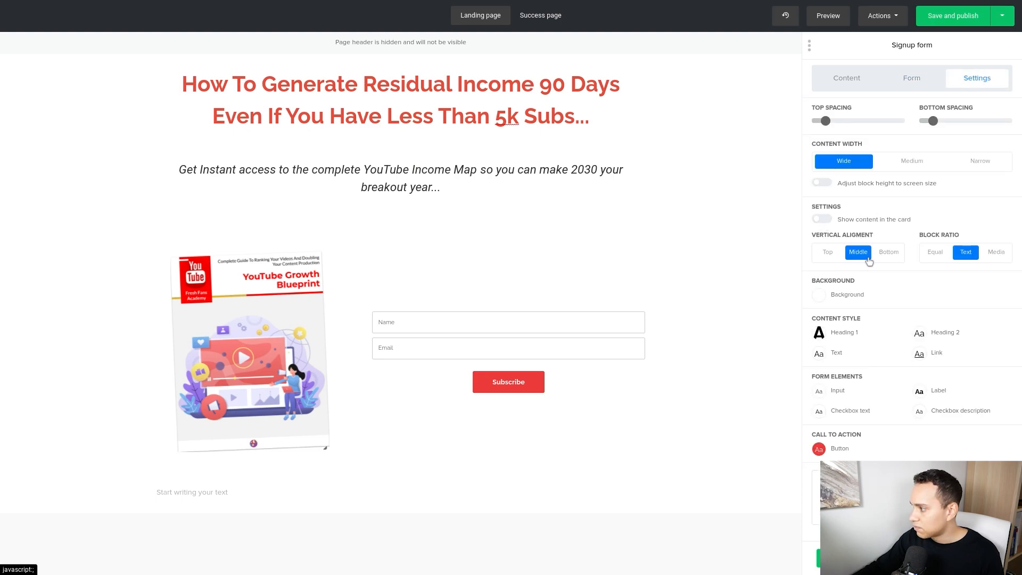
mouse_move(877, 399)
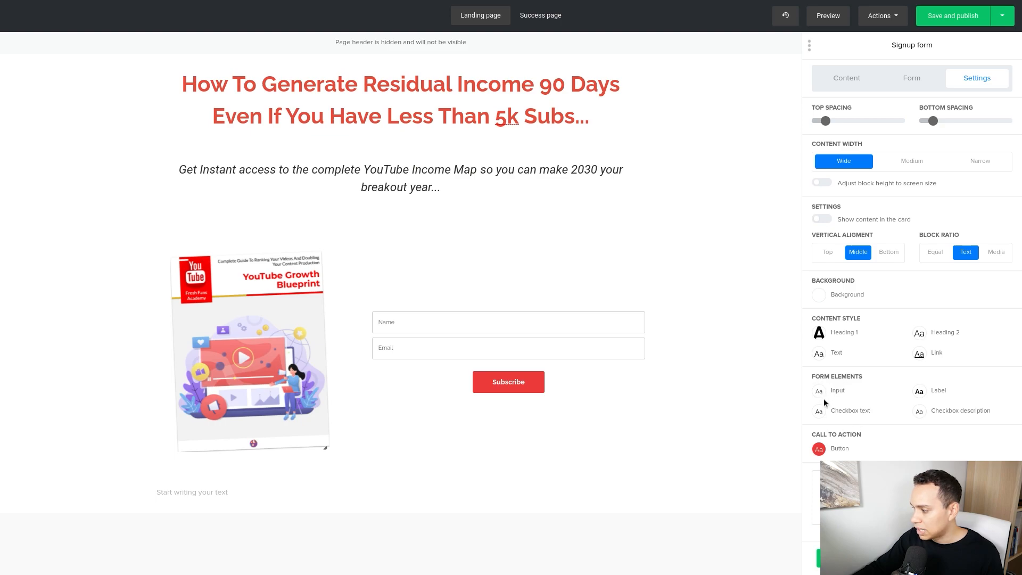
click(838, 390)
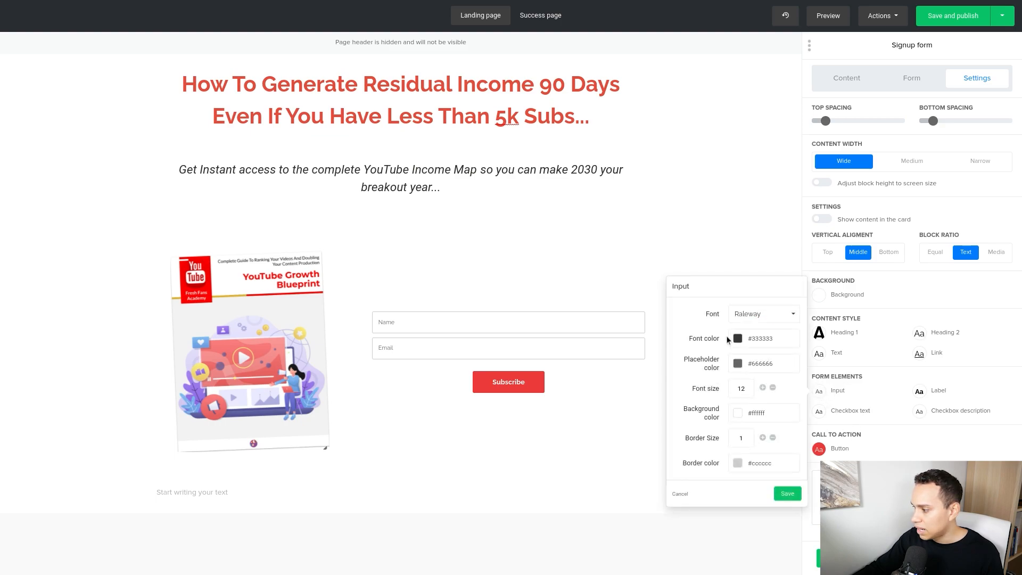
click(762, 313)
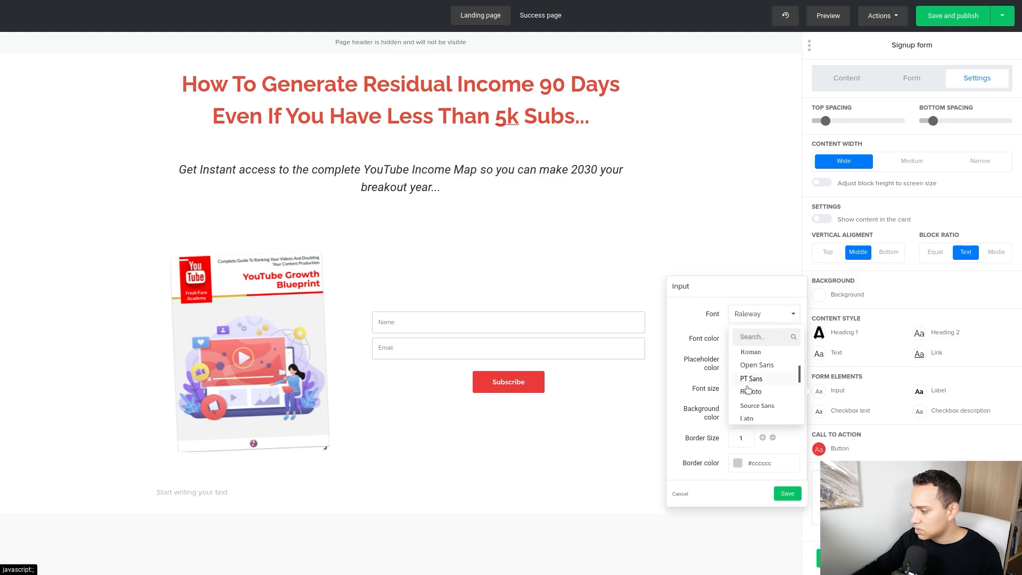
click(750, 390)
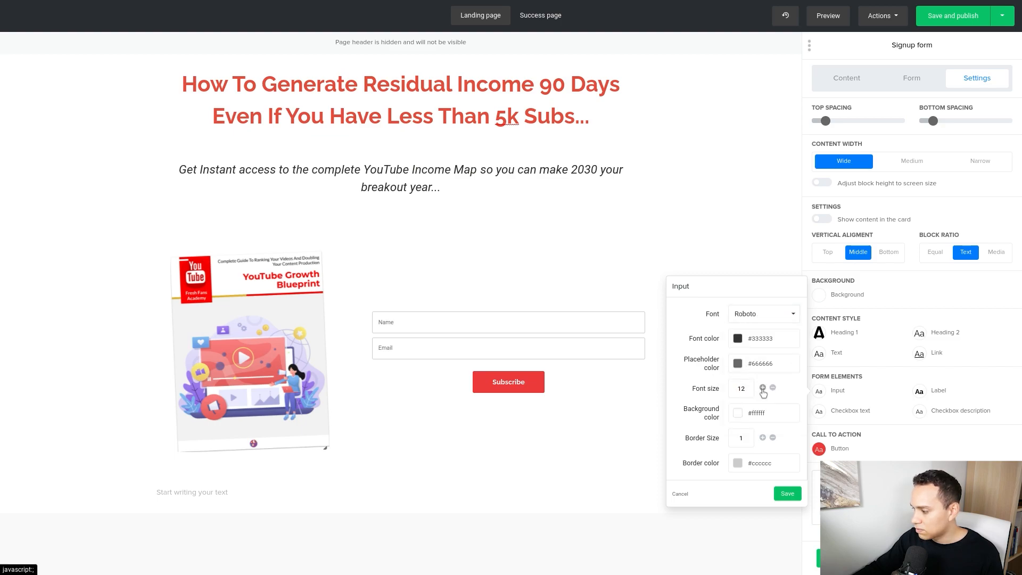
click(762, 388)
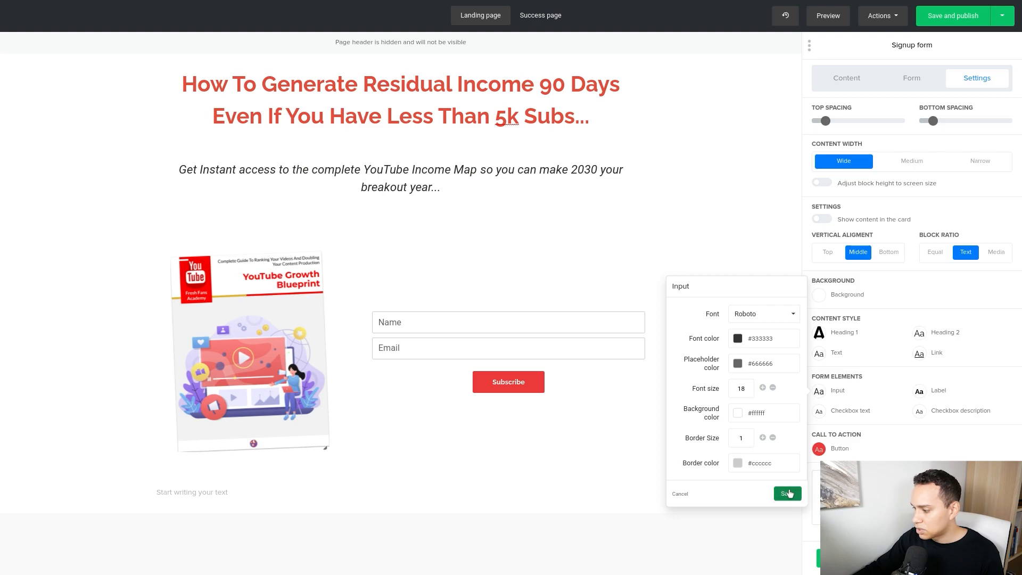
click(785, 493)
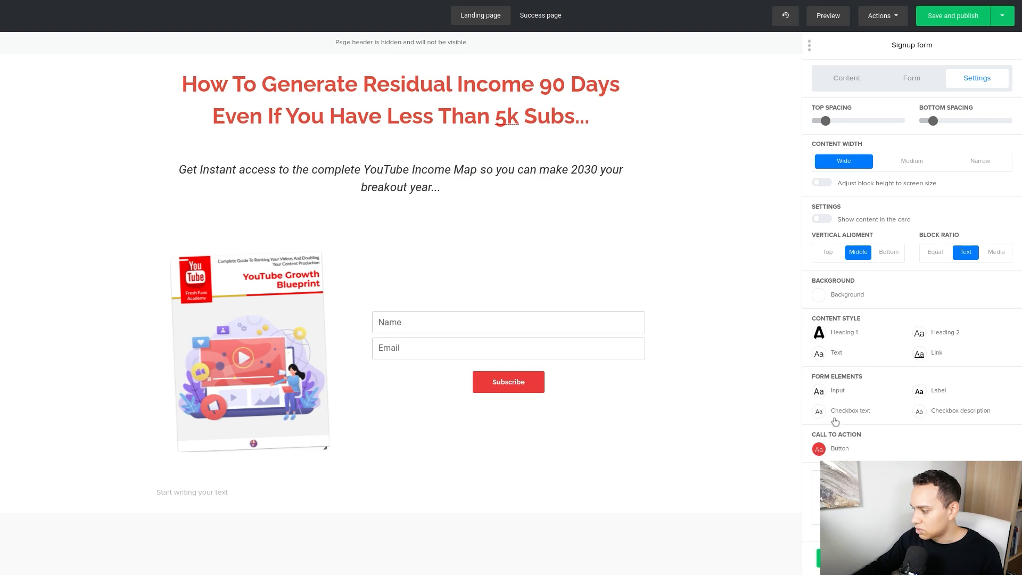
Give the Subscribe button a green background on hover
click(840, 448)
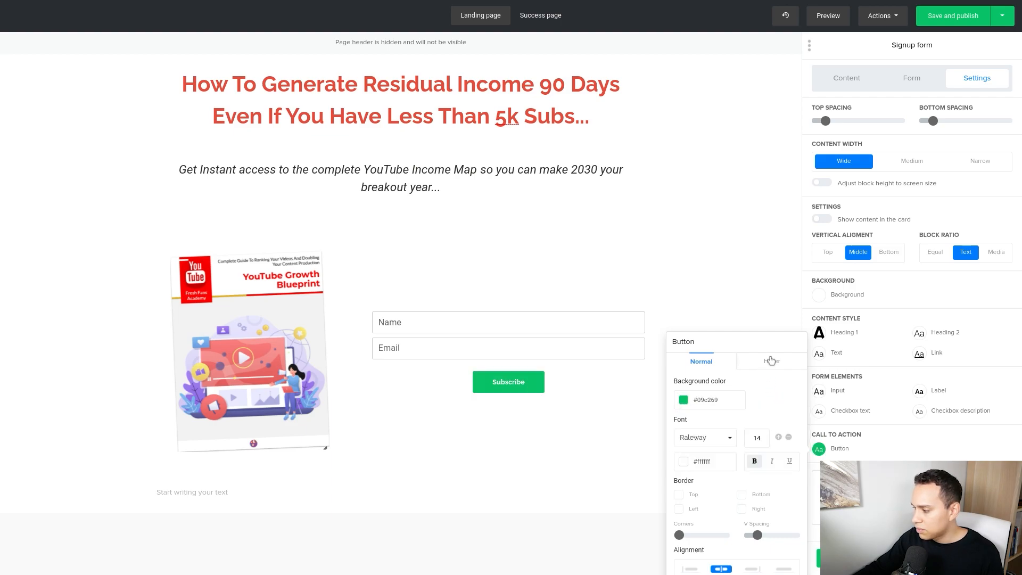
click(771, 361)
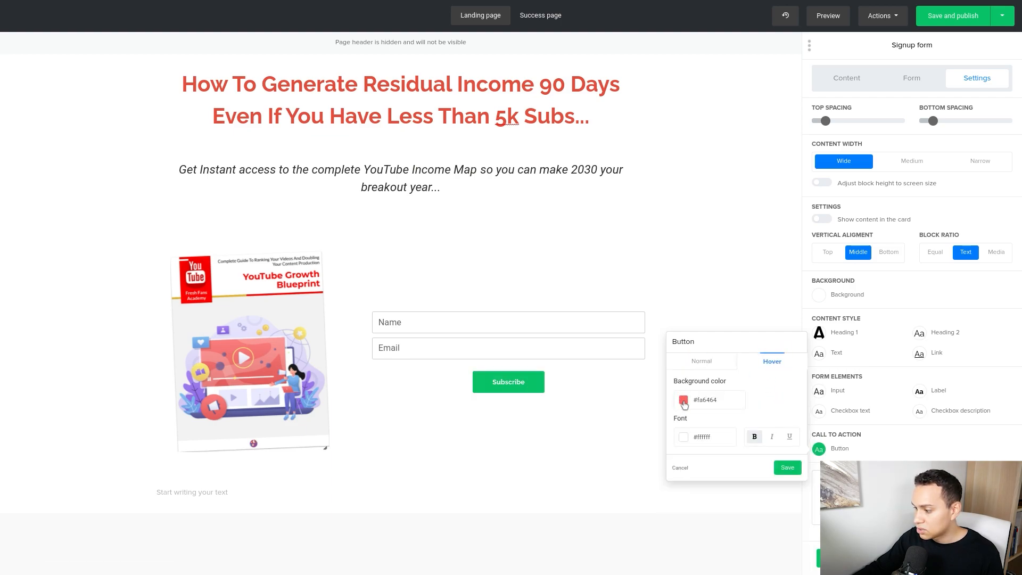
click(683, 399)
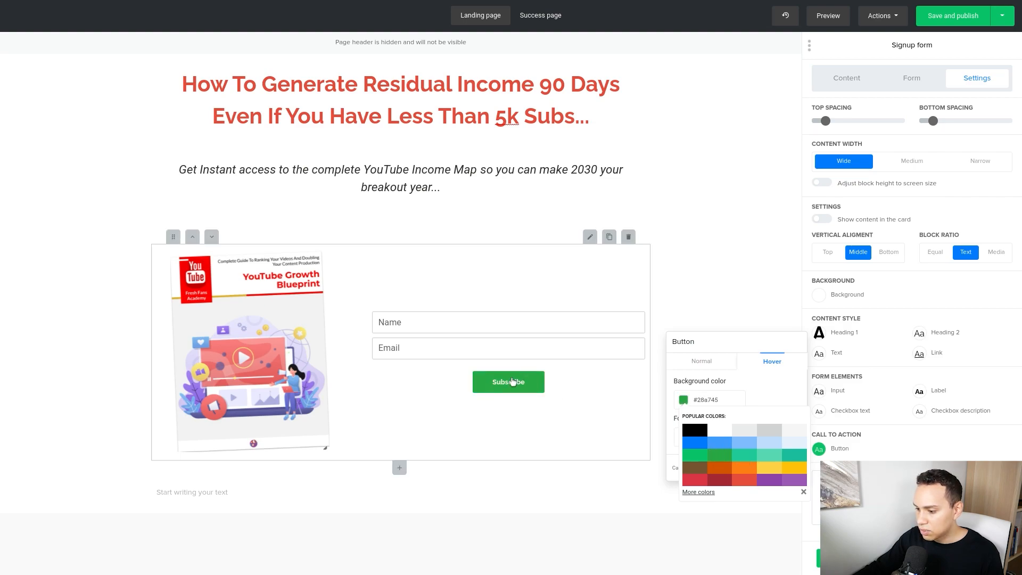
click(952, 16)
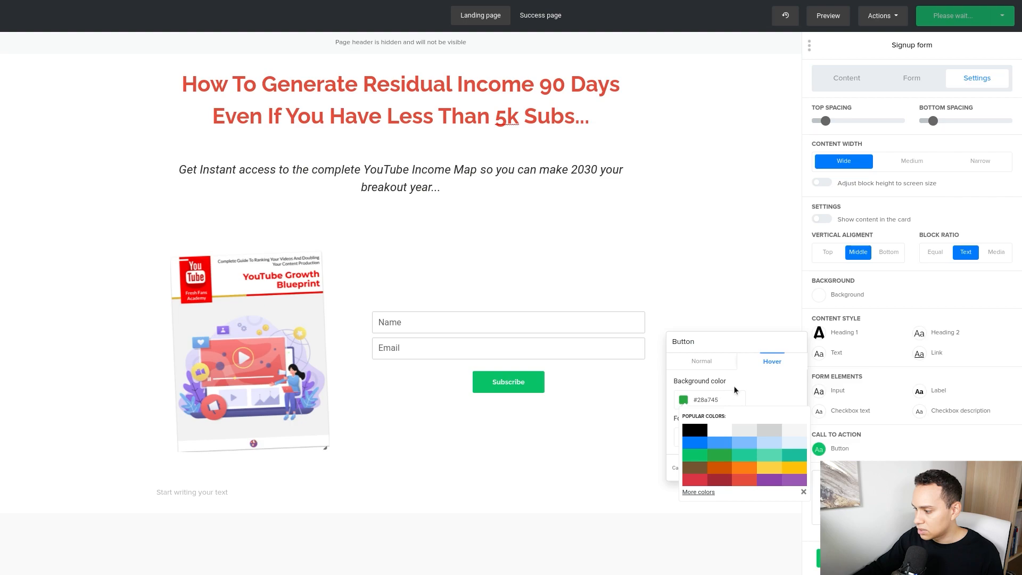
Set the button's normal text to Roboto at size 24 and save
click(701, 361)
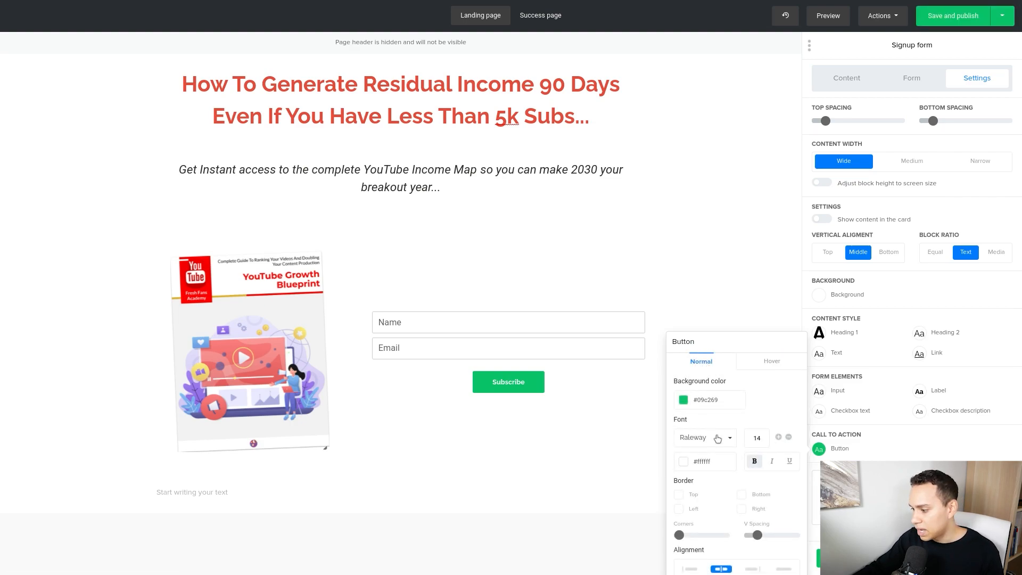
click(703, 436)
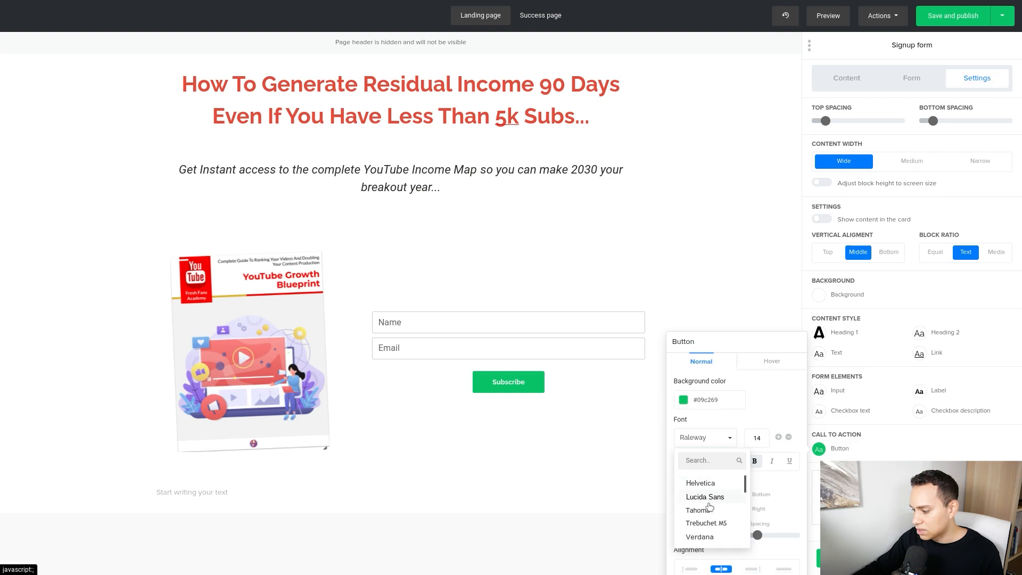
scroll(down, 3)
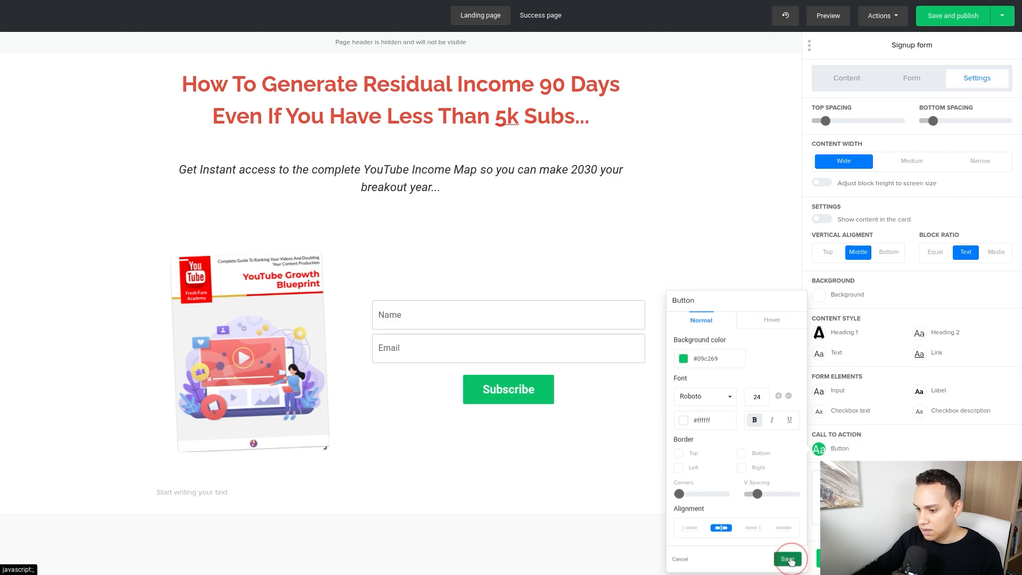
click(787, 559)
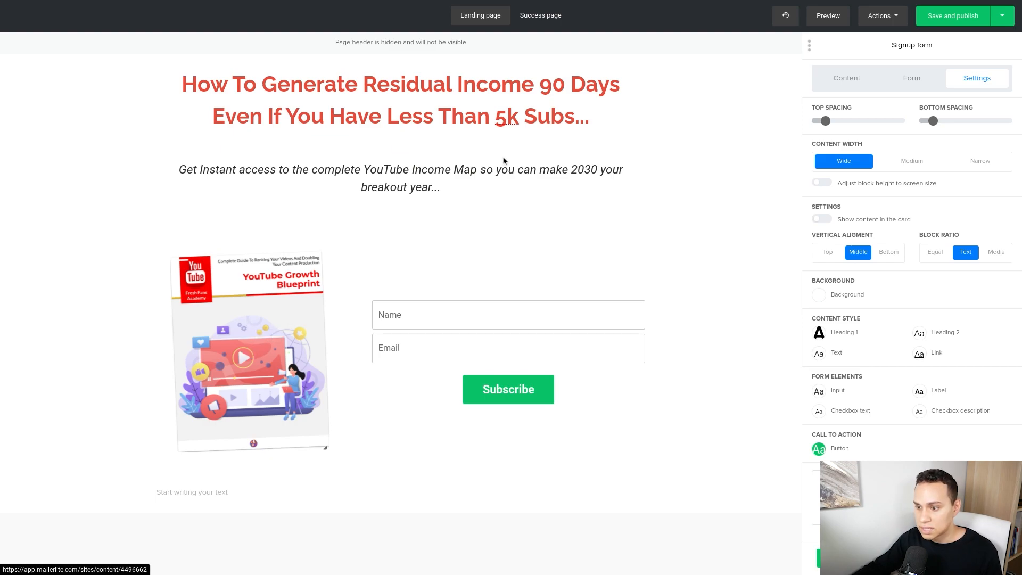
Drag an Image + Content block below the signup form and select it
click(400, 177)
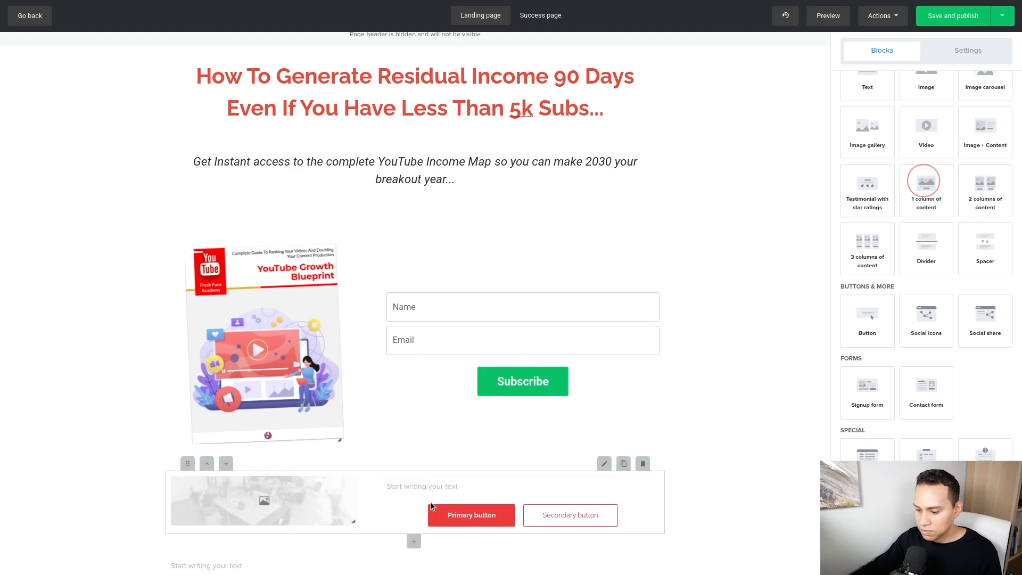
click(951, 16)
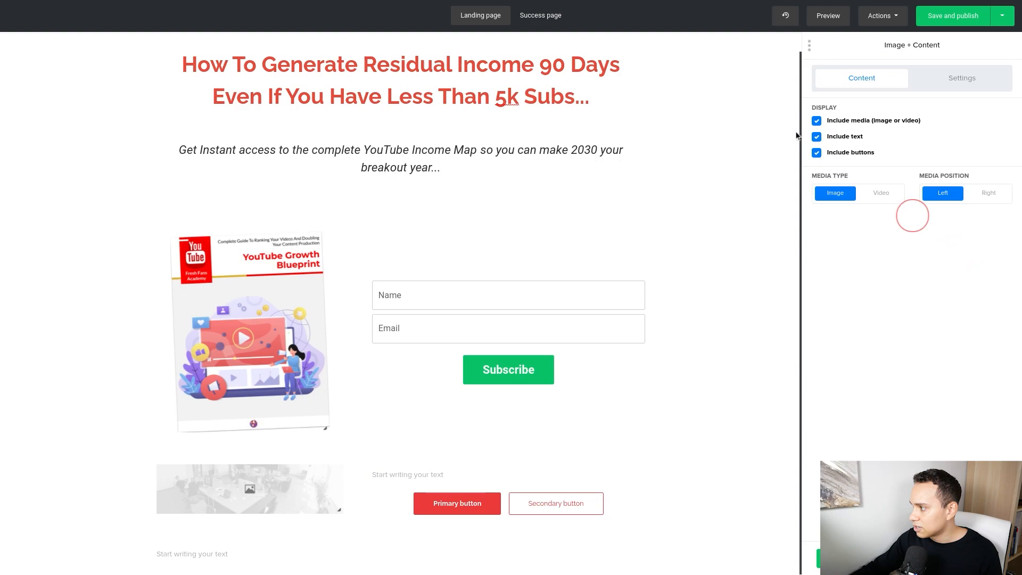
Remove the block's buttons and paste the testimonial paragraph from Google Docs, italic and in quotes
click(816, 152)
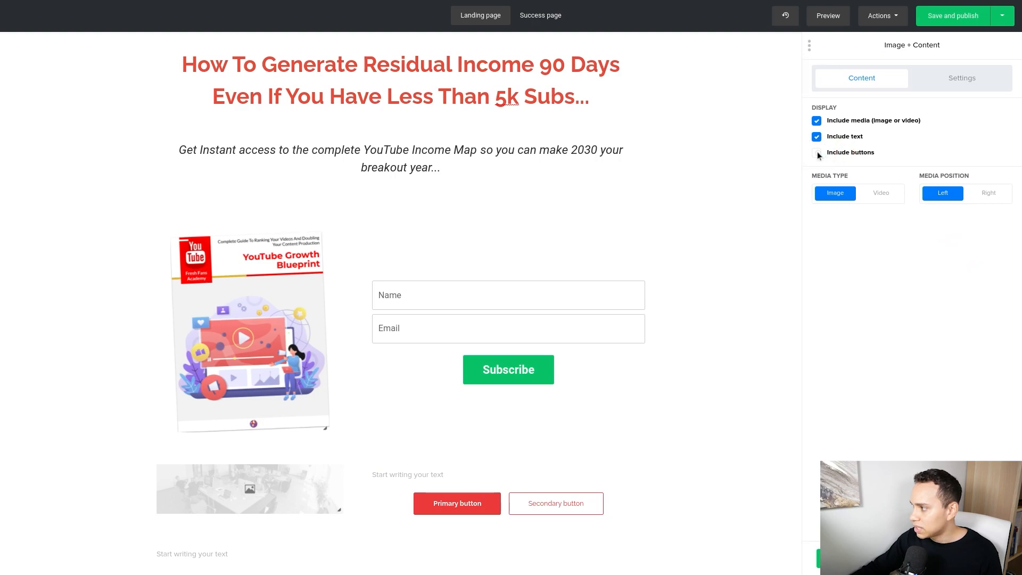
click(193, 7)
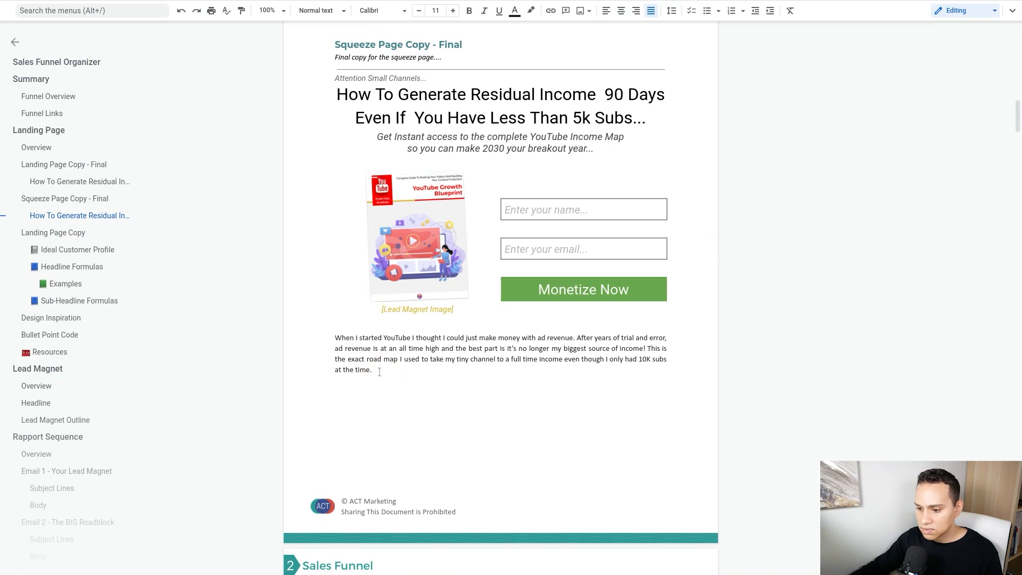
drag(335, 337, 372, 369)
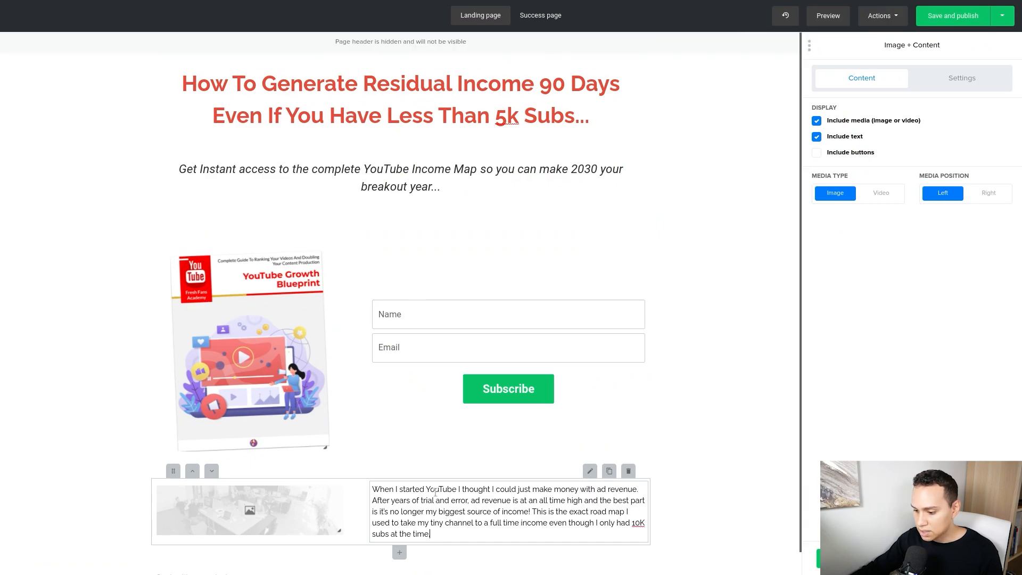
click(952, 16)
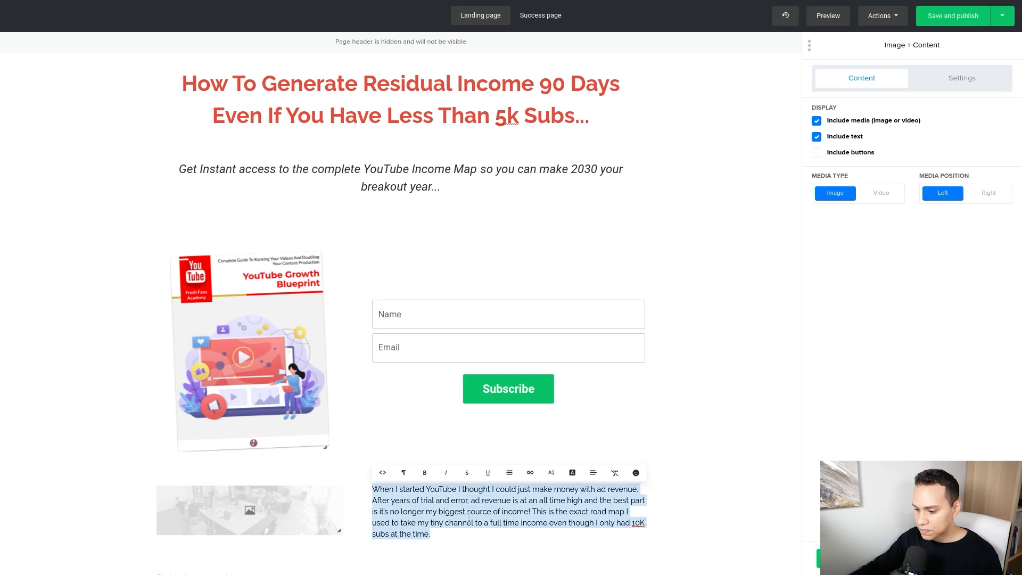
click(446, 473)
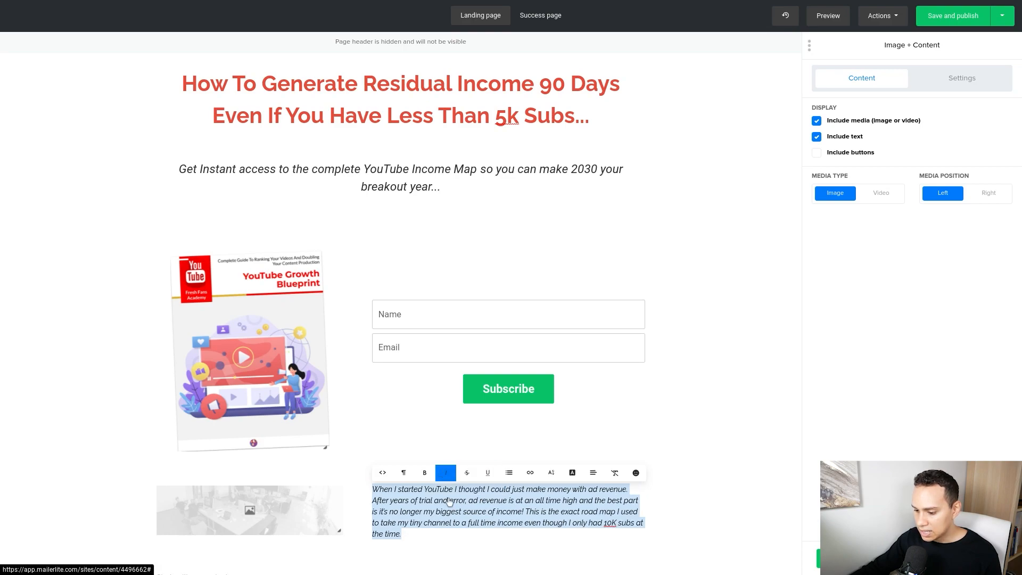
click(444, 472)
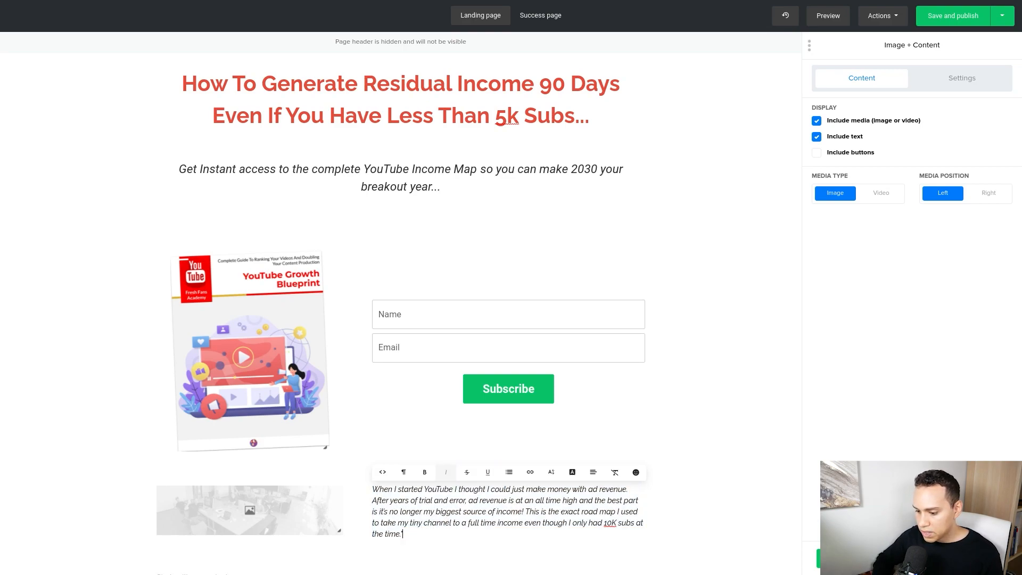
click(951, 16)
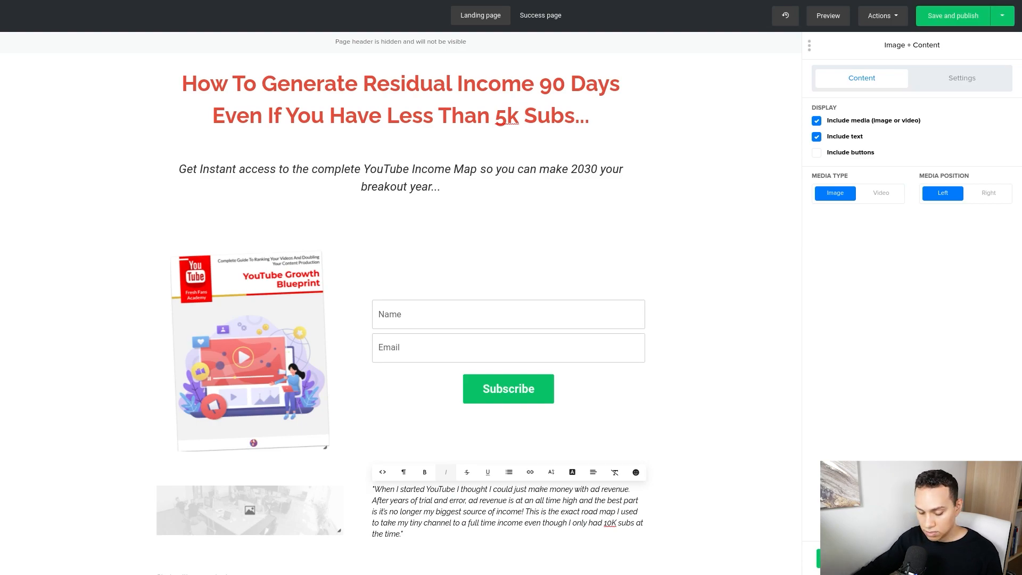
Browse the file library for a portrait photo to replace the block's placeholder image
click(951, 15)
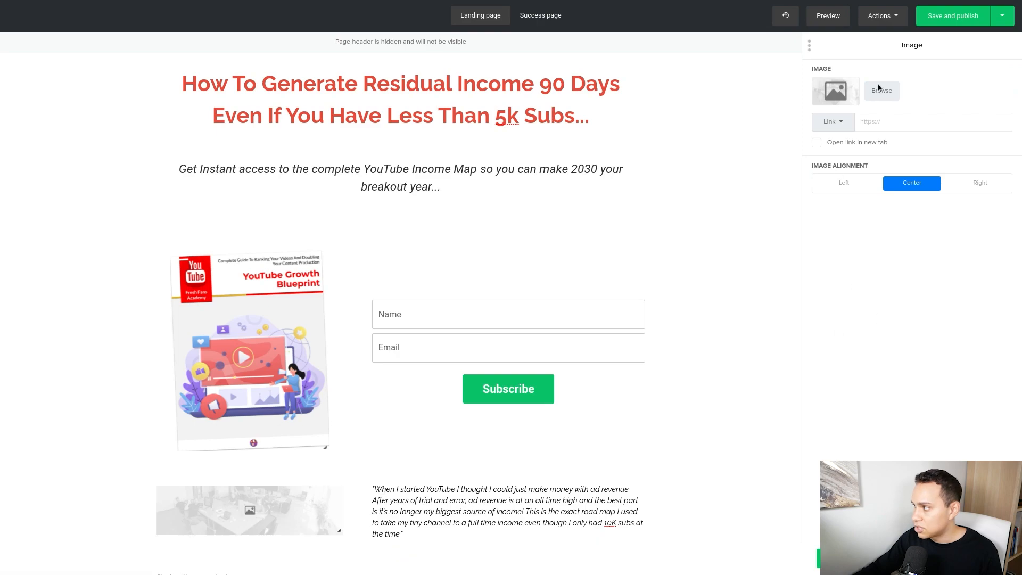
click(880, 90)
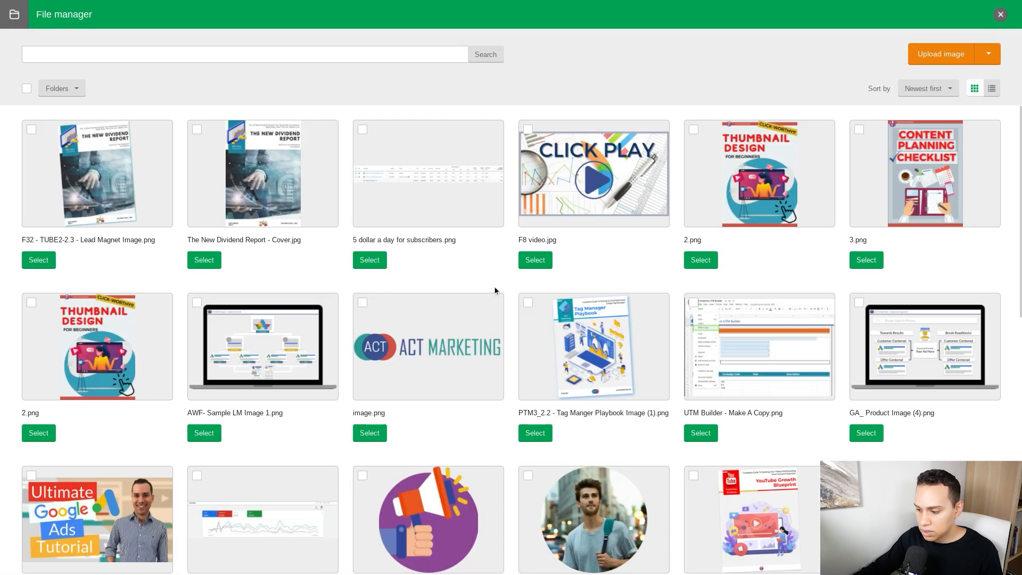
scroll(down, 3)
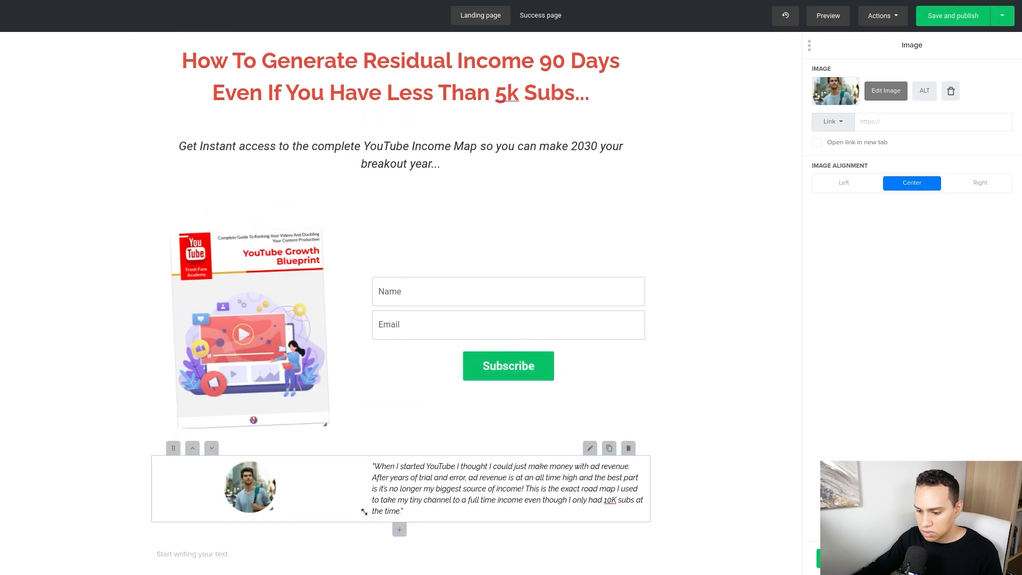
scroll(down, 3)
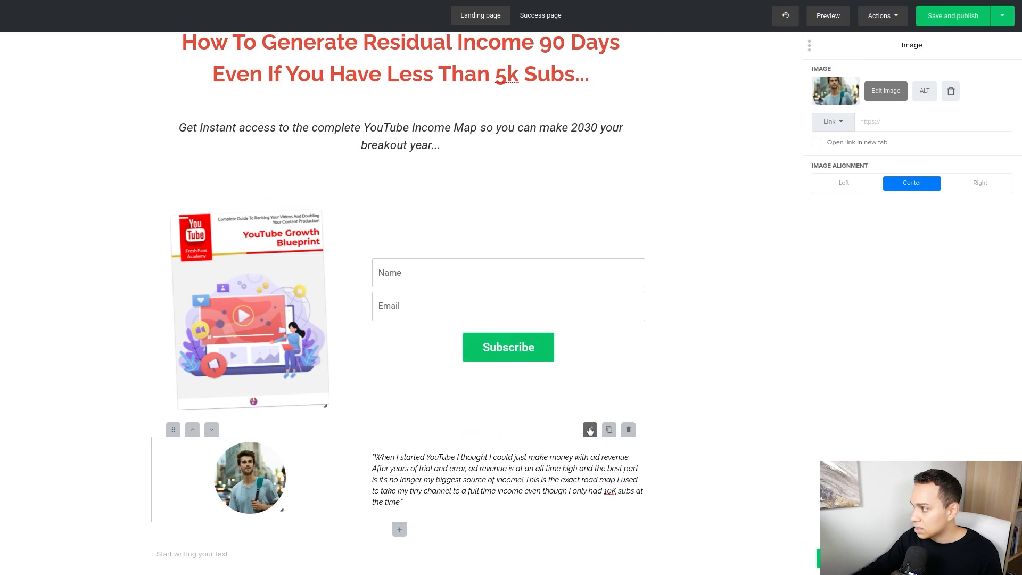
Set the testimonial block's Media position to Right
click(589, 429)
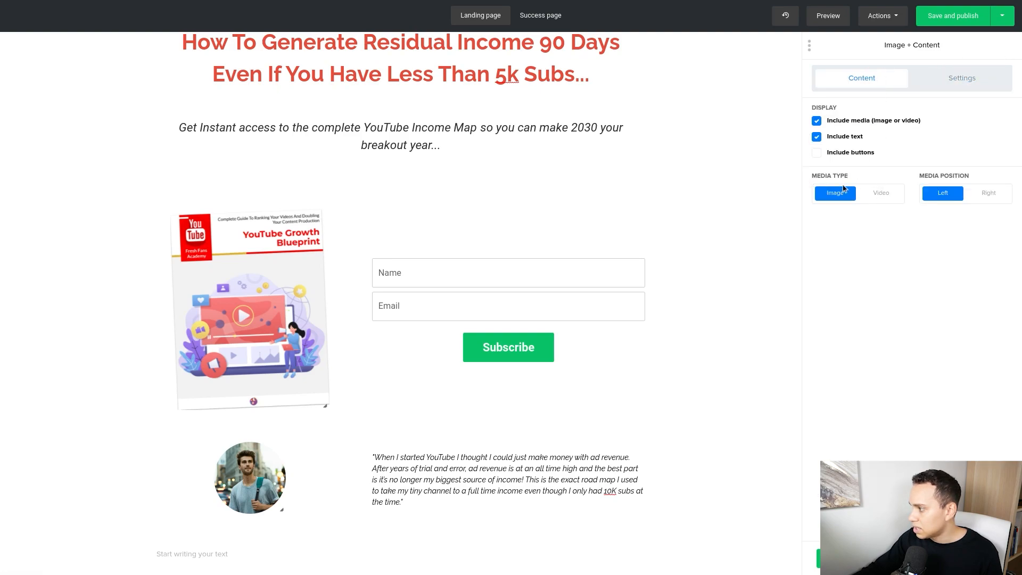
click(988, 193)
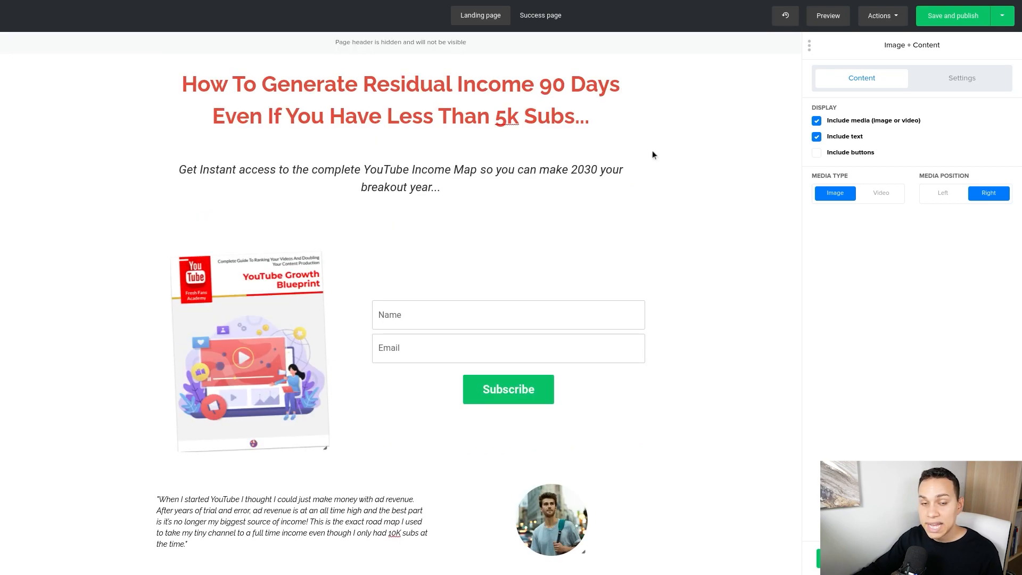
mouse_move(550, 27)
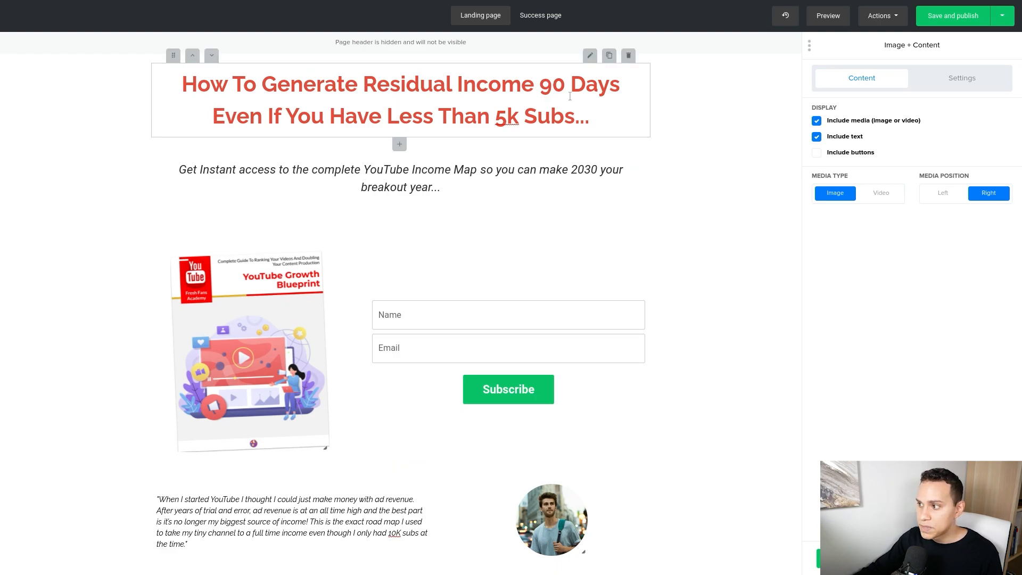
Set the headline block's top and bottom spacing to 0
click(588, 55)
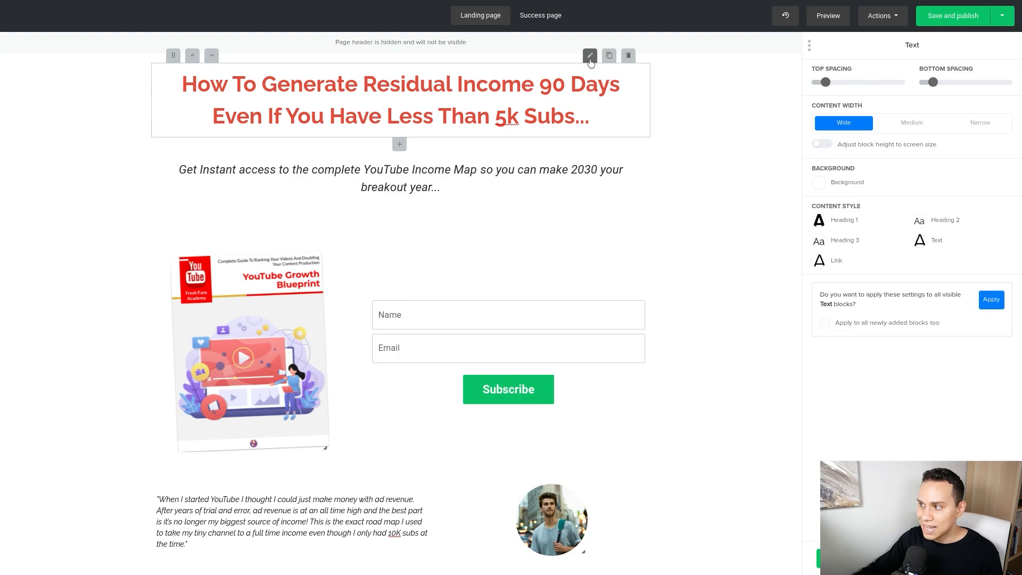
drag(824, 82, 811, 82)
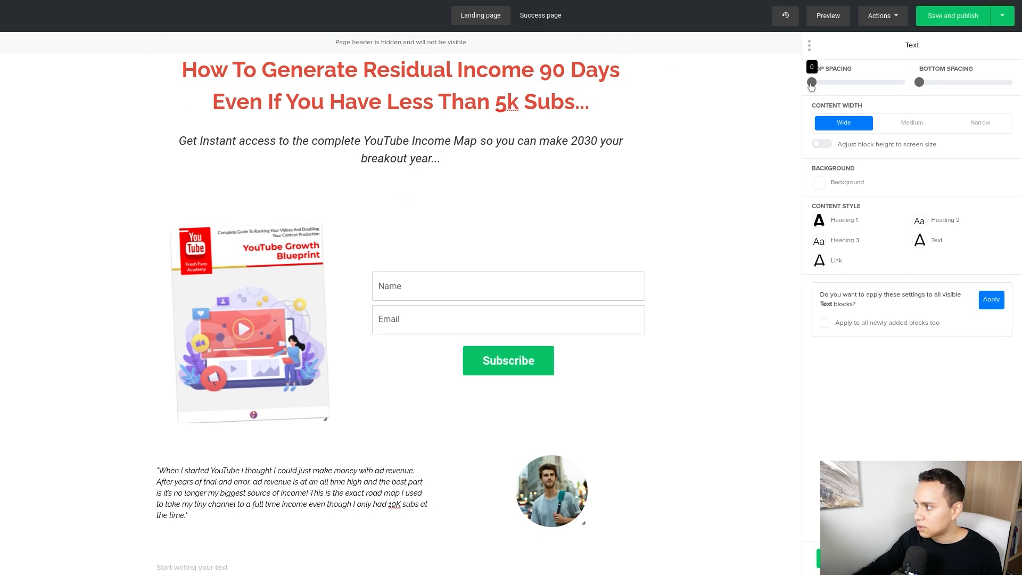
drag(811, 82, 818, 81)
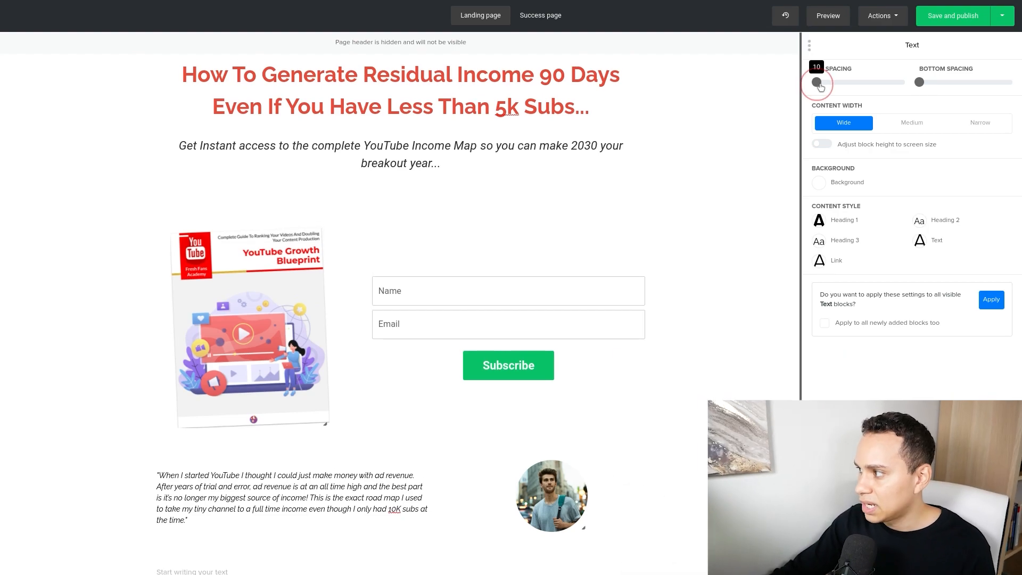
drag(814, 82, 823, 82)
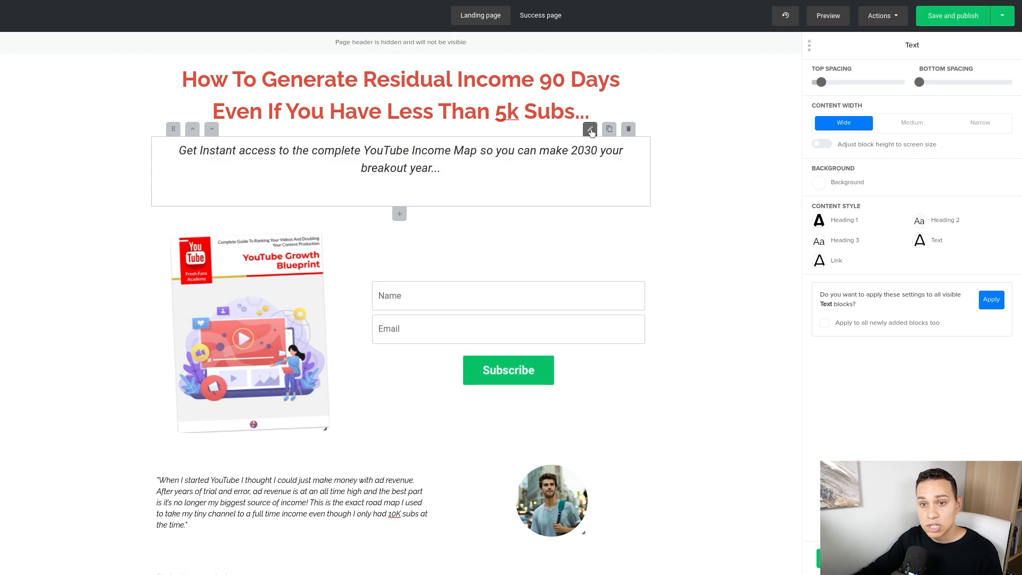
Set the subheading block's top and bottom spacing to 0, pulling the form upward
drag(820, 82, 826, 82)
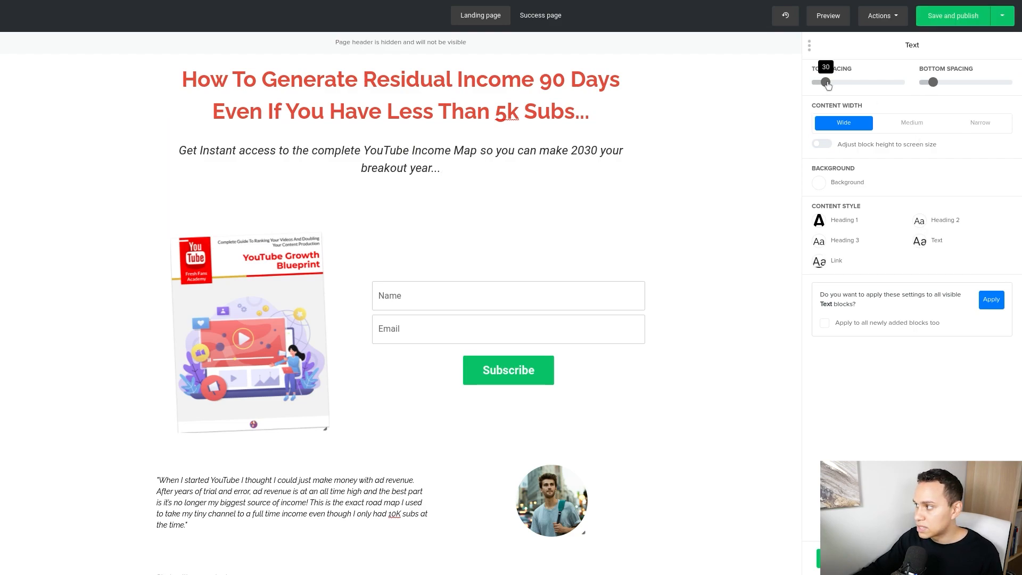
drag(827, 81, 817, 82)
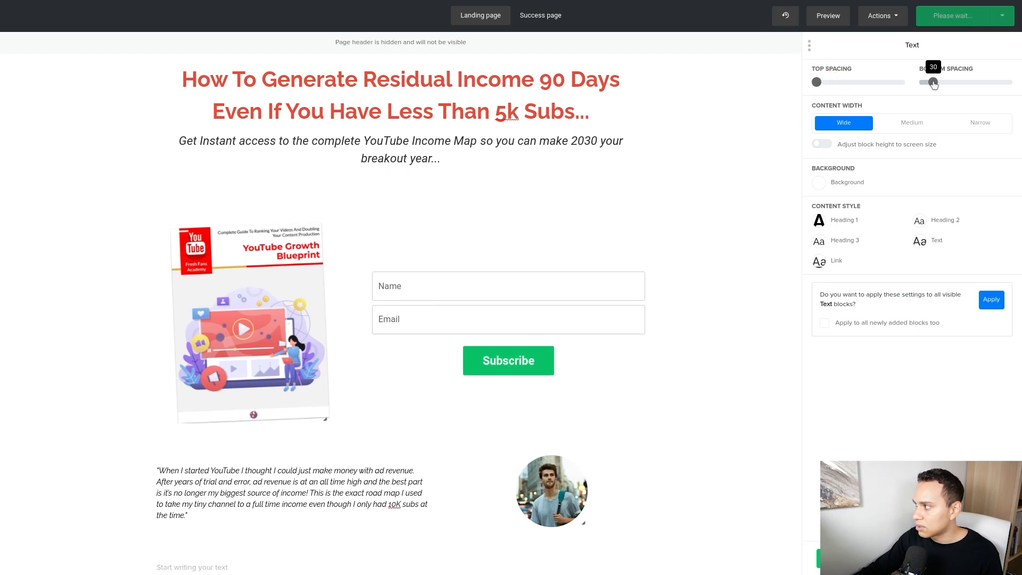
drag(933, 82, 927, 82)
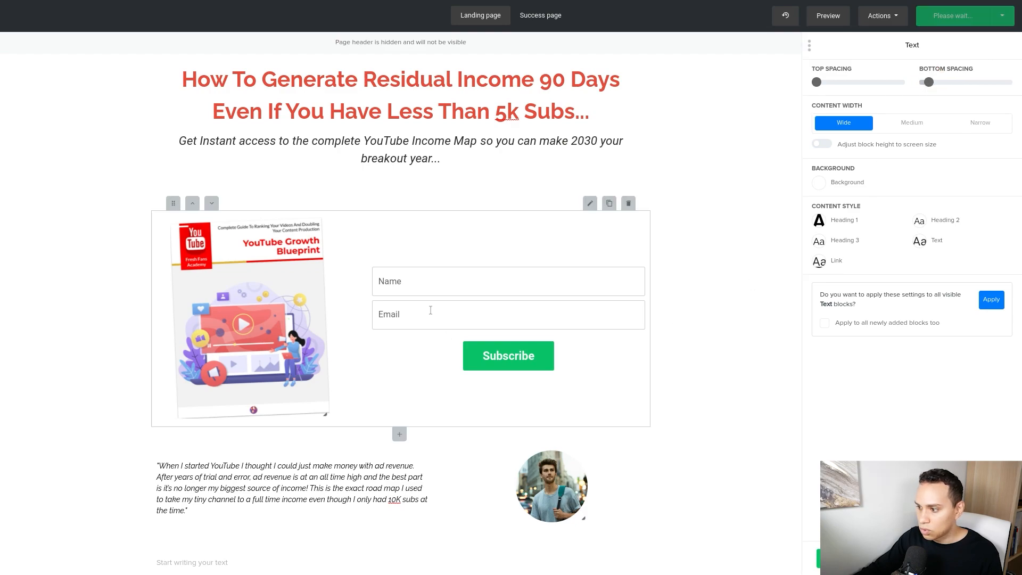
drag(928, 82, 928, 82)
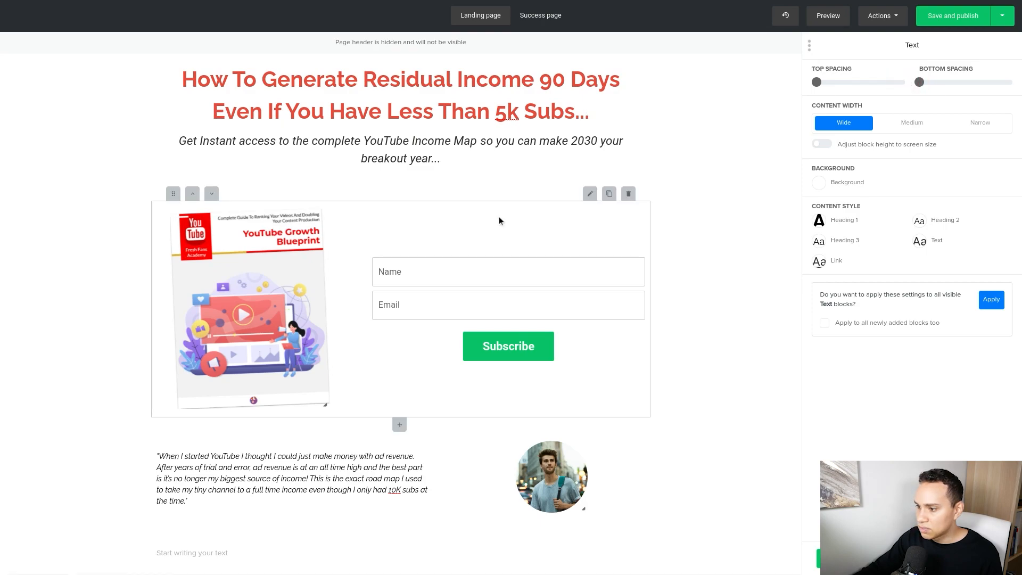
click(950, 16)
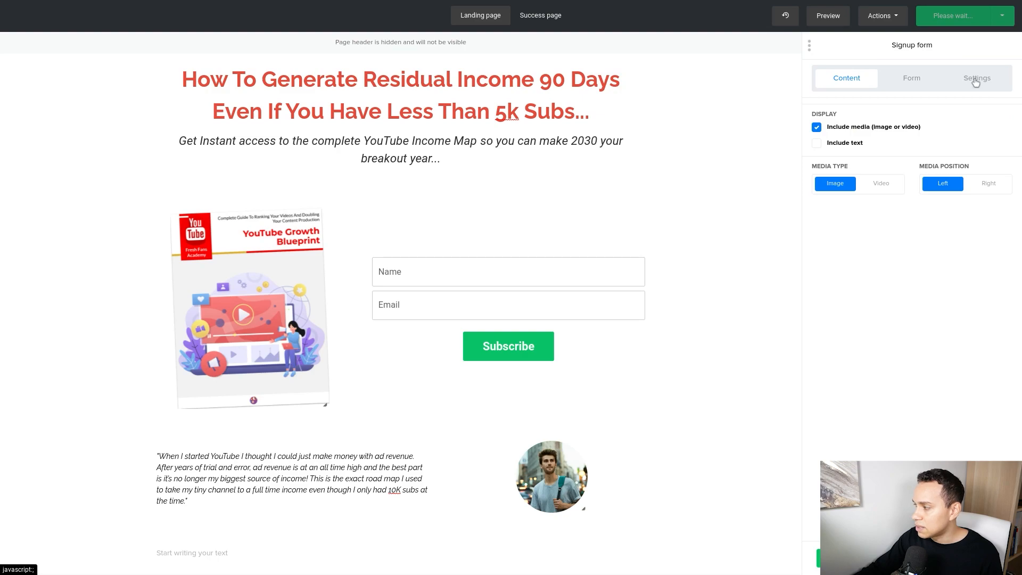
Set the signup form block's top and bottom spacing to 0 in its Settings
click(976, 78)
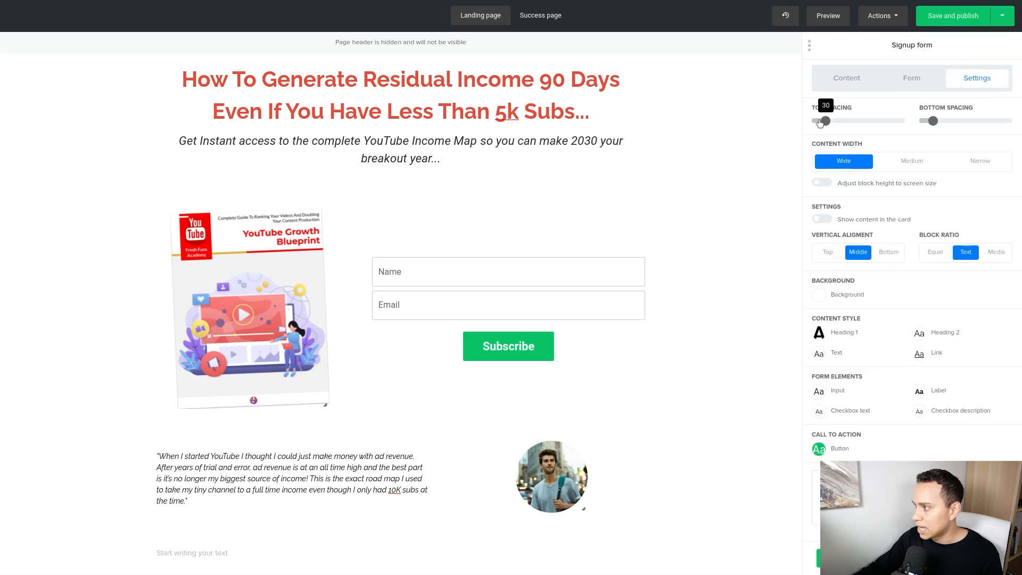
drag(824, 120, 816, 120)
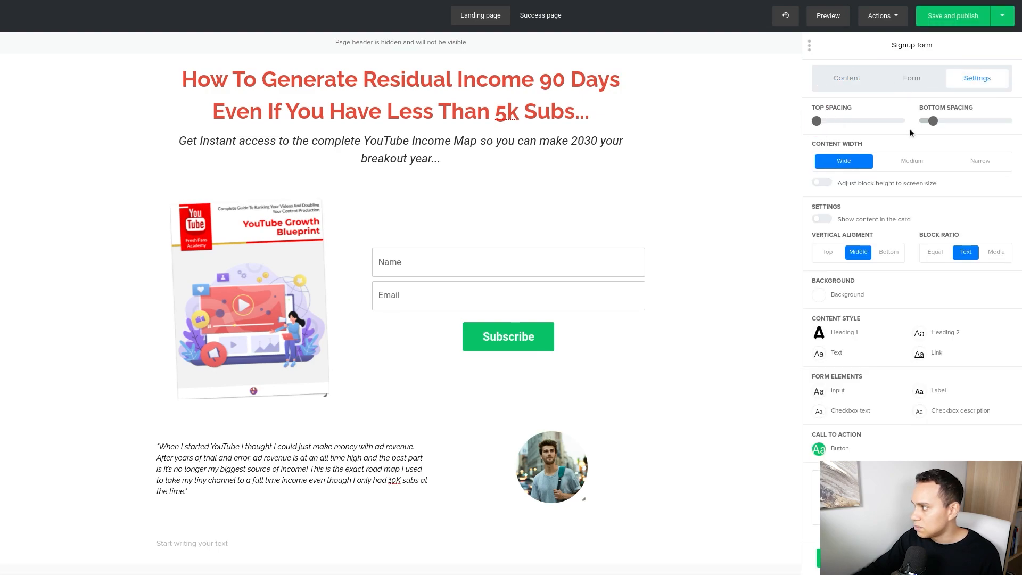
drag(930, 120, 917, 121)
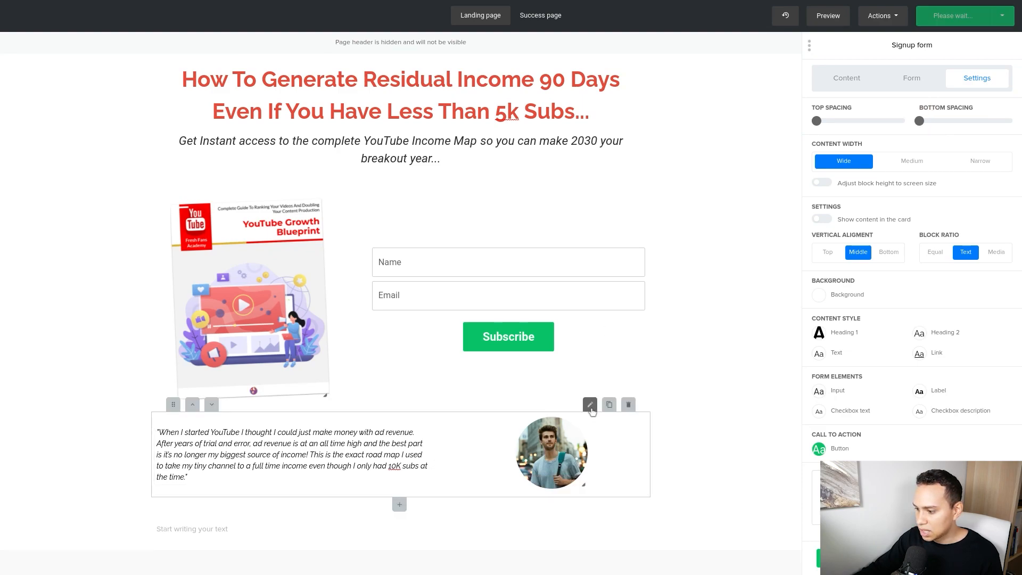
Tighten the Image + Content testimonial block's top and bottom spacing
click(589, 404)
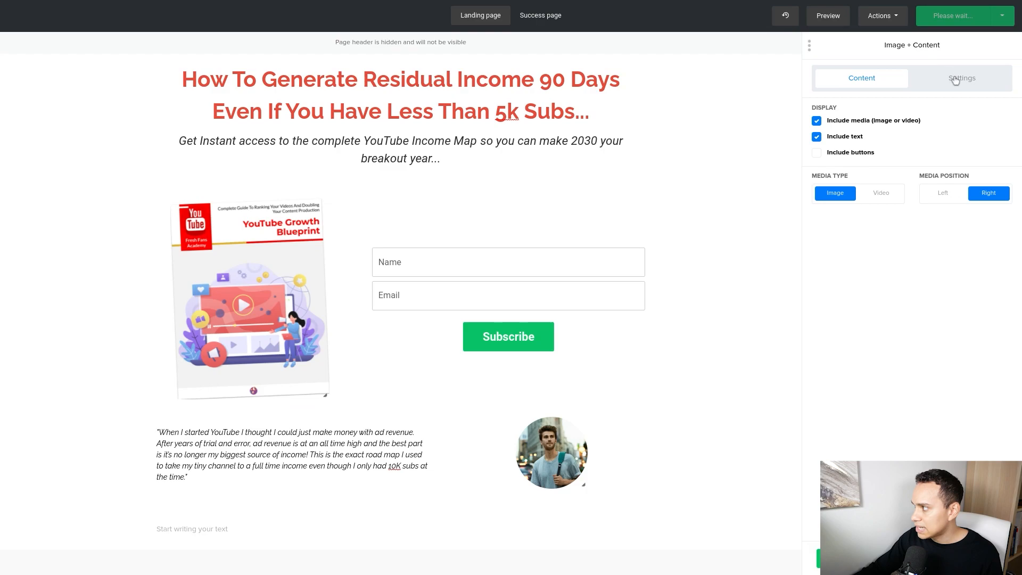
click(960, 78)
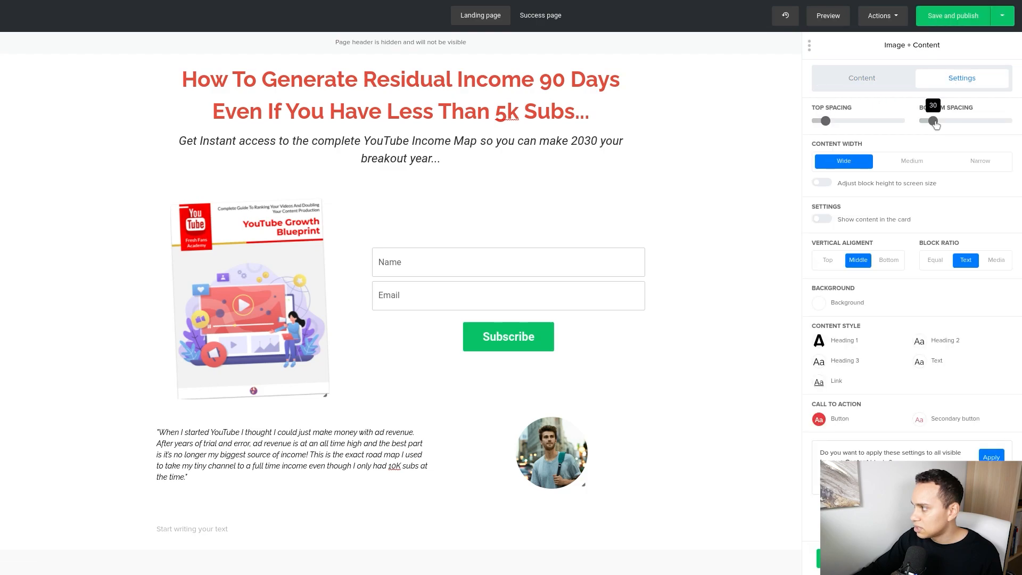
drag(934, 120, 929, 120)
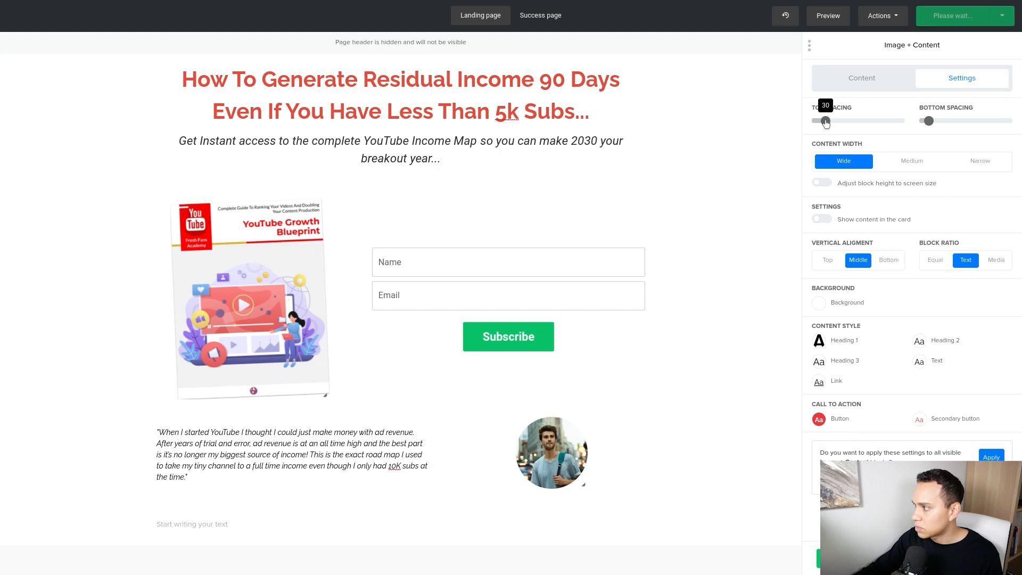
drag(825, 121, 816, 121)
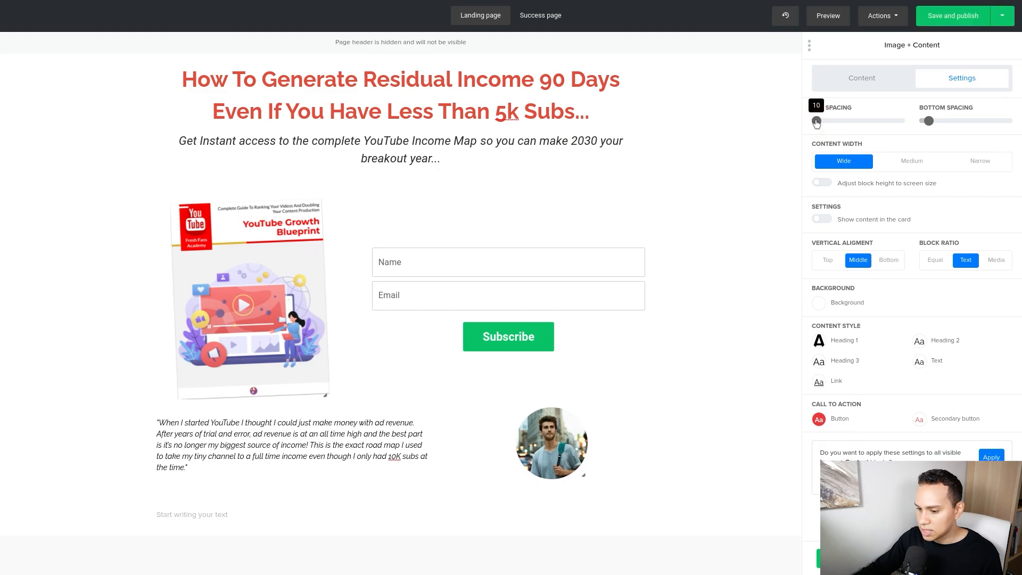
click(951, 16)
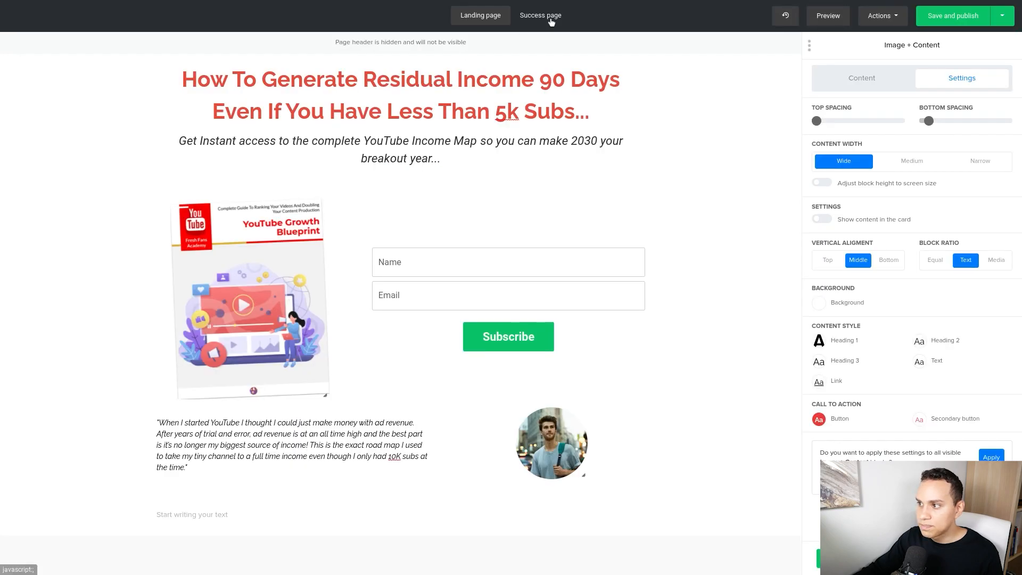
Review the Success page, return to the Landing page and nudge the subheading closer to the form
click(540, 15)
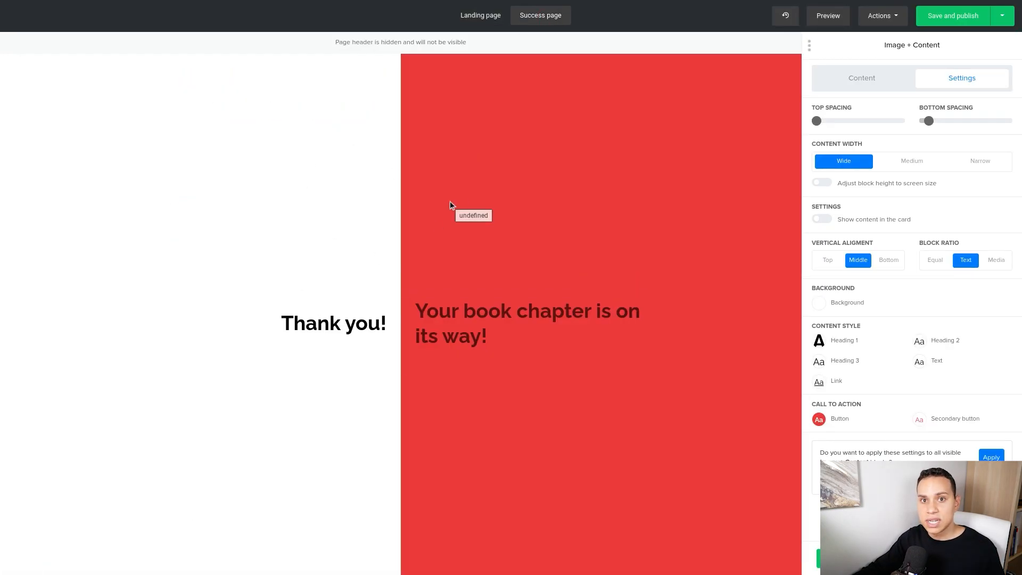
mouse_move(502, 209)
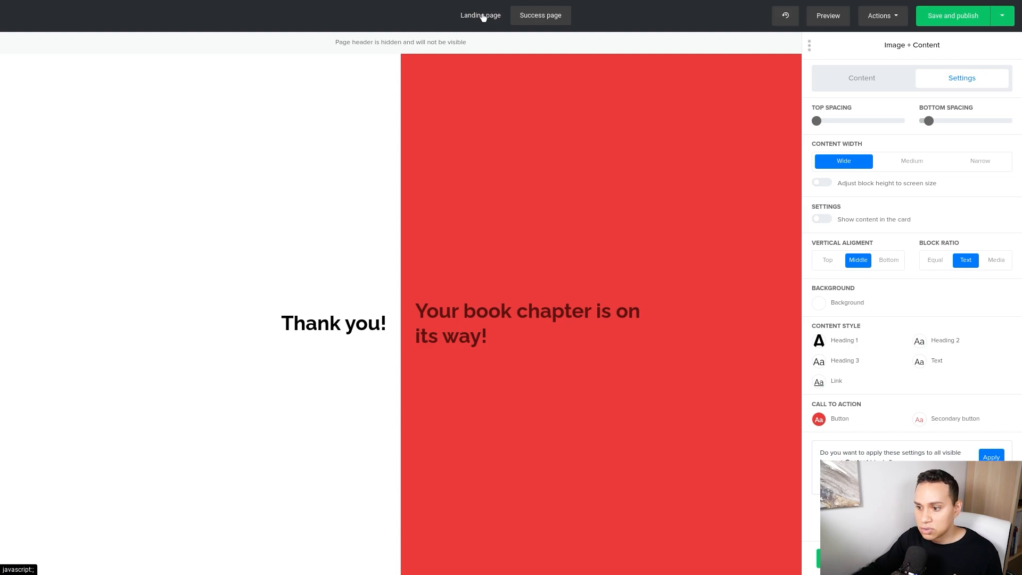
click(480, 15)
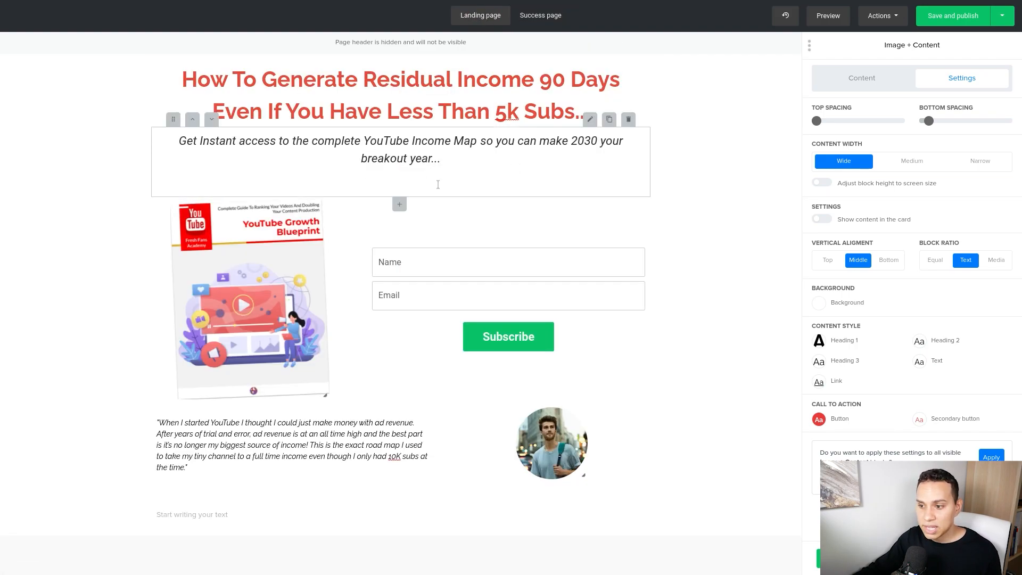
click(400, 181)
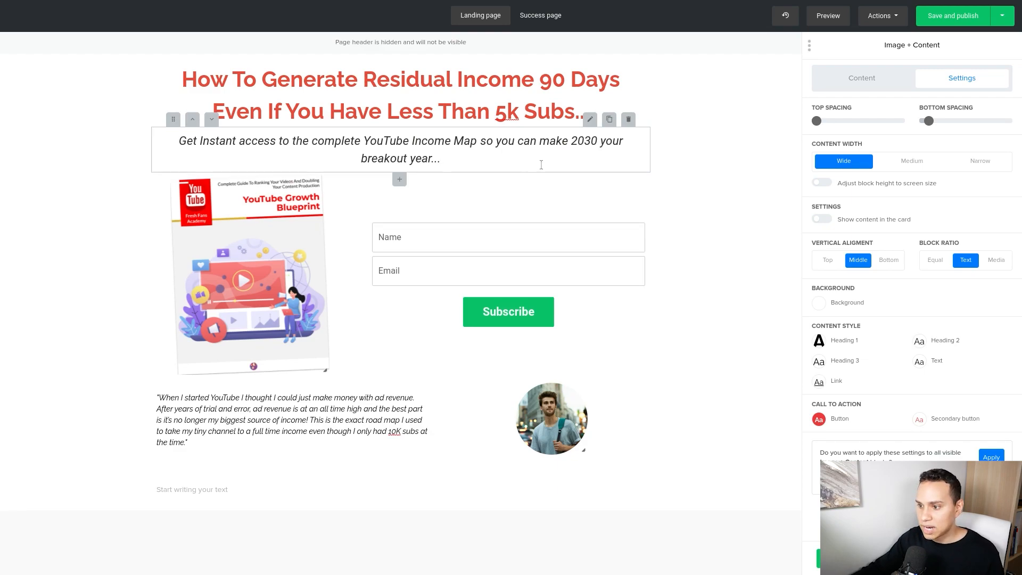
click(951, 16)
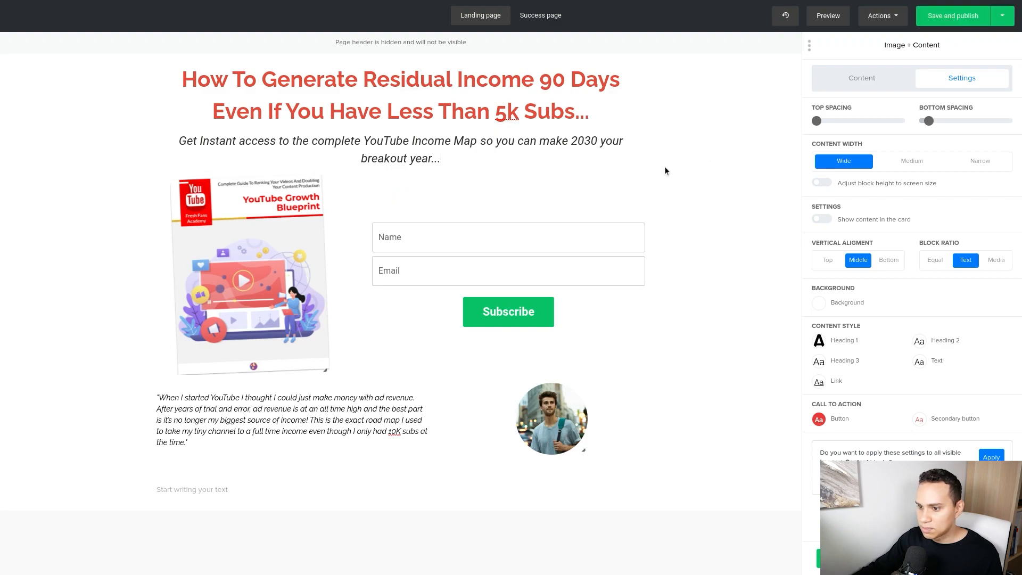
click(400, 149)
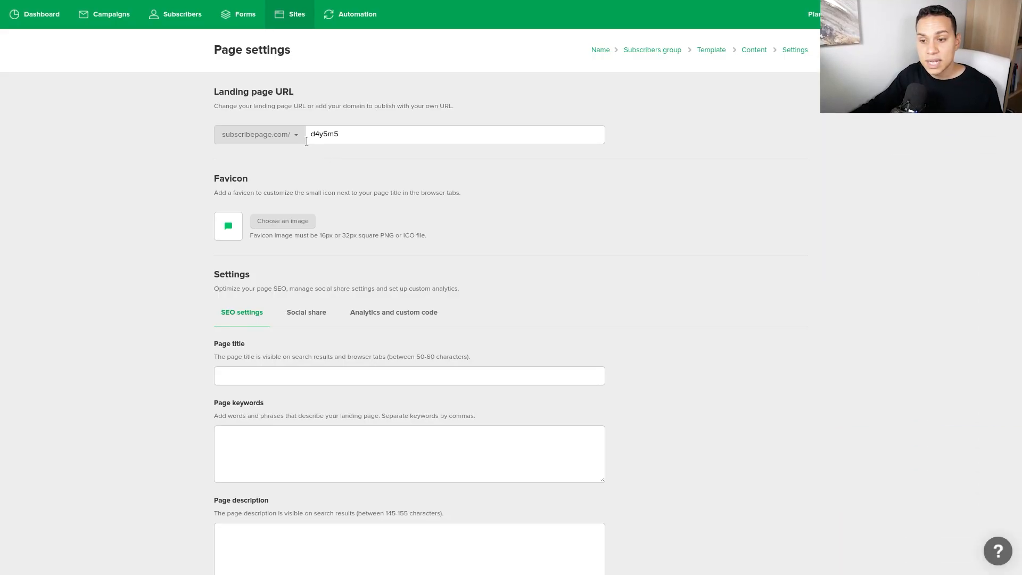
Check the page URL domain list unchanged, then show the Analytics and custom code options
click(259, 134)
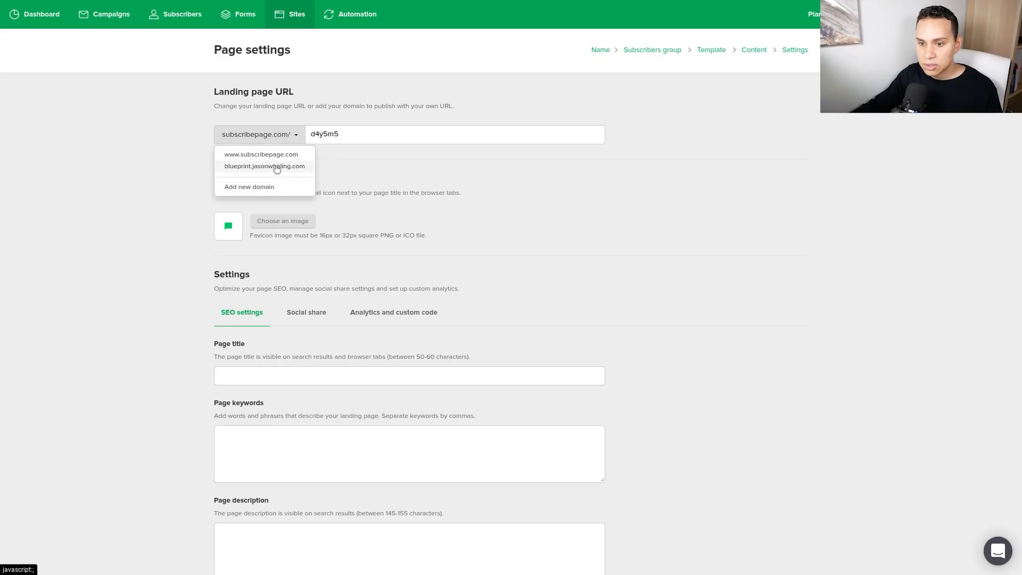
click(259, 134)
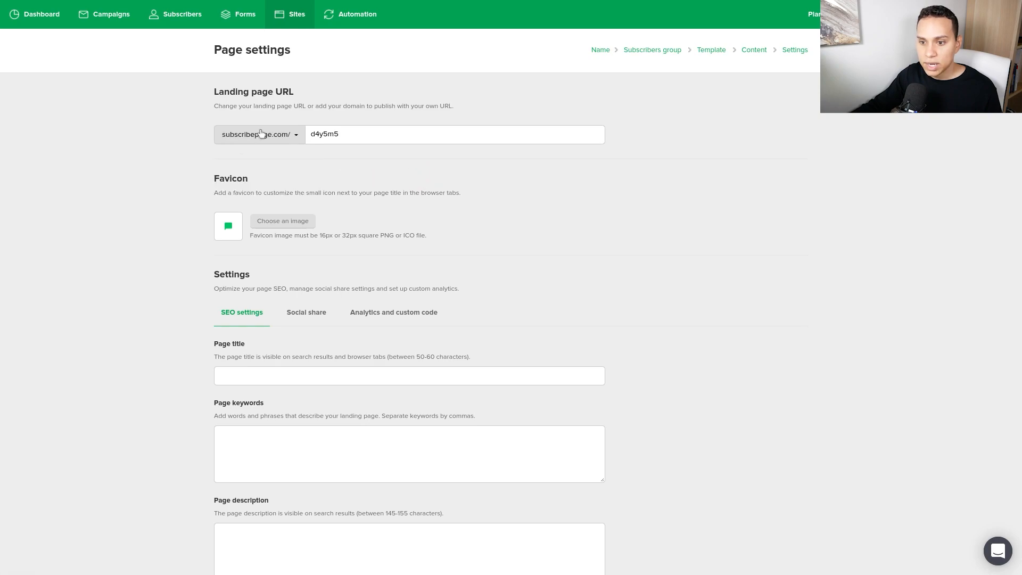
scroll(down, 3)
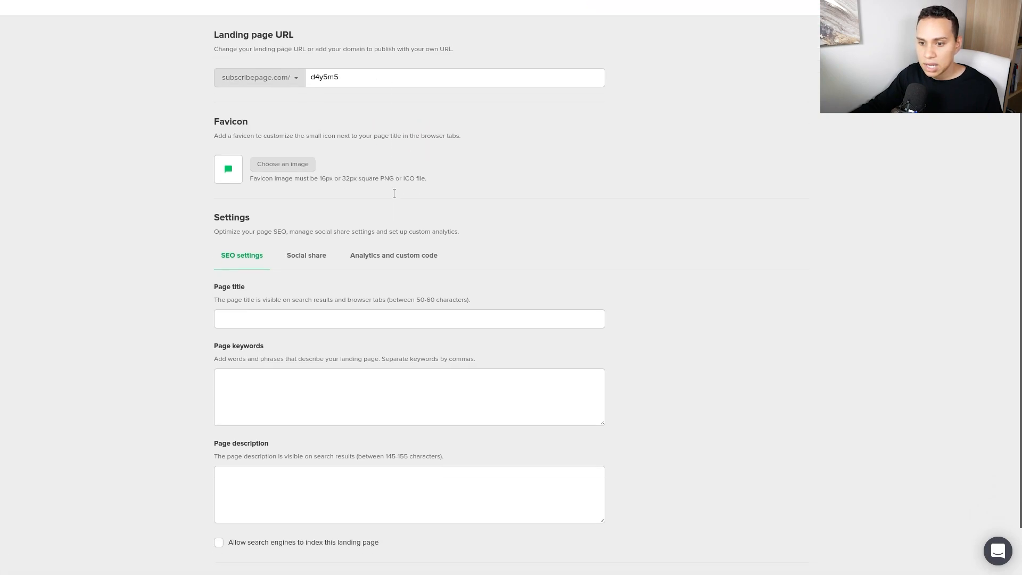
scroll(down, 3)
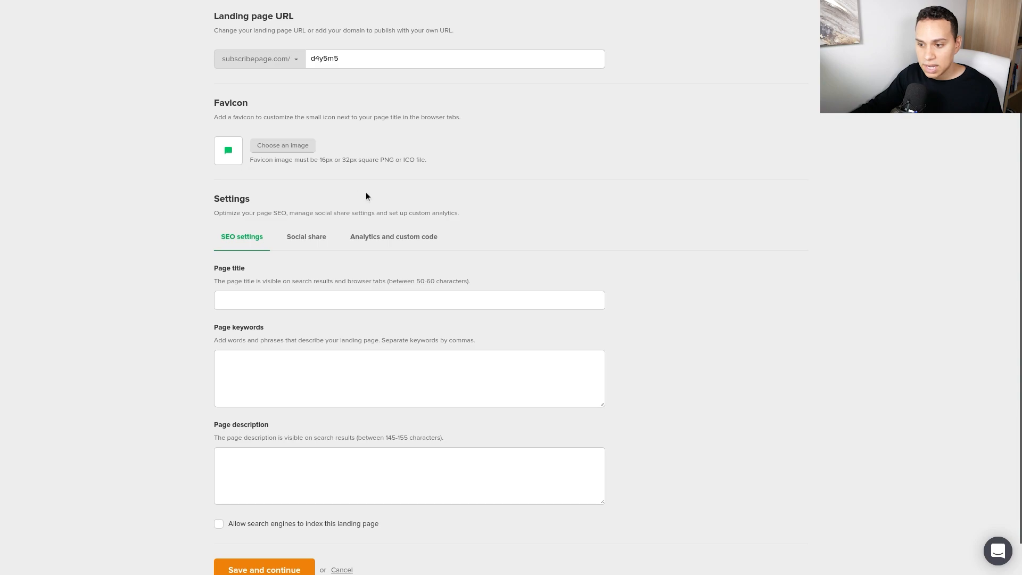
click(393, 236)
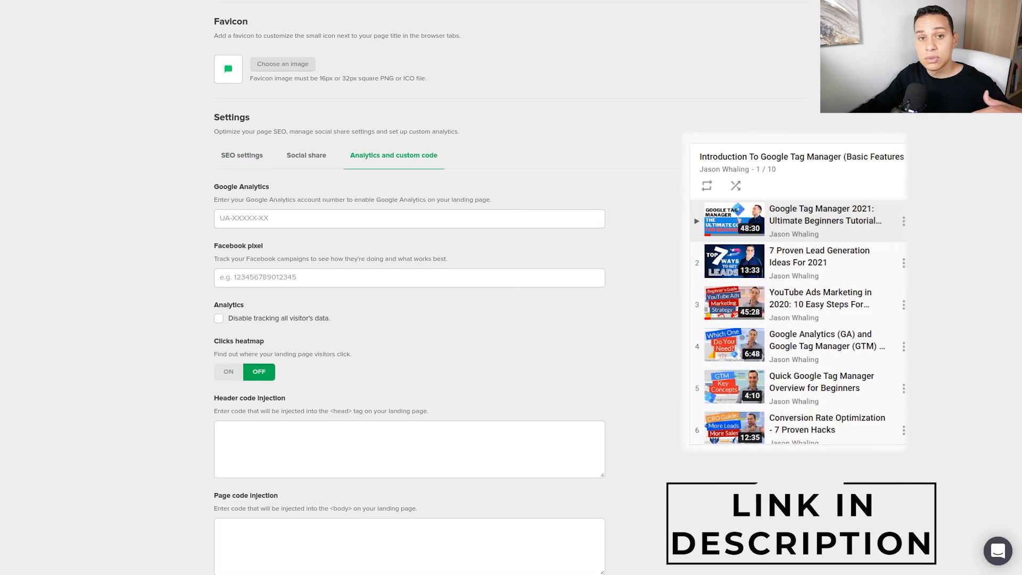
scroll(down, 3)
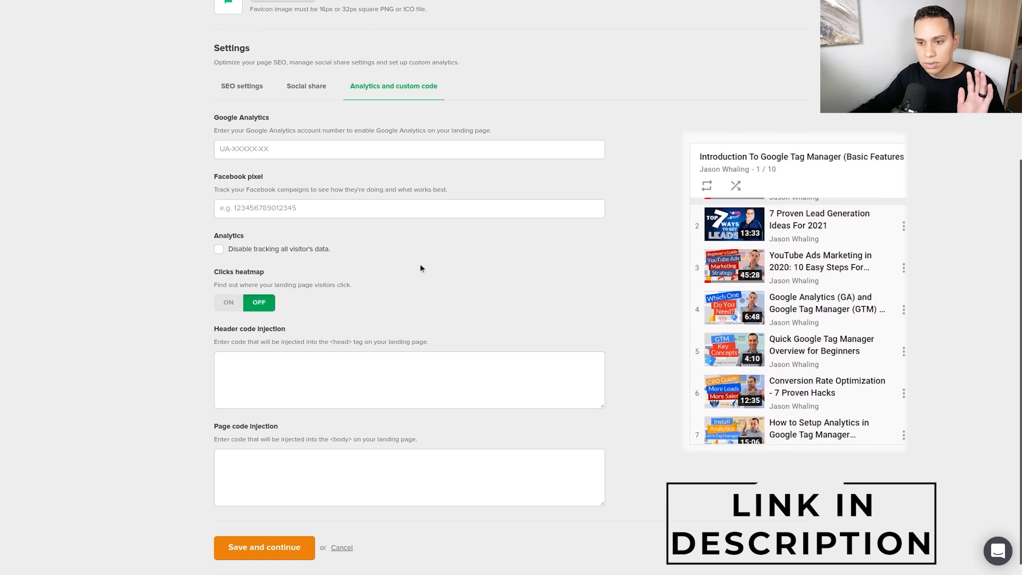